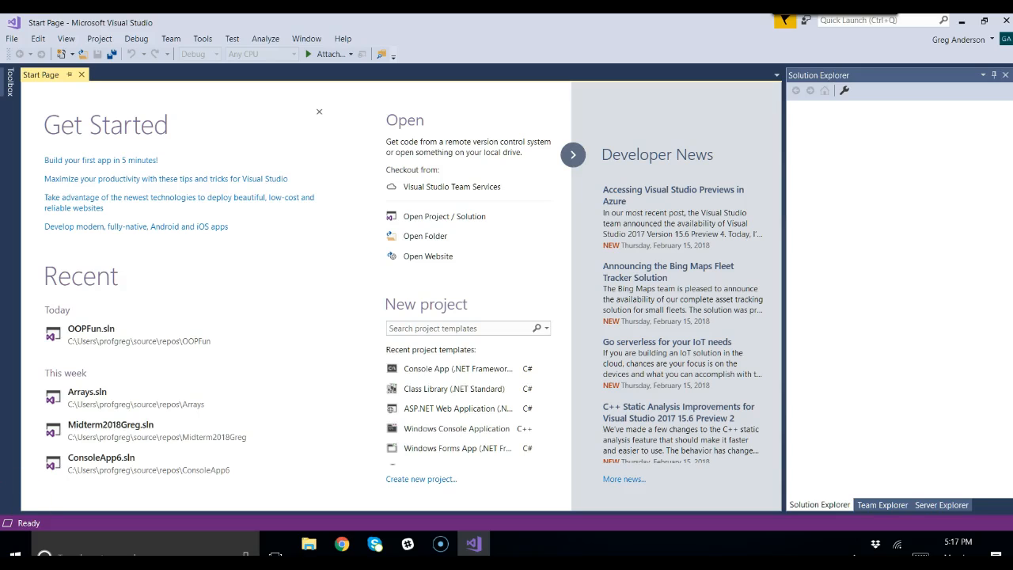
- Create a new Visual C# Console App (.NET Framework) project named CarFun via File > New > Project
click(13, 38)
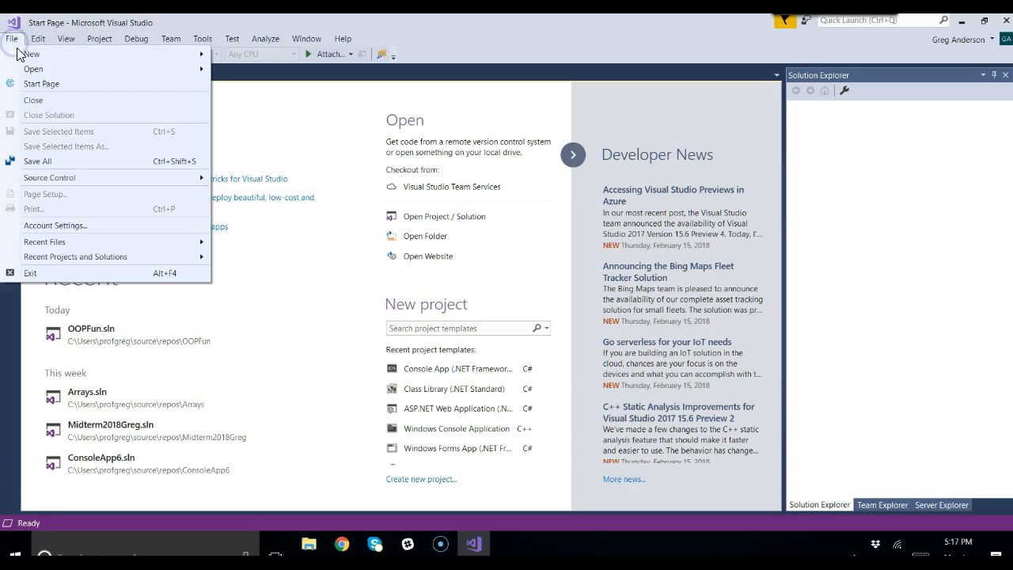
mouse_move(32, 54)
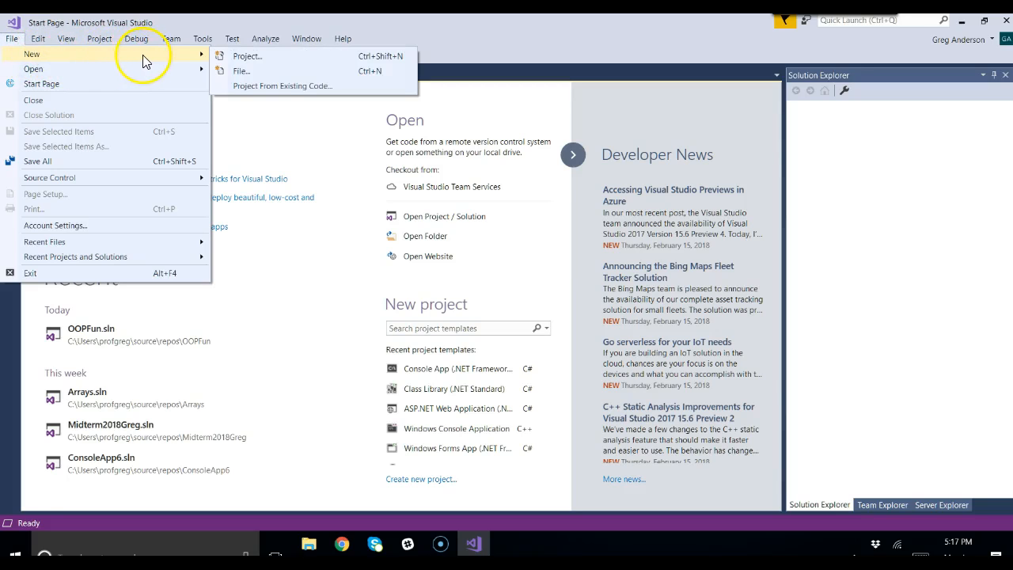
mouse_move(234, 60)
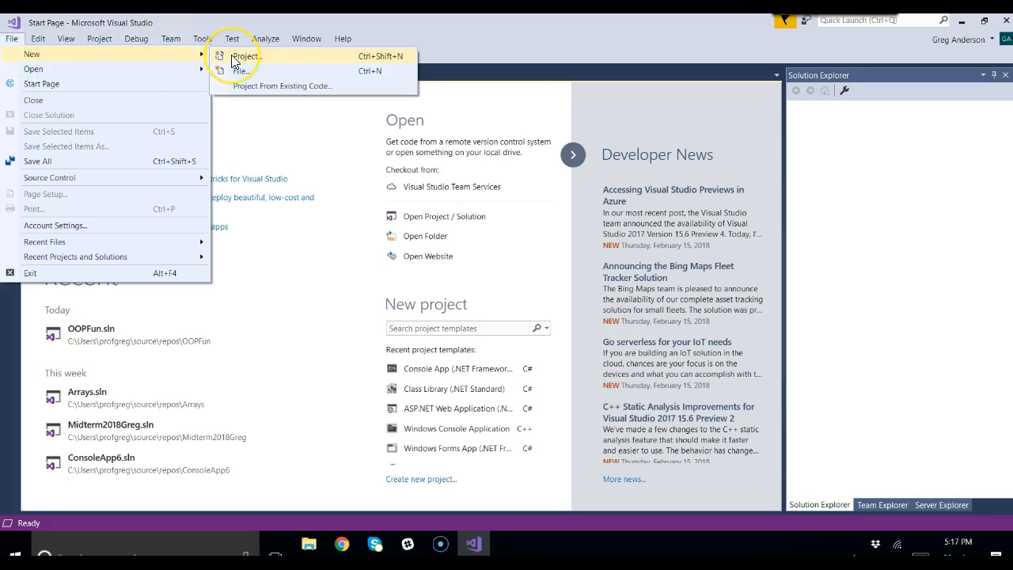
click(243, 55)
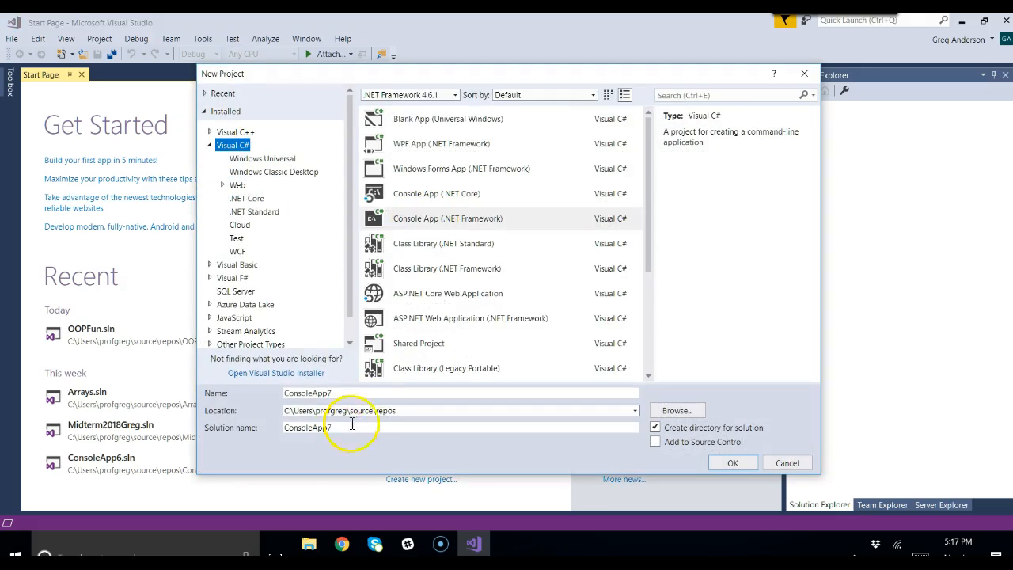
click(380, 393)
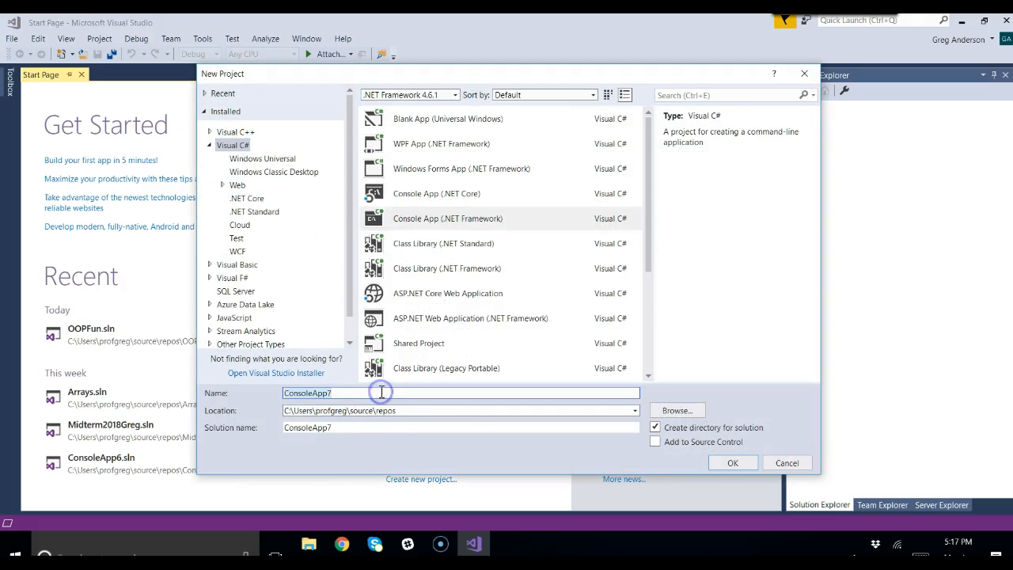
text(Car)
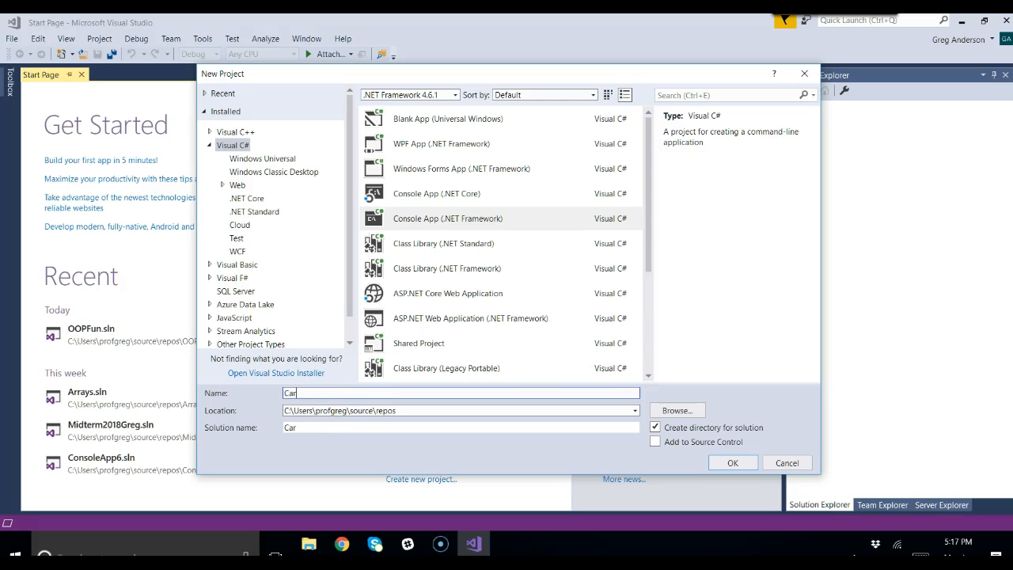
text(Fun)
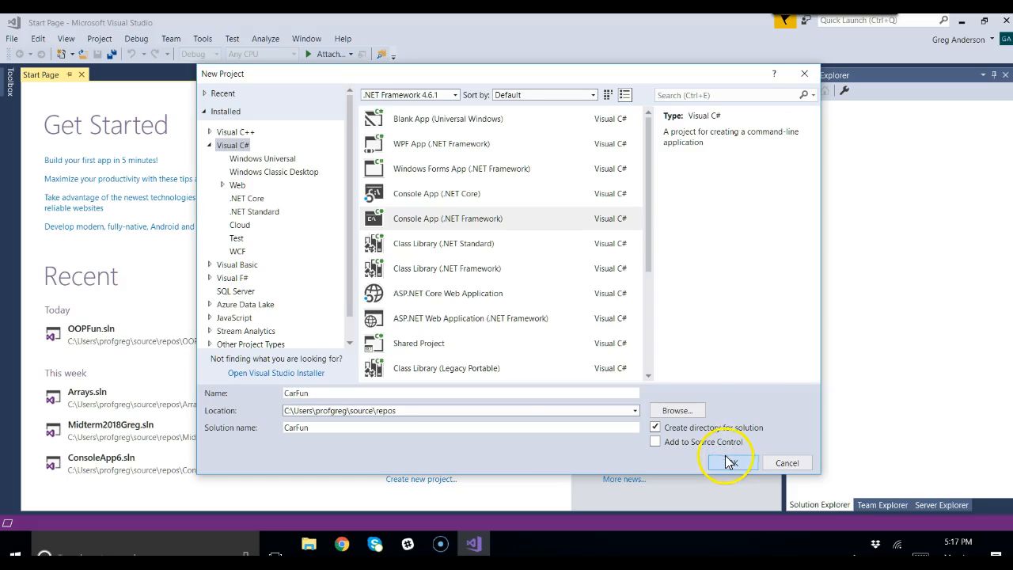
click(728, 463)
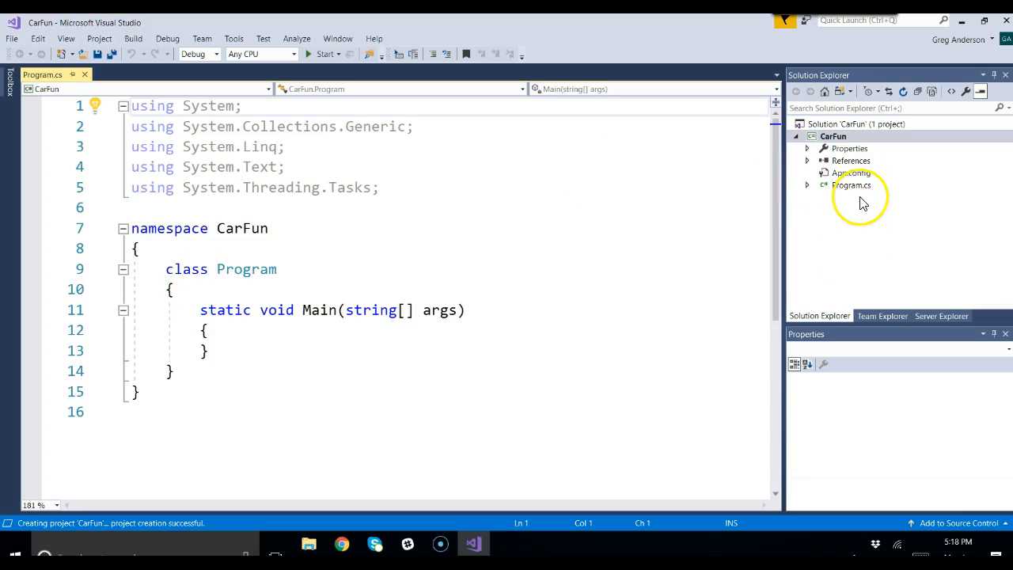
- Add a new class file Car.cs to the CarFun project from its context menu
click(832, 136)
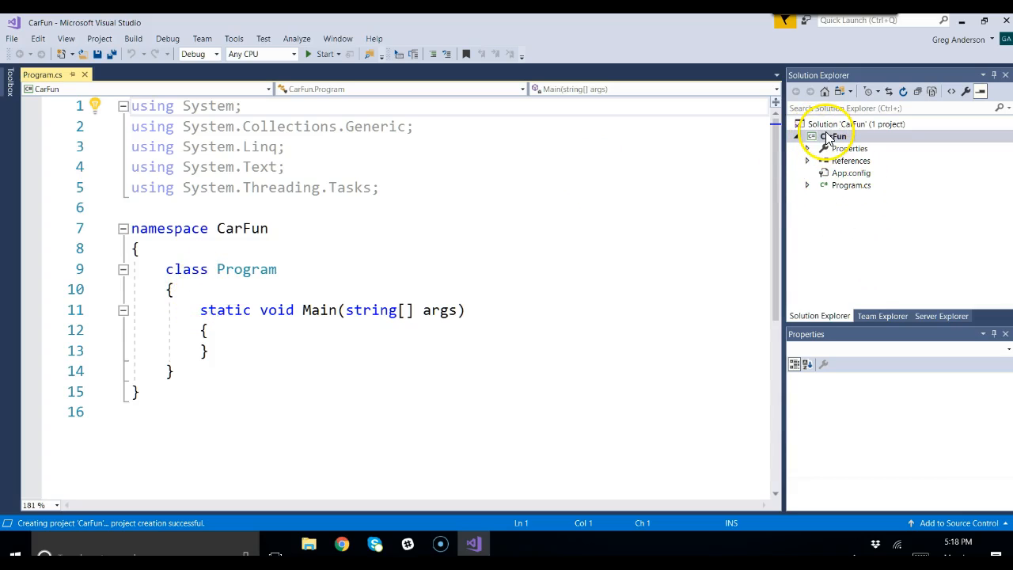
click(838, 136)
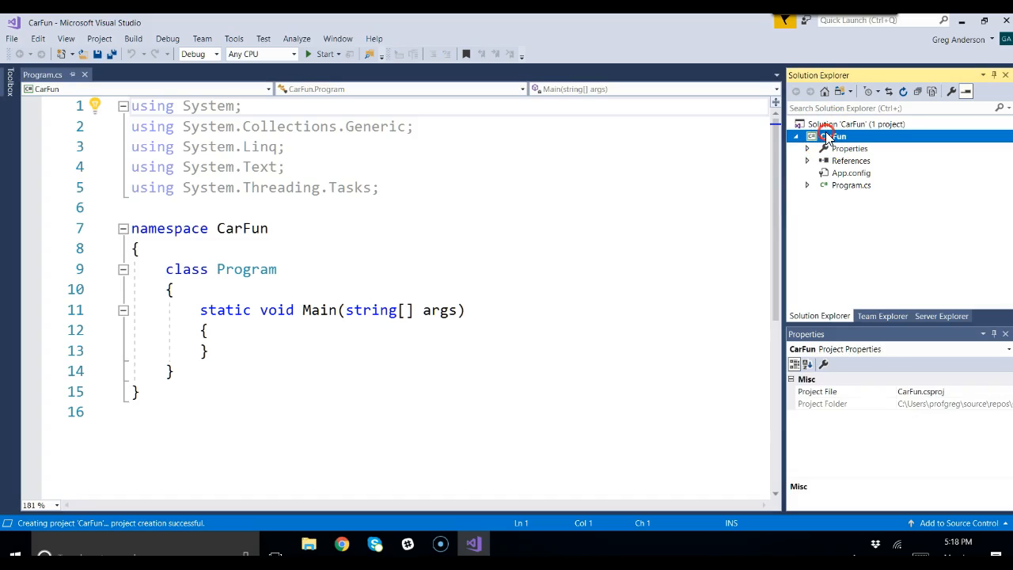
right_click(833, 136)
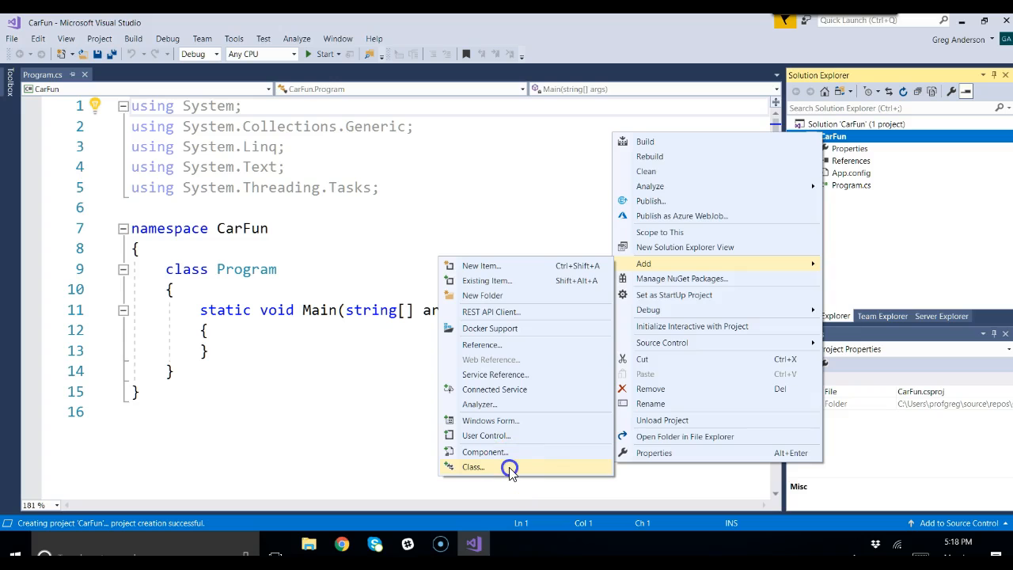
click(471, 466)
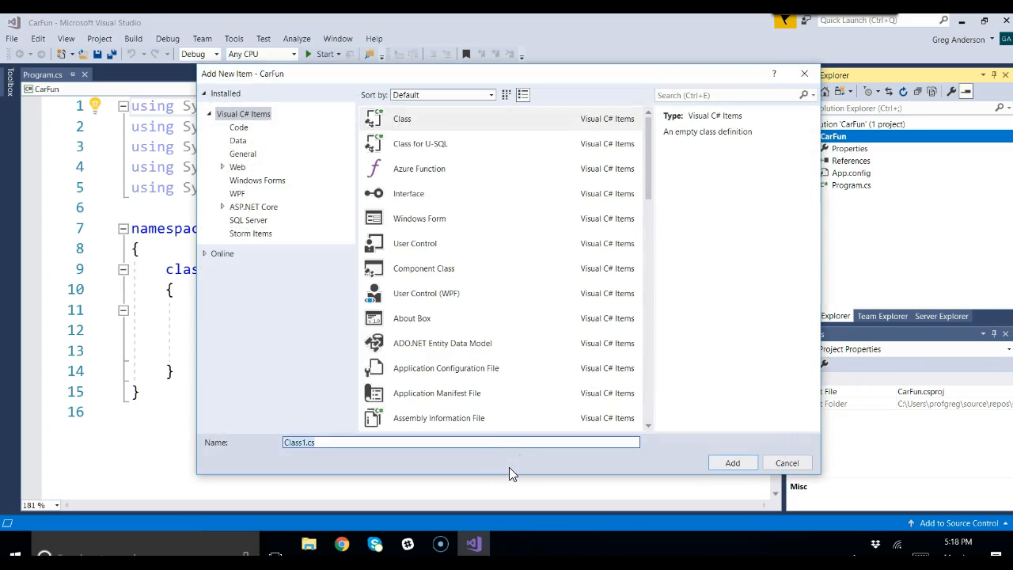
text(Car)
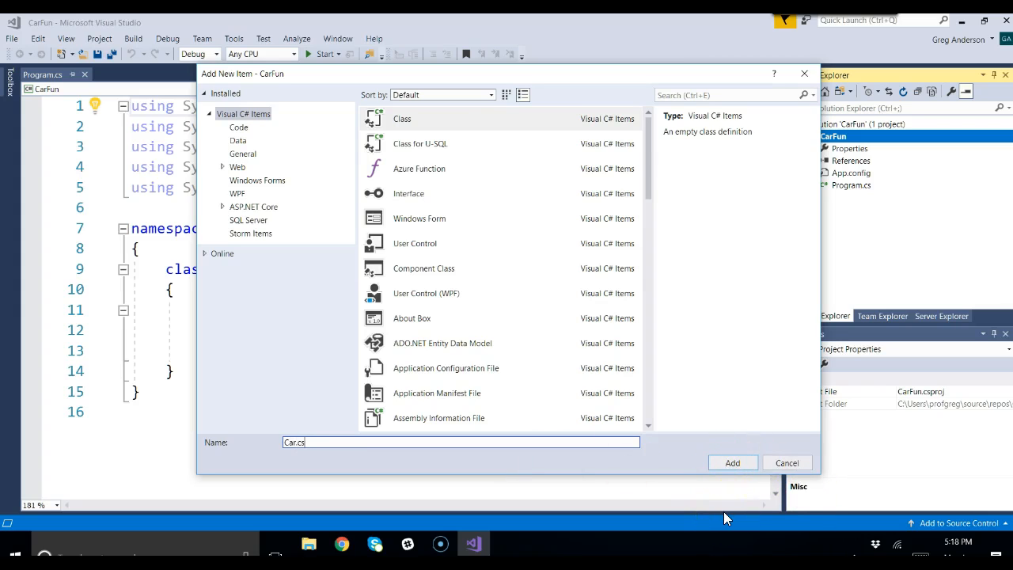
click(731, 462)
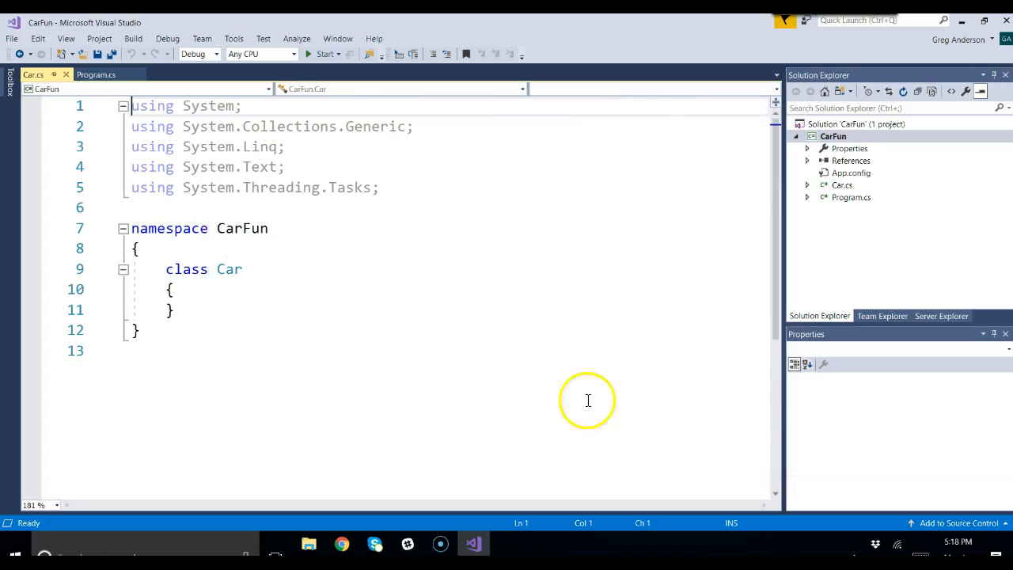
- Place the cursor inside the Car class braces to start a blank line for members
click(228, 289)
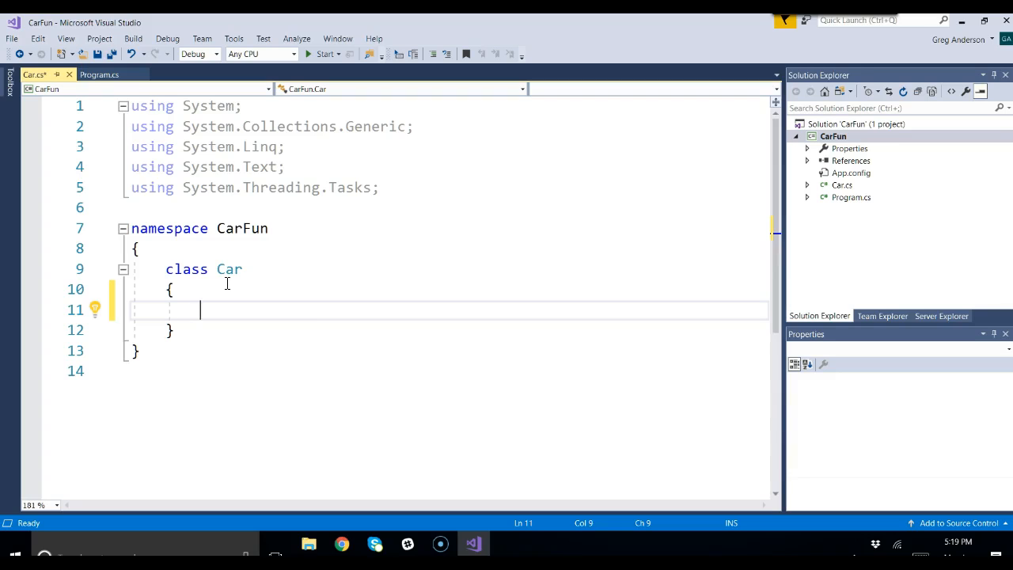
- Declare the Car fields String Make, String Model, int Mileage, int Year and double Price
text(String)
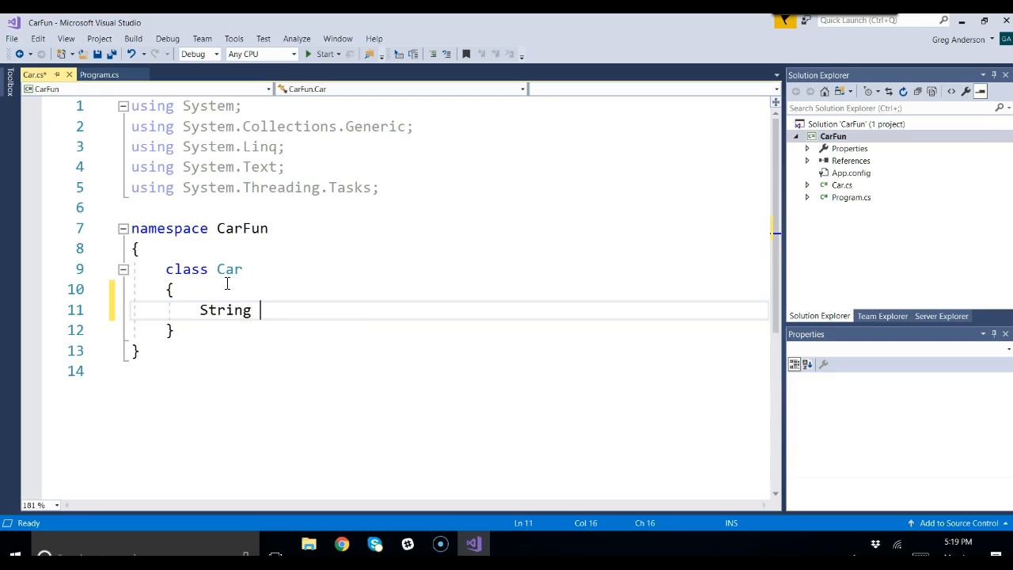
text(Make;)
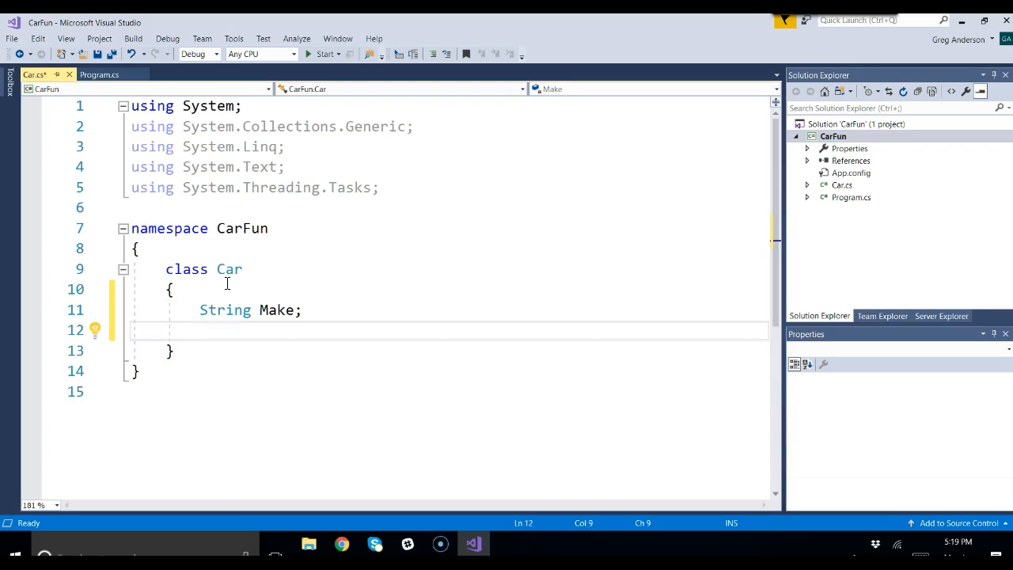
text(S)
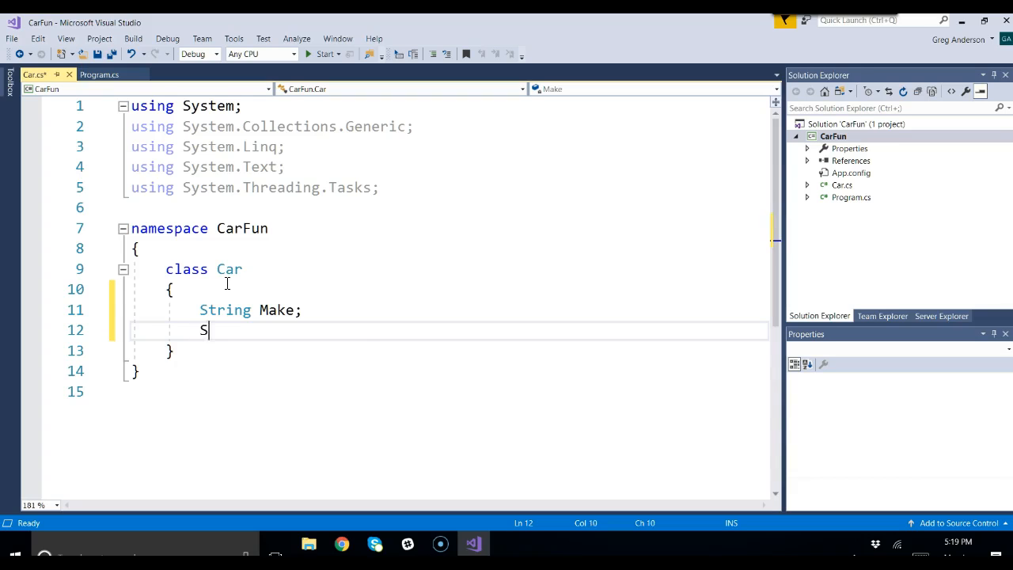
text(tring Model;)
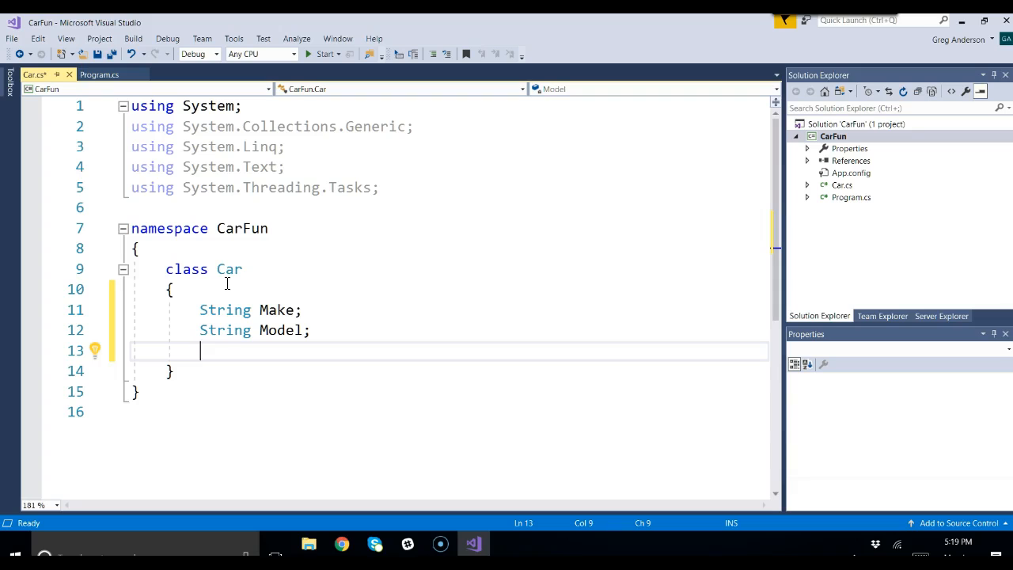
text(int Mile)
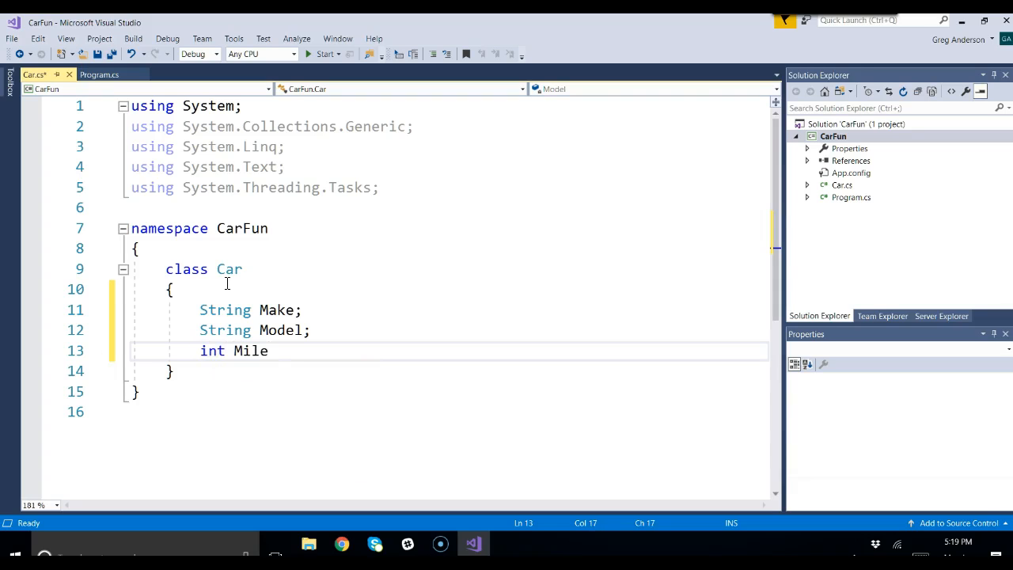
text(age;)
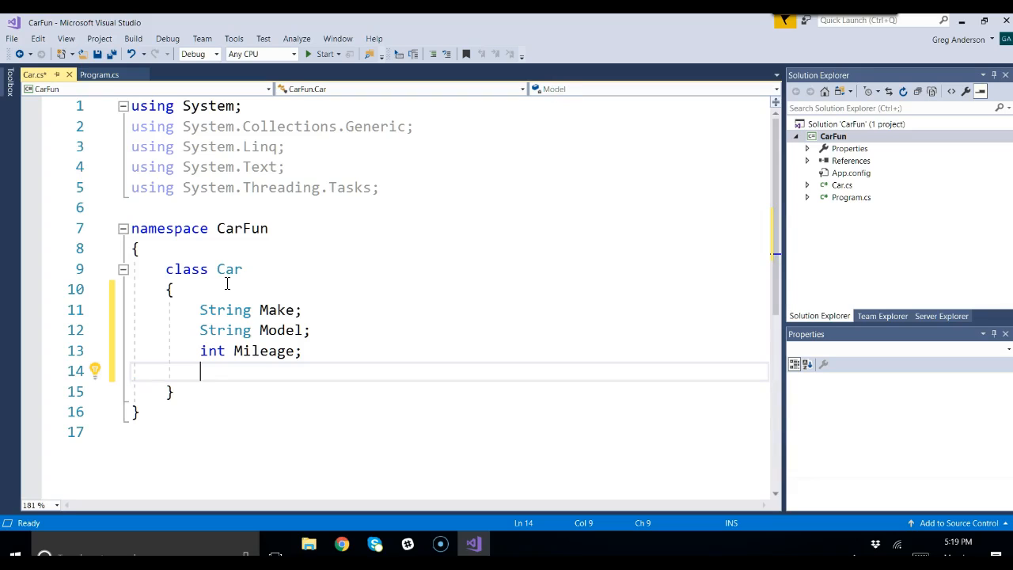
text(i)
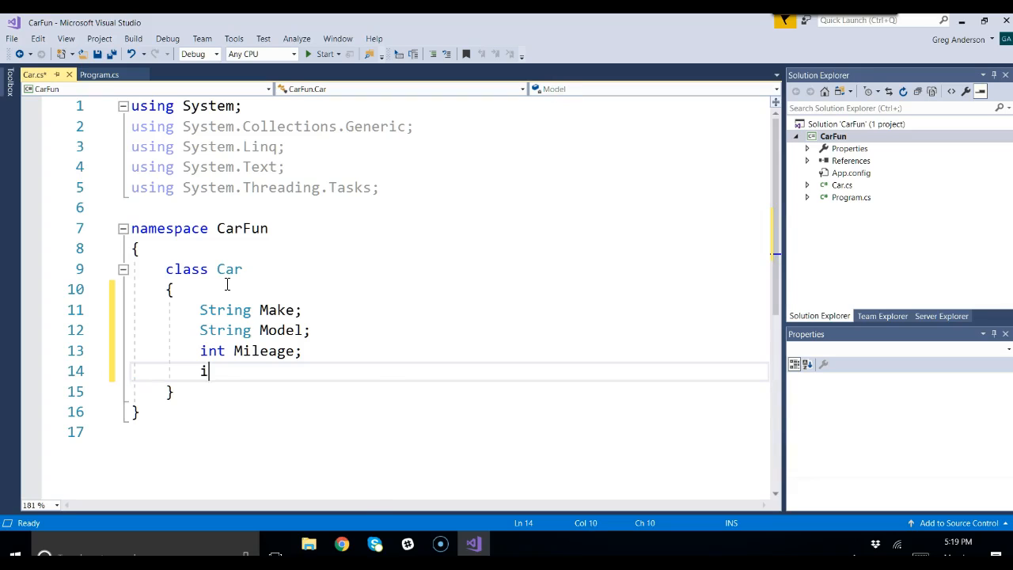
text(nt Year;)
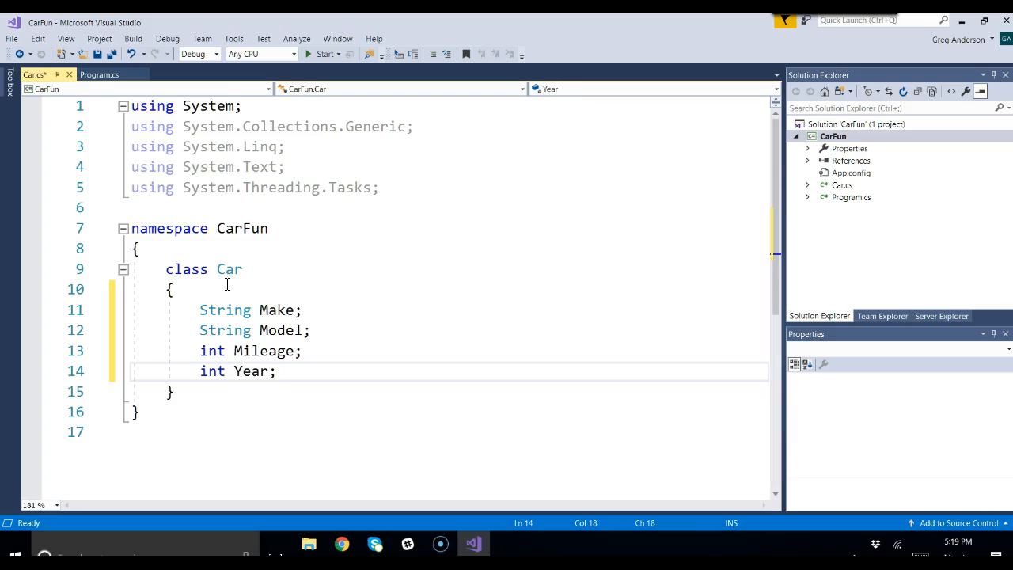
key(enter)
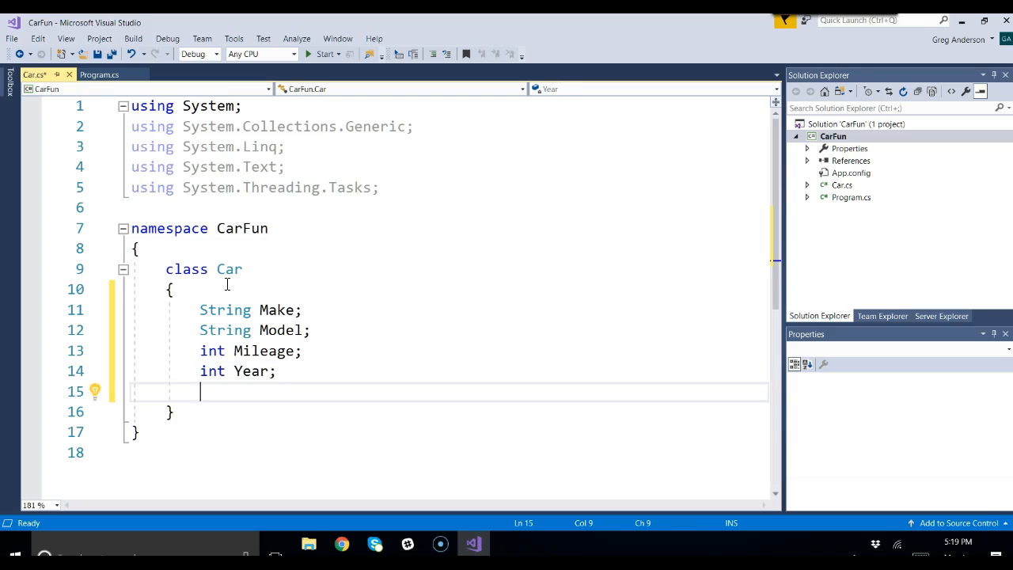
text(double)
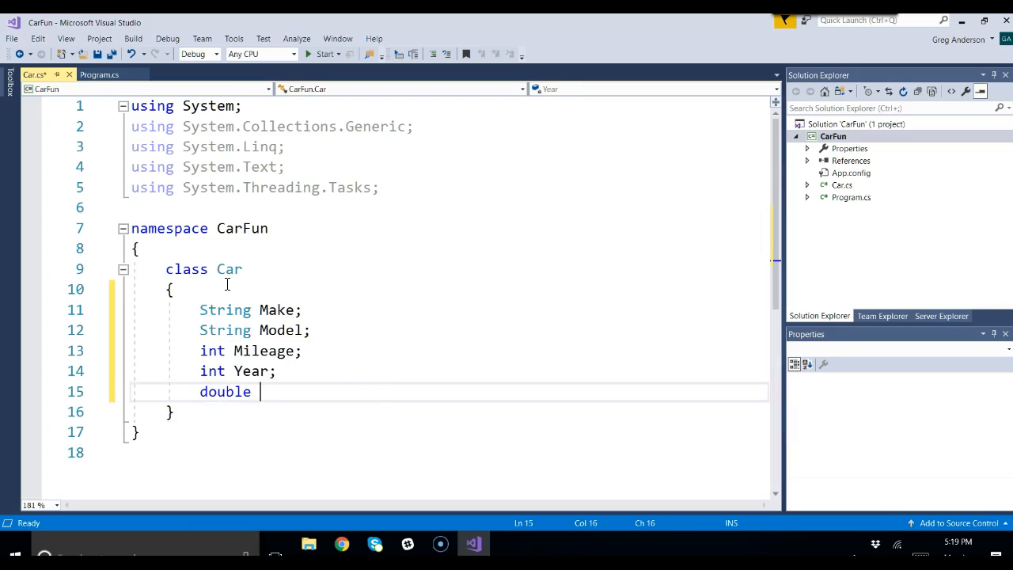
text(Price;)
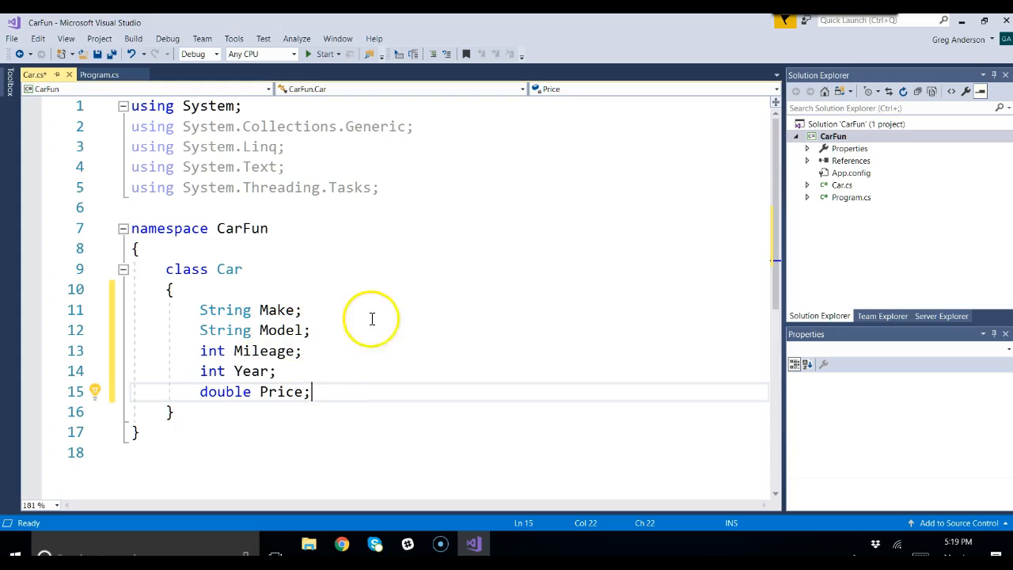
mouse_move(164, 269)
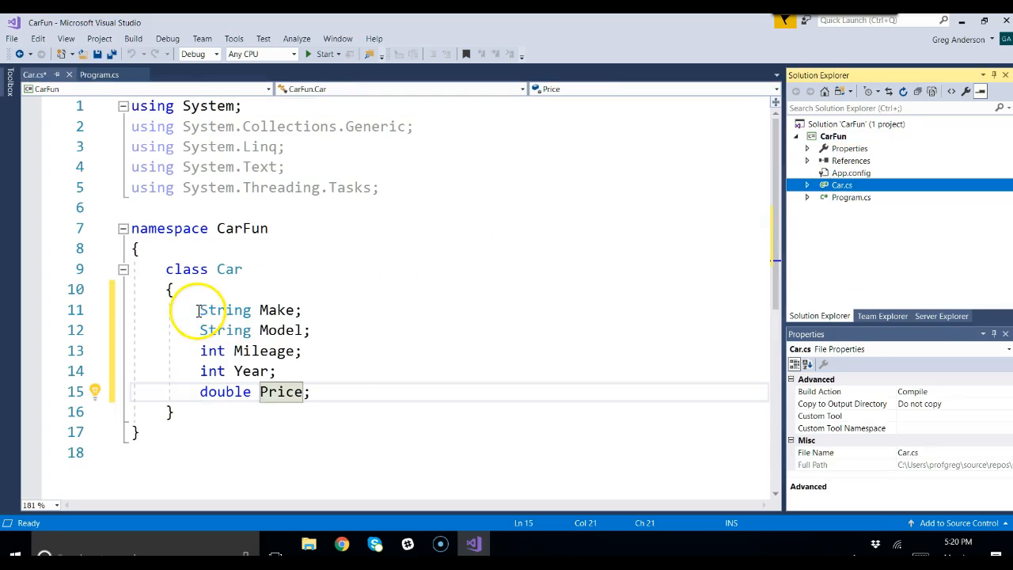
- Prefix the Car field declarations with the public access modifier
text(public)
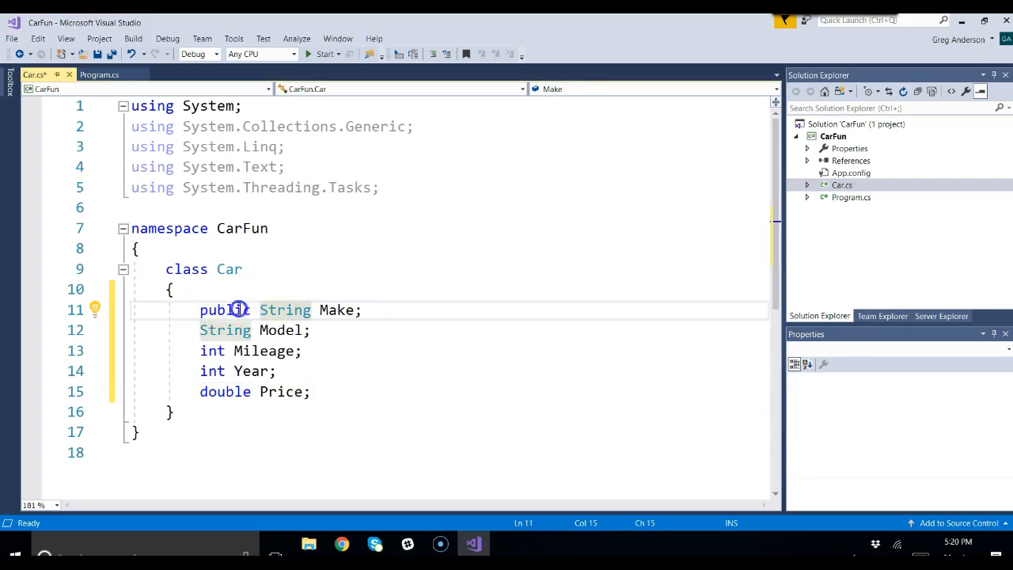
click(199, 330)
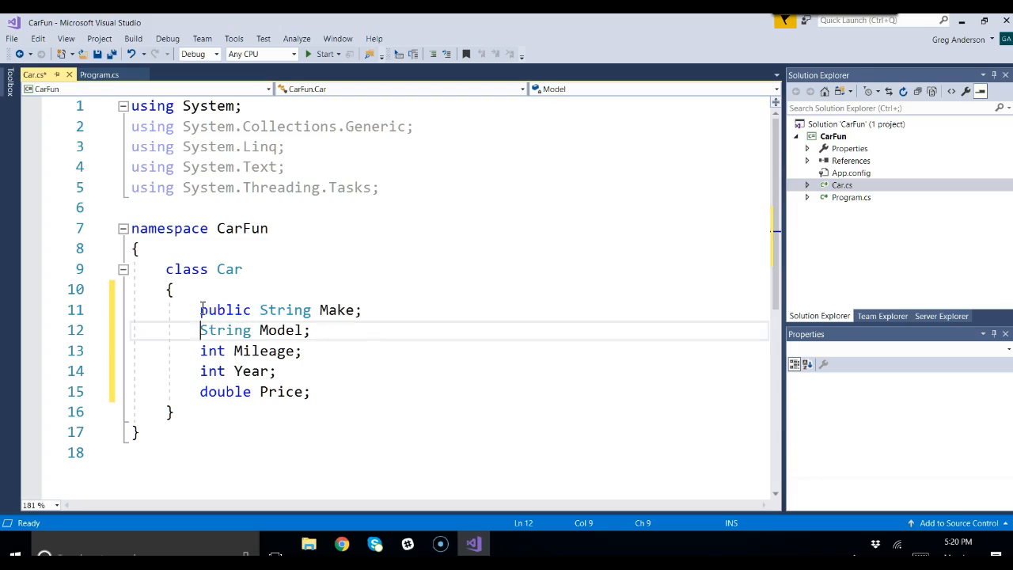
text(public)
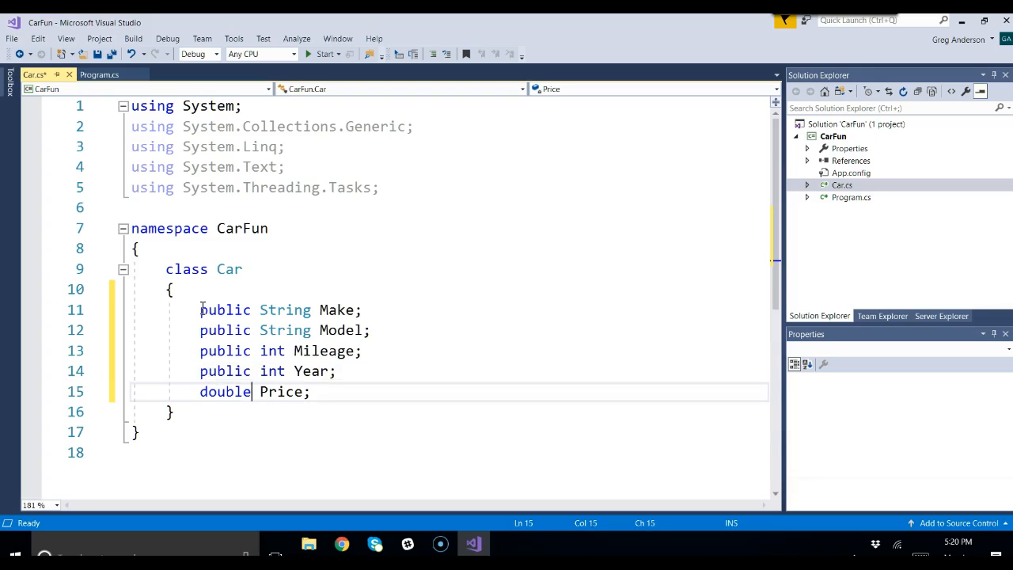
text(public)
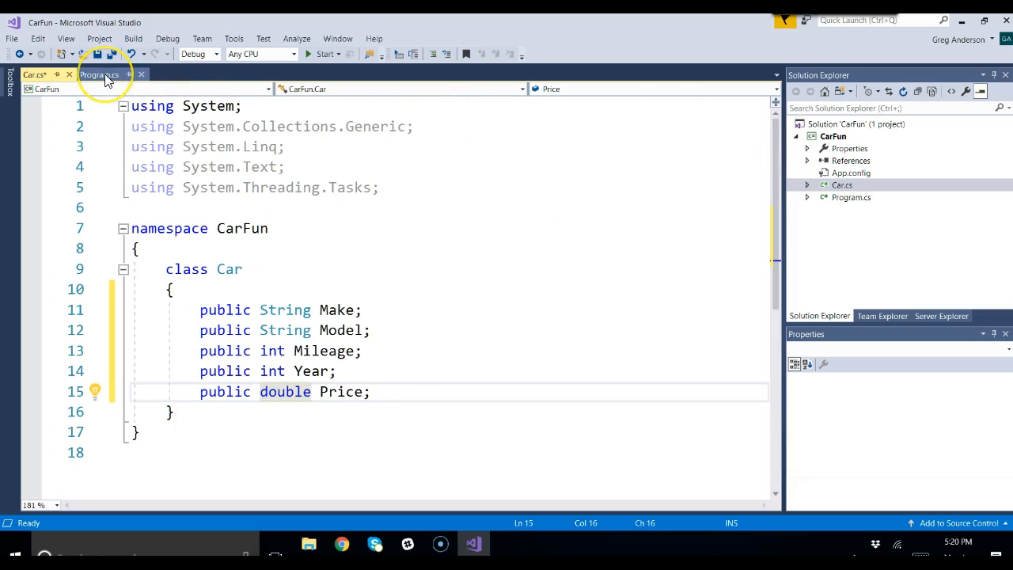
- In Program.cs Main, declare Car[] aoCars; and int iSize;
click(98, 74)
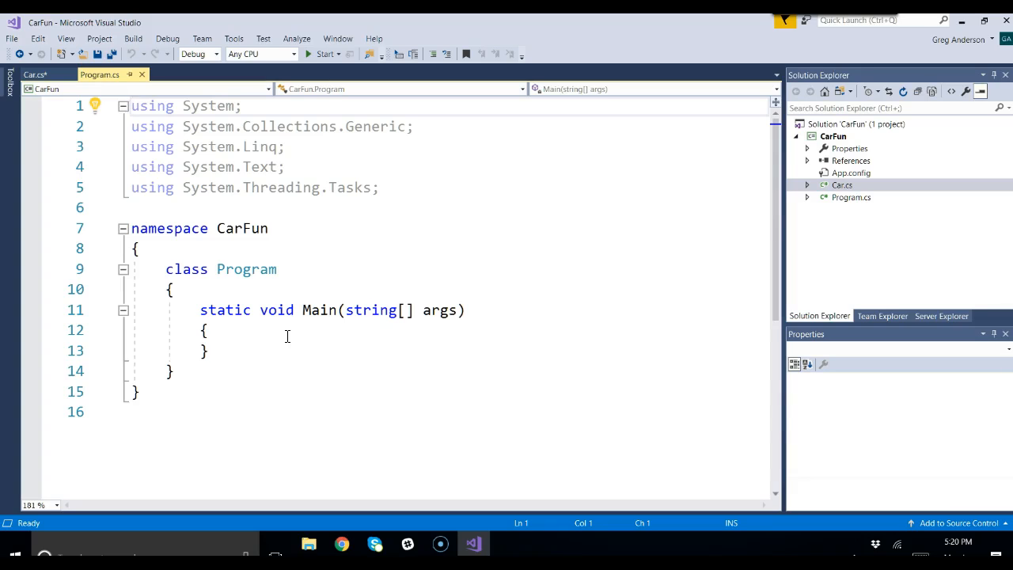
click(287, 331)
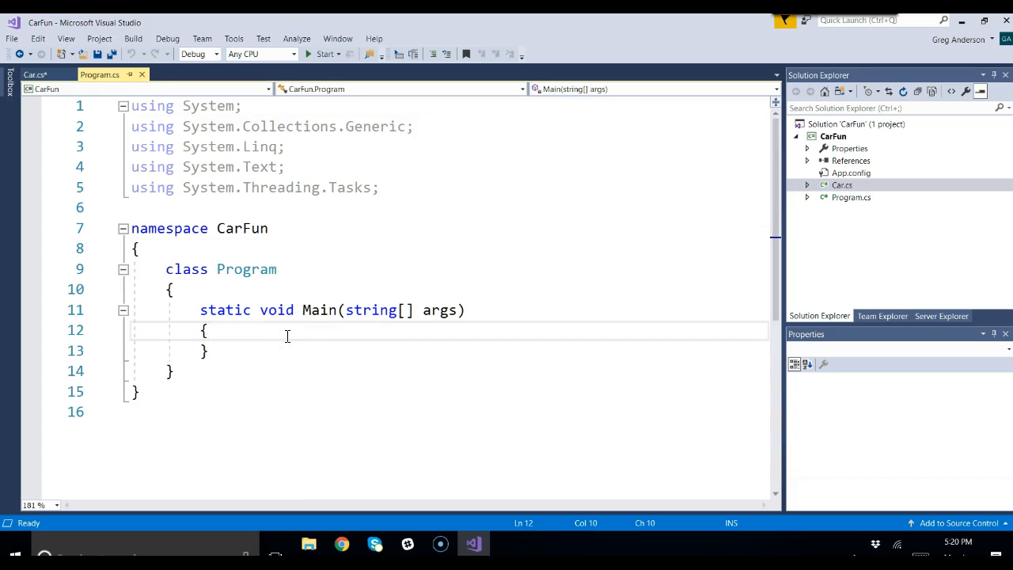
key(enter)
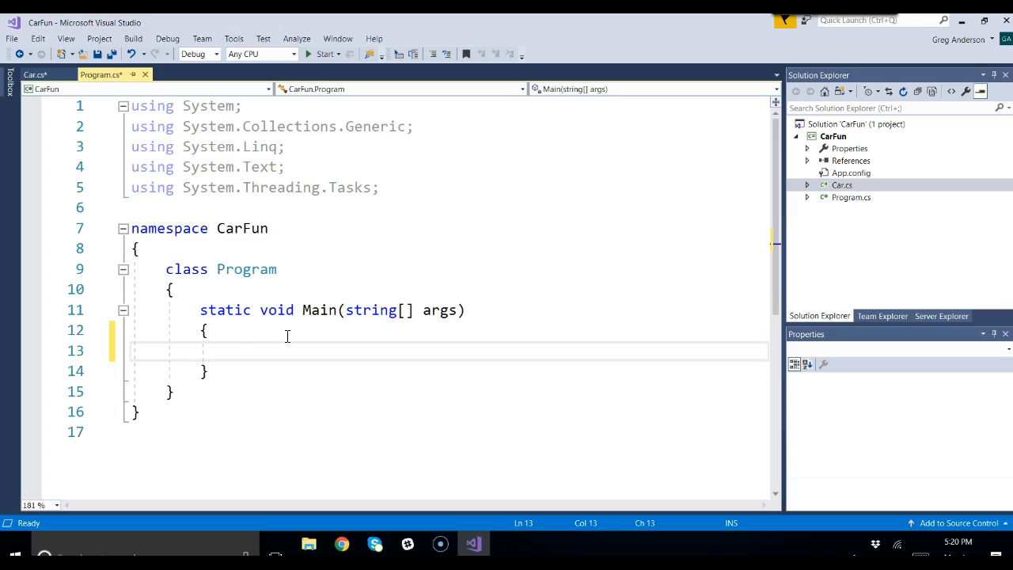
text(Cr)
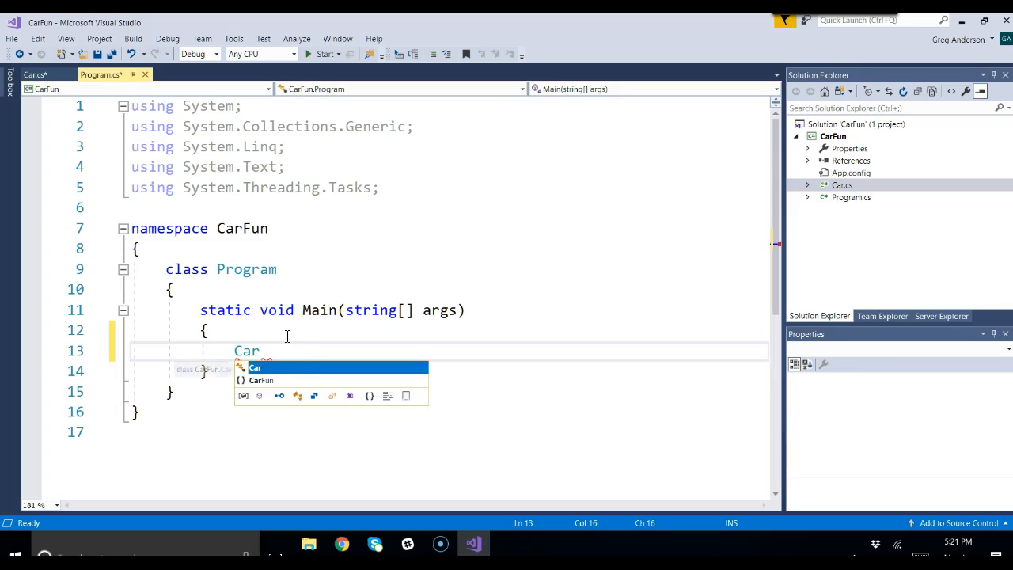
text([])
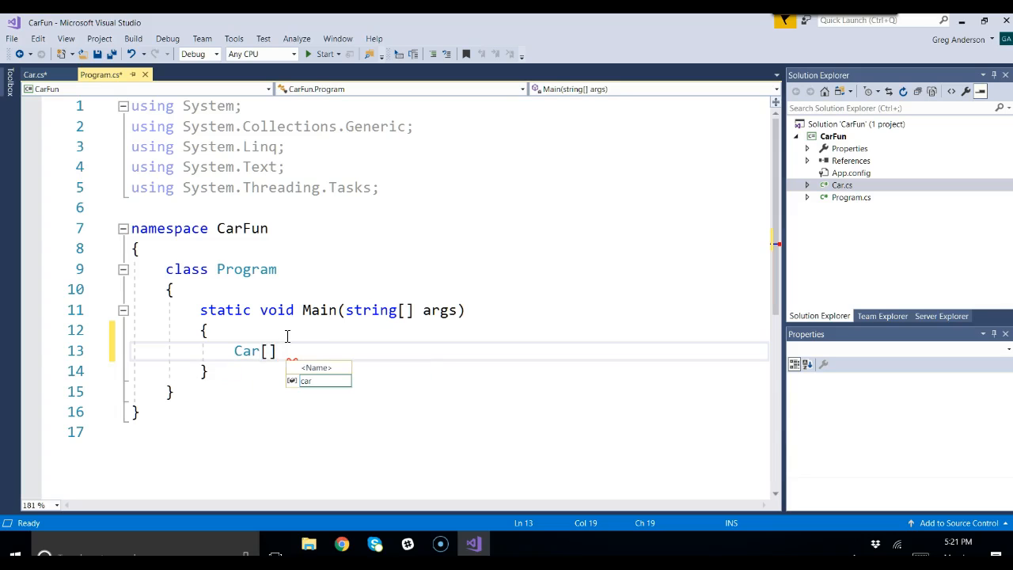
text(aoCars)
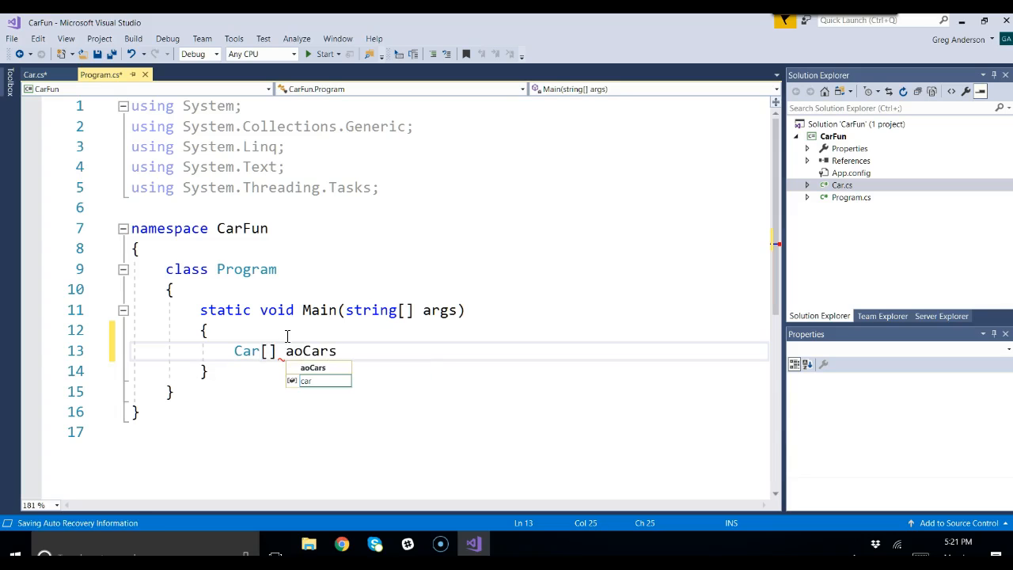
text(;)
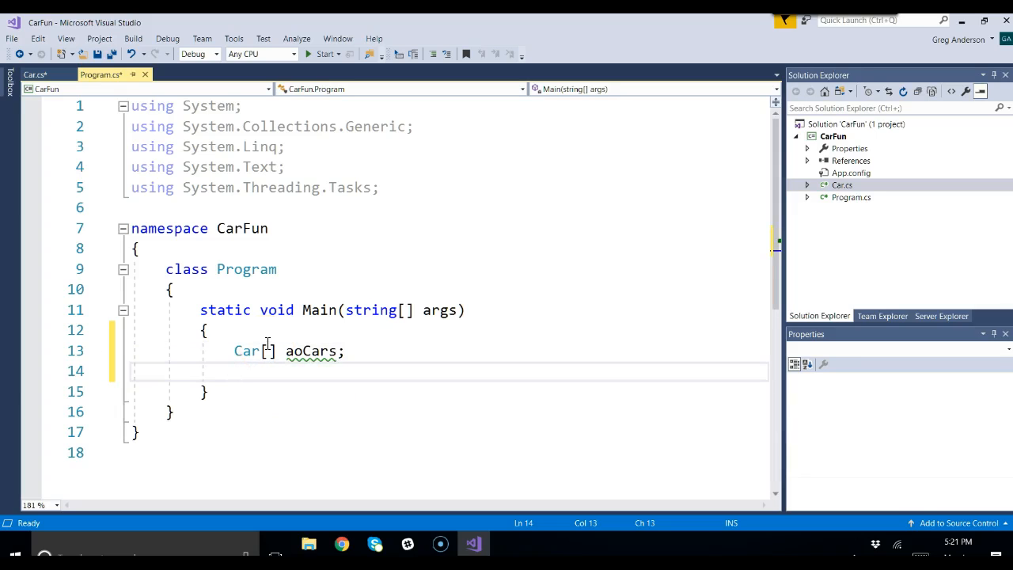
text(int i)
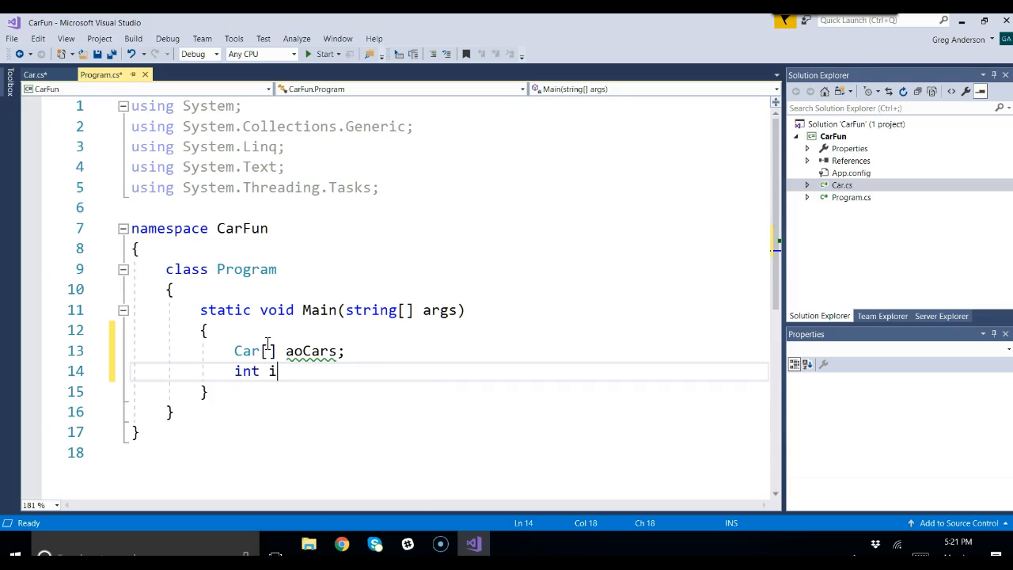
text(Size;)
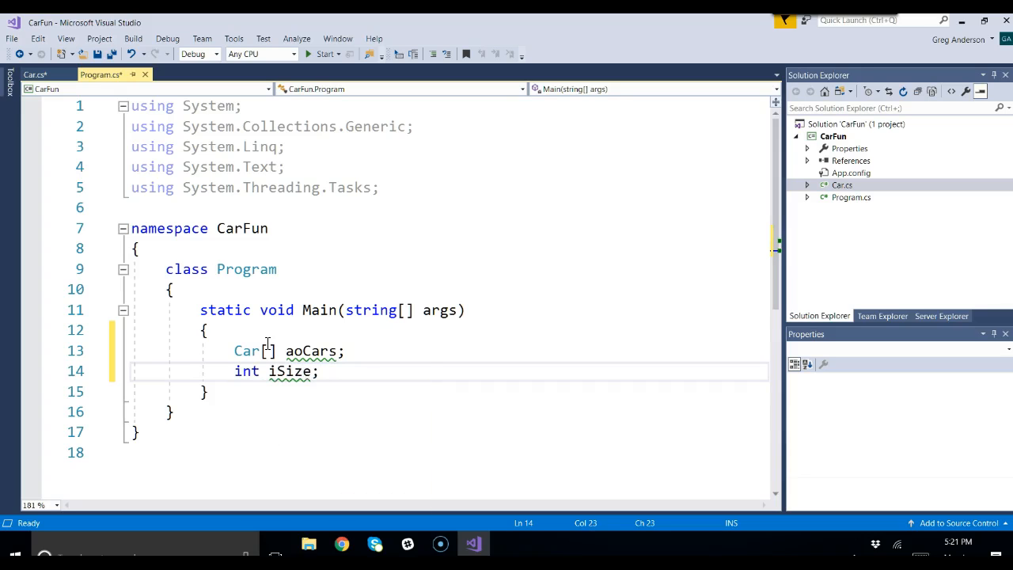
- Write Console.WriteLine("How many cars?") and assign iSize = Console.ReadLine();
text(c)
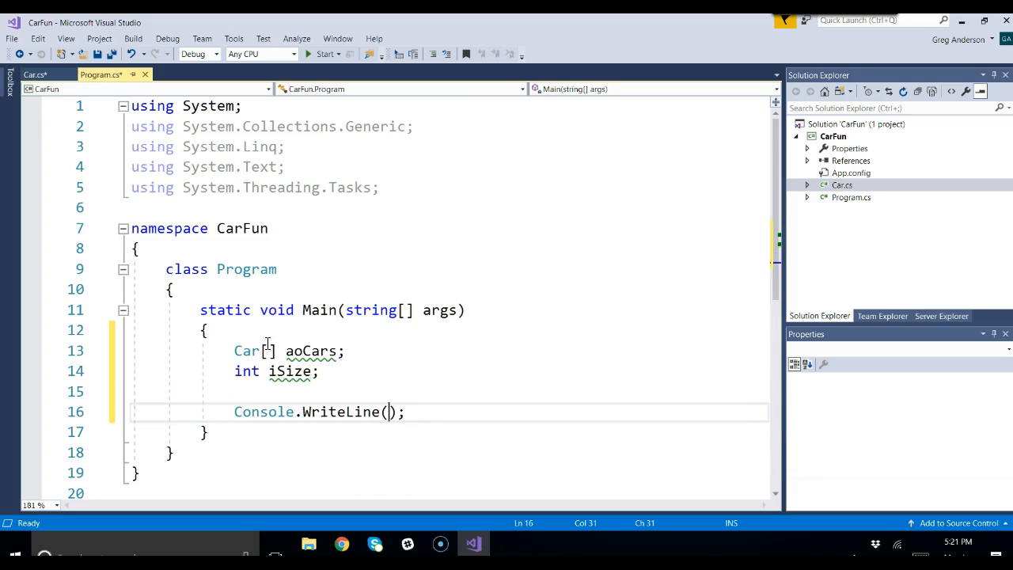
text(")
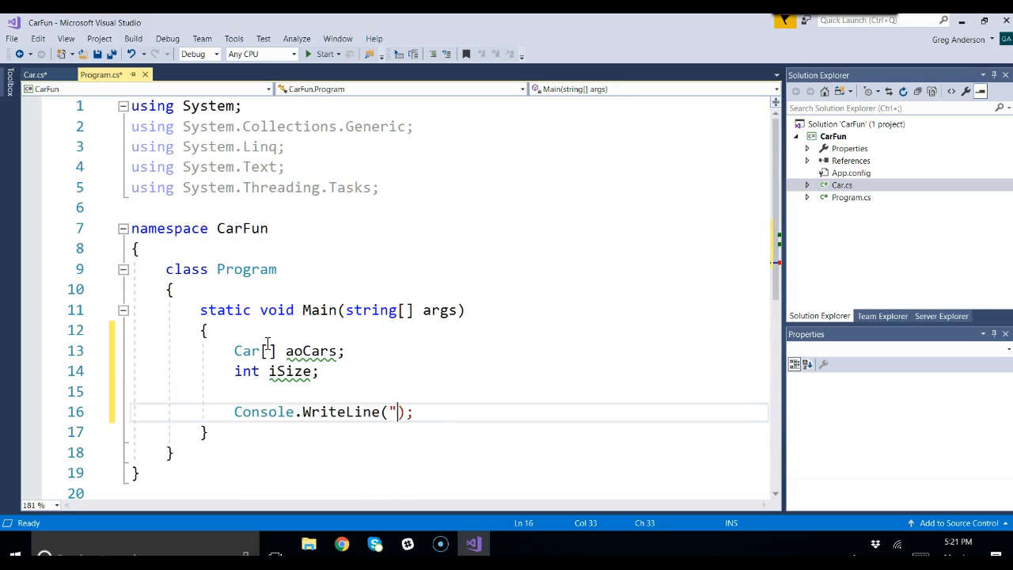
text(How many cars)
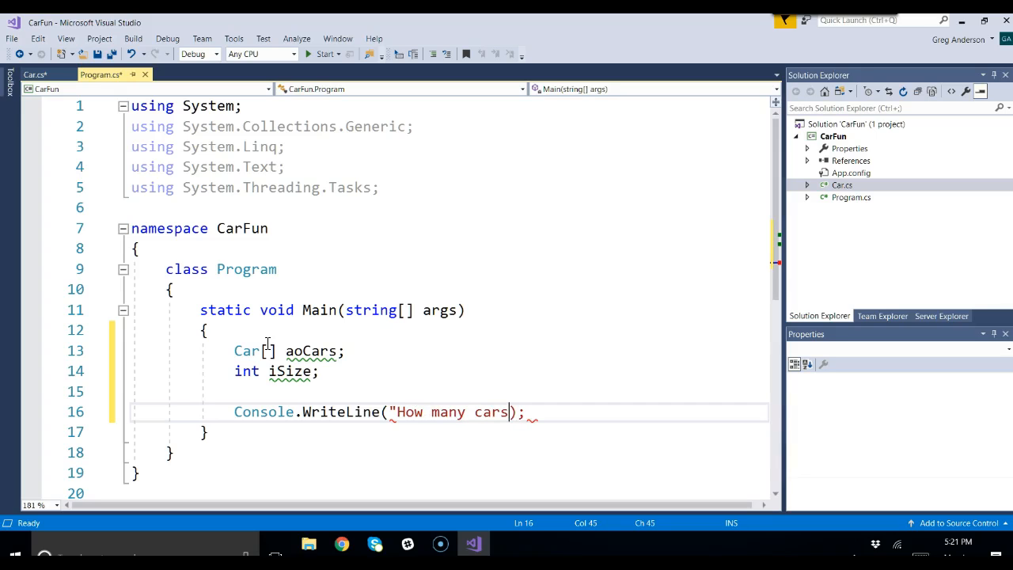
text(?))
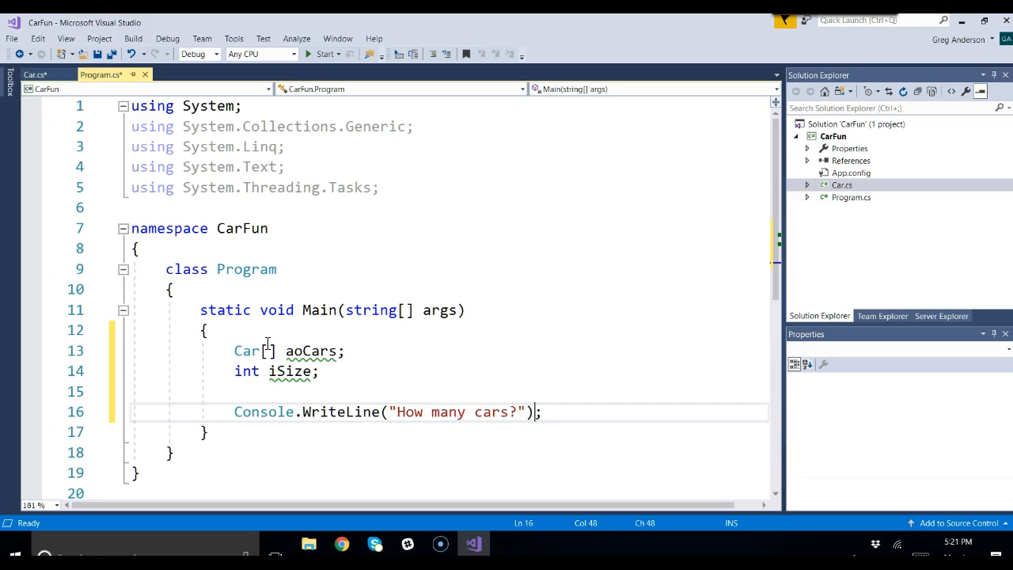
text(i)
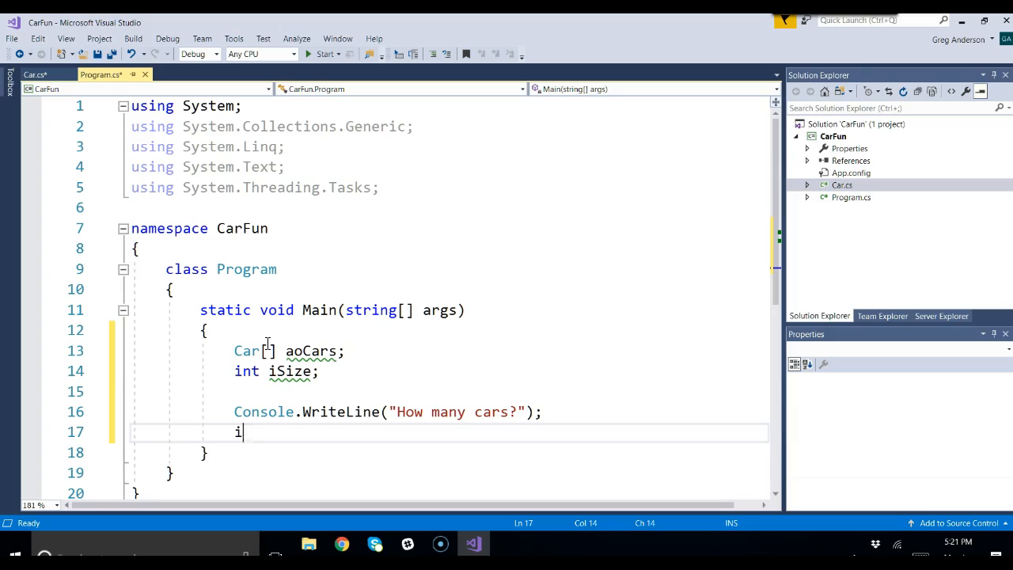
text(Size =)
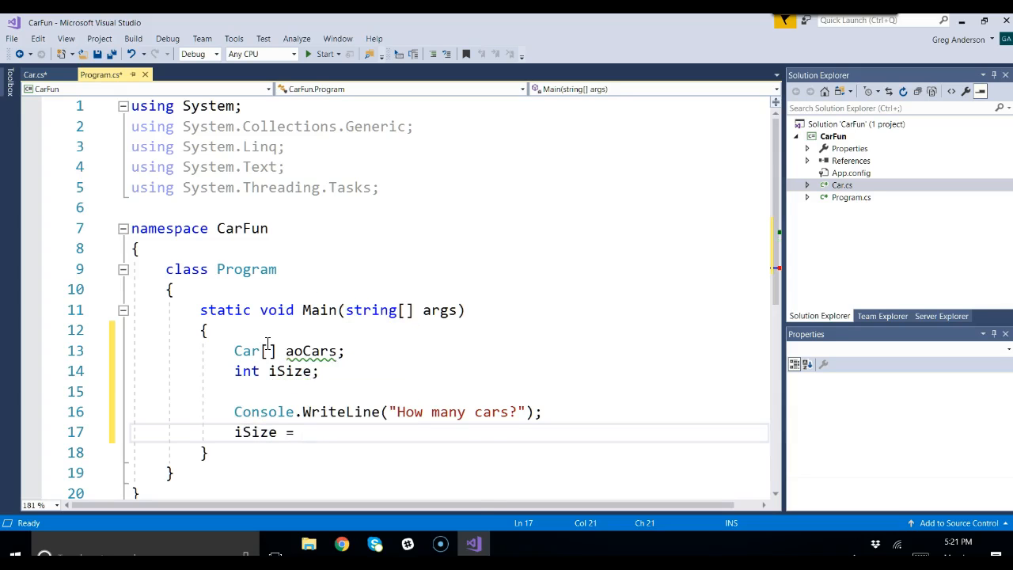
text(Console.Read)
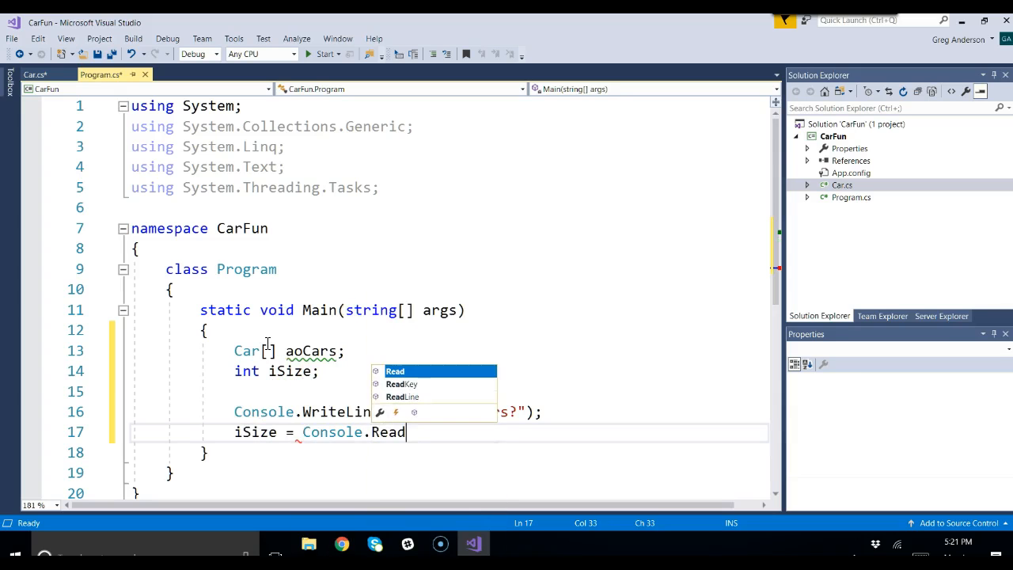
text(Line)
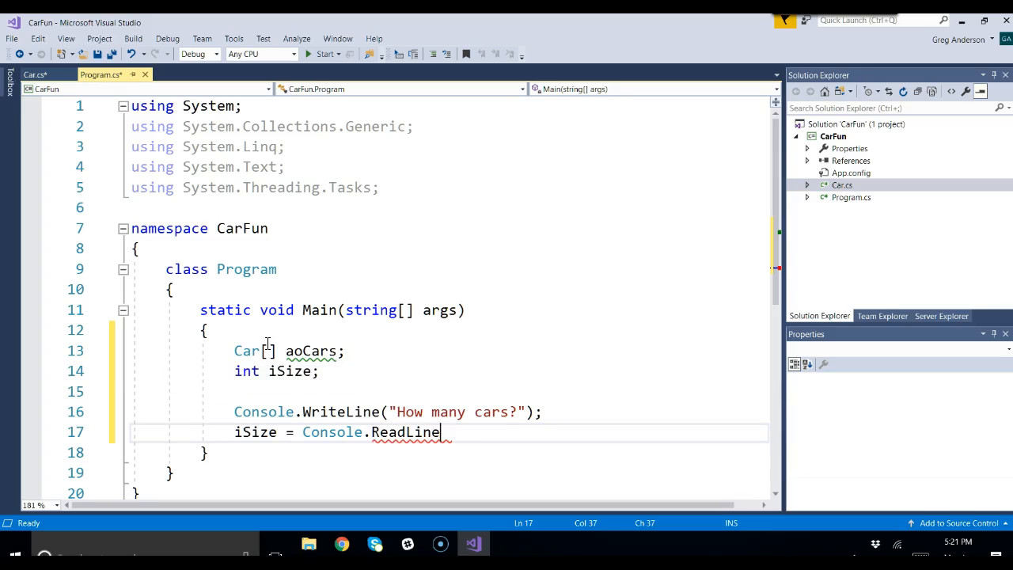
text(();)
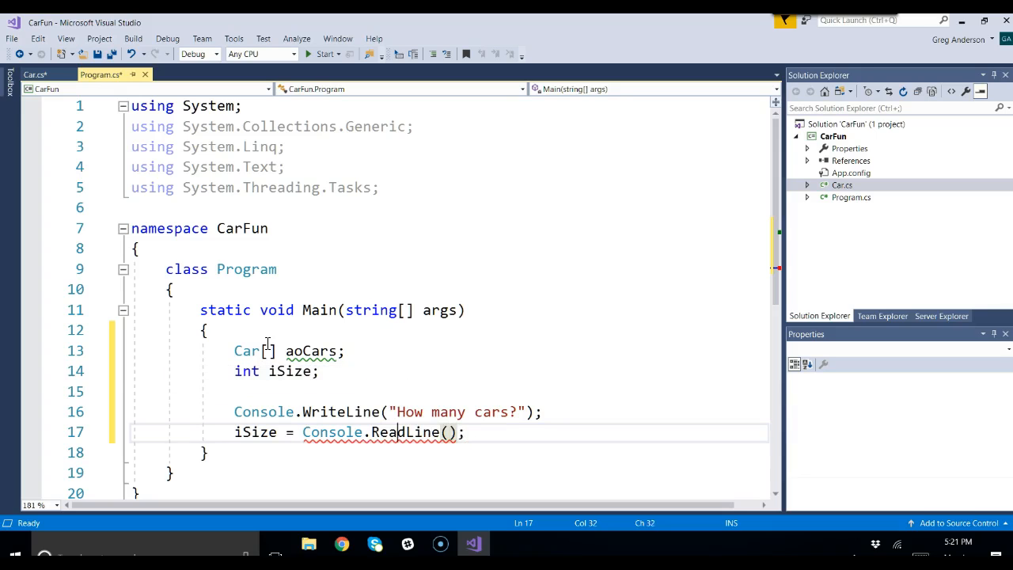
- Wrap the console read in Convert.ToInt32 so iSize = Convert.ToInt32(Console.ReadLine());
text(Conv)
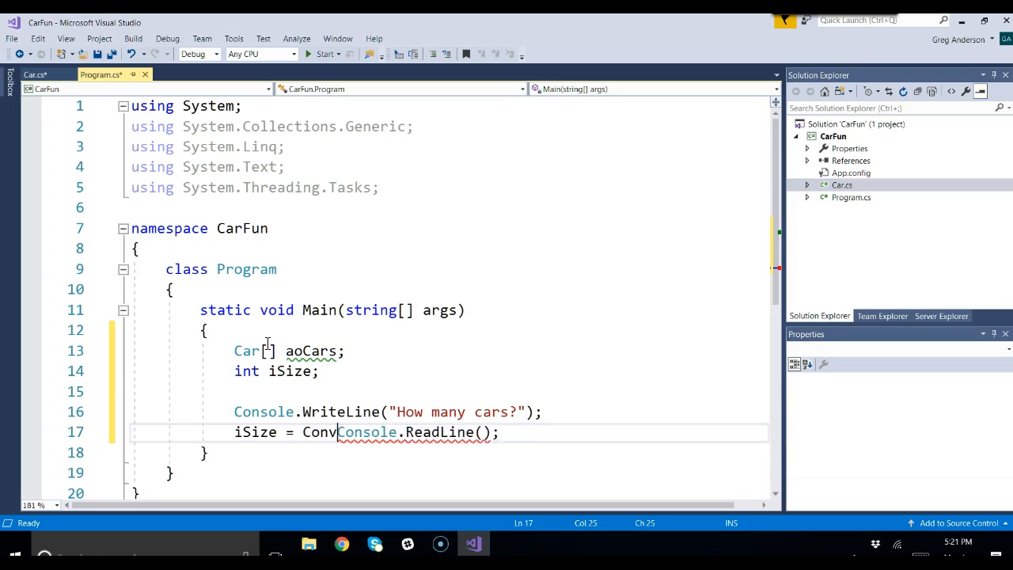
text(ToInt32()
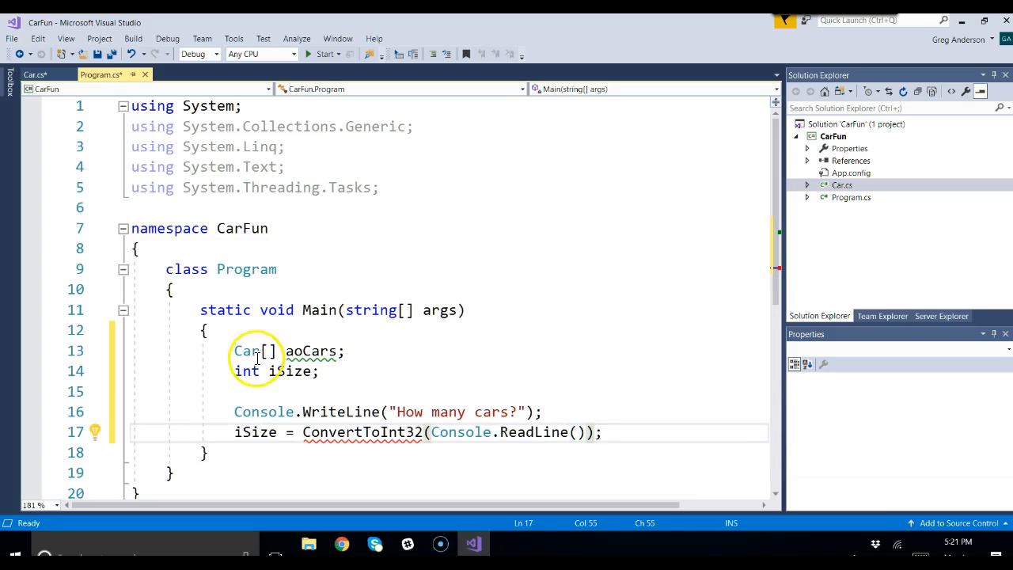
click(364, 432)
text(.)
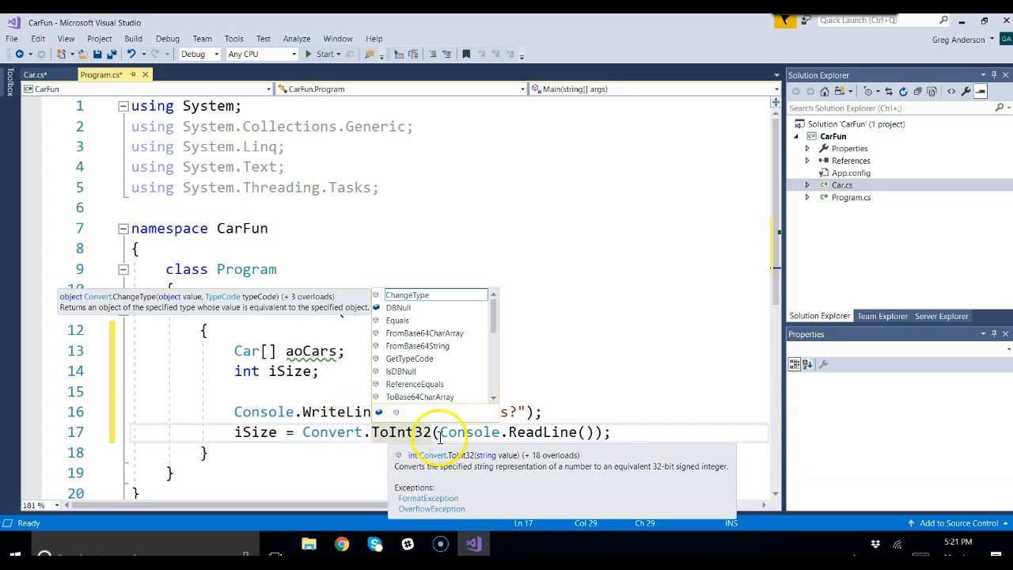
double_click(468, 432)
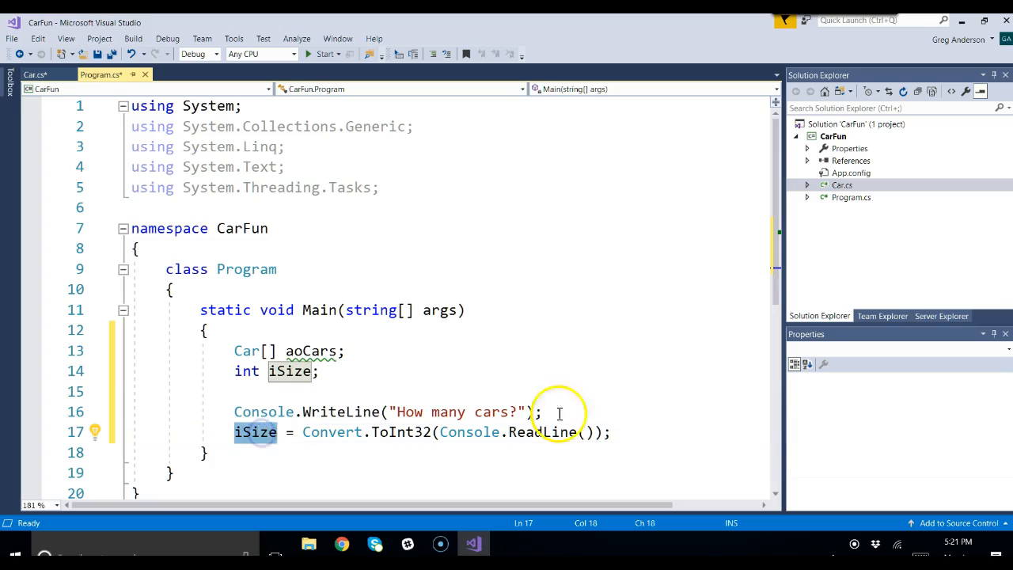
click(610, 431)
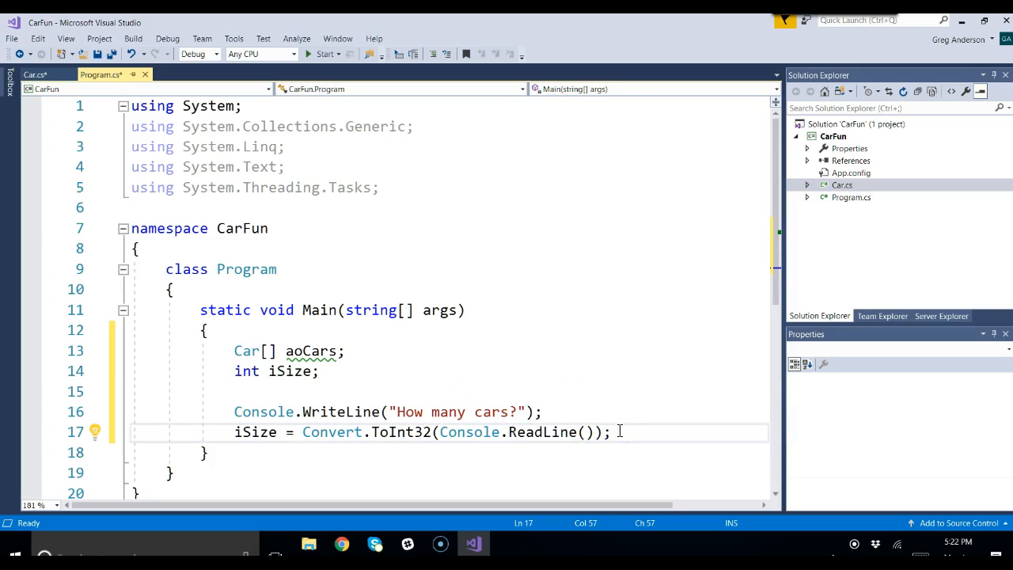
- Add an if (iSize > 0) block after reading the size
key(enter)
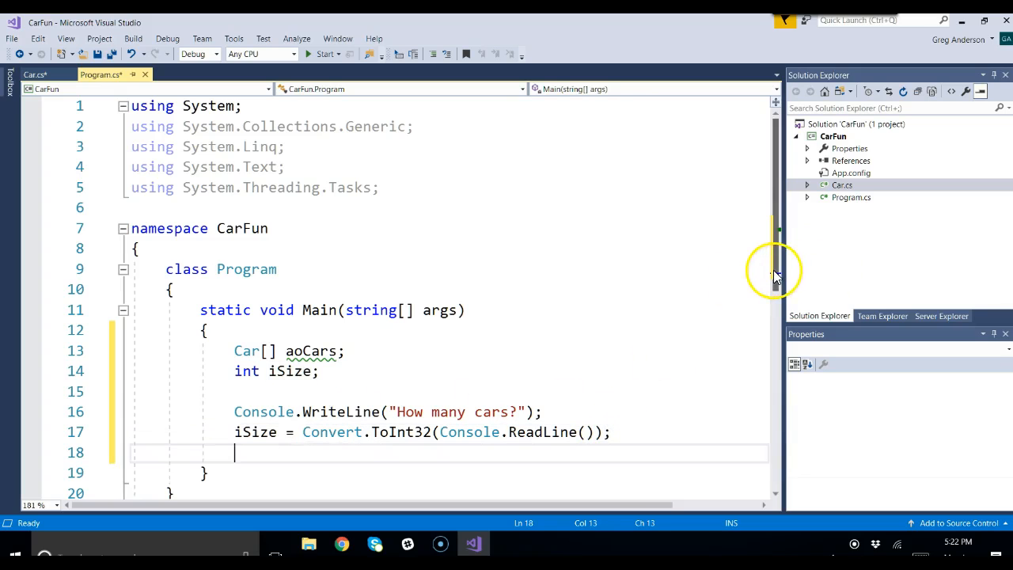
scroll(down, 3)
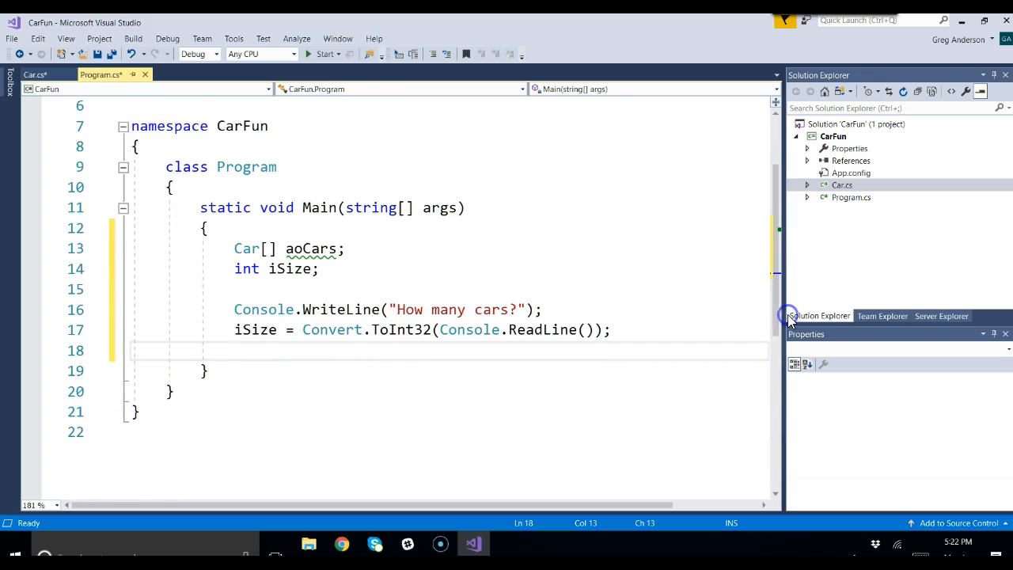
text(if)
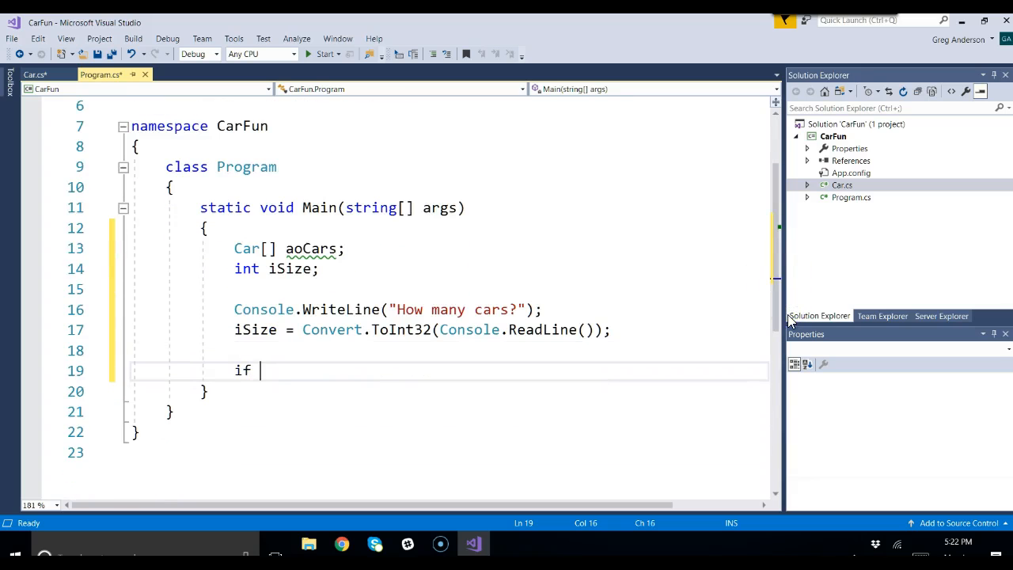
text((isI)
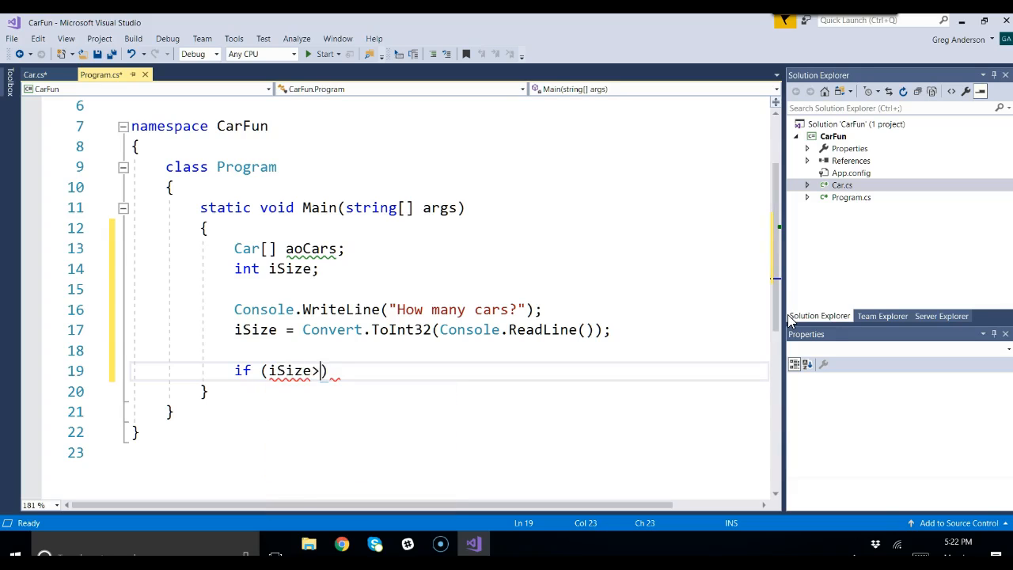
text(0)
text({)
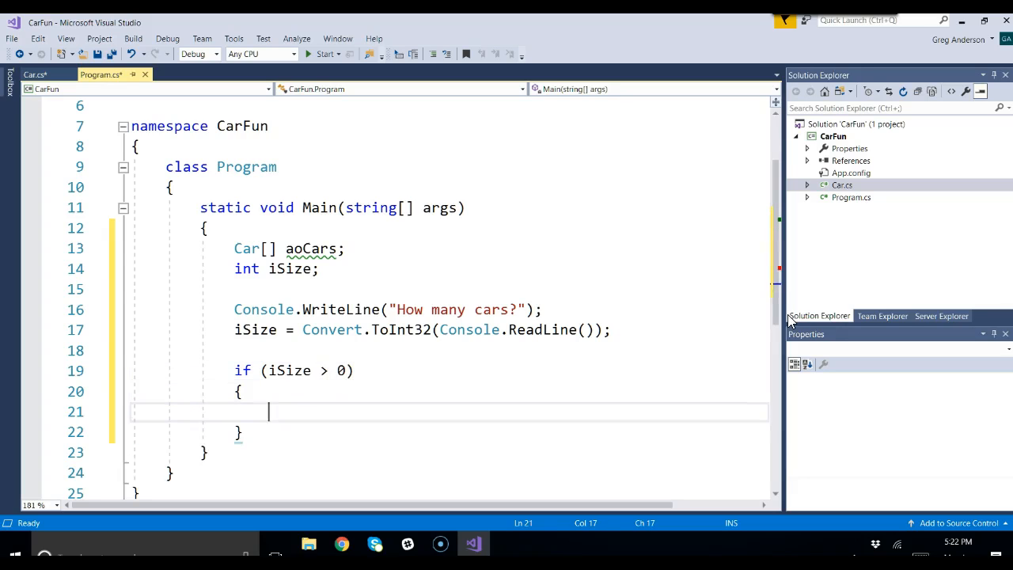
- Inside the if block, allocate aoCars = new Car[iSize]; with a blank line below it
click(123, 370)
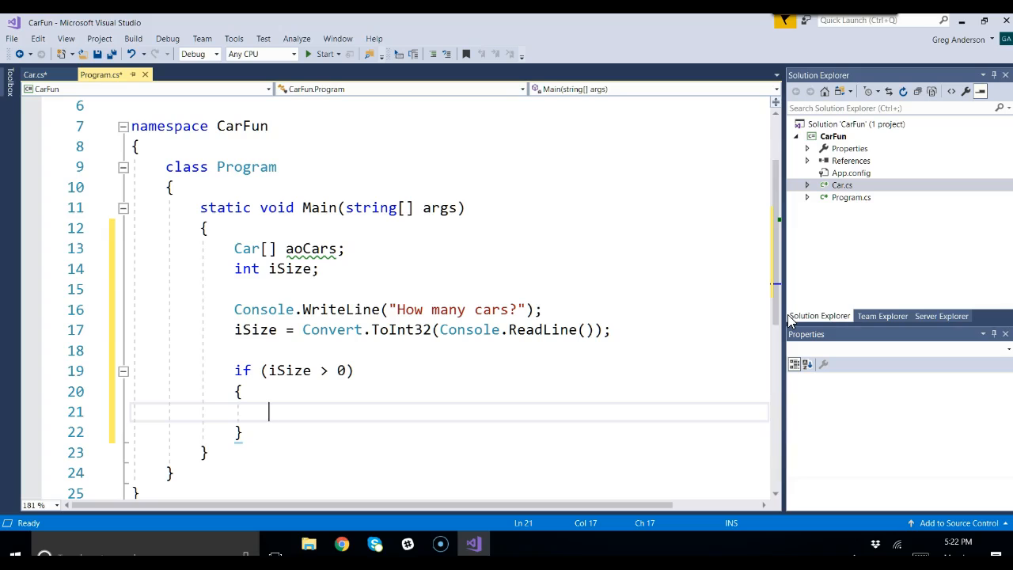
text(aoCars =)
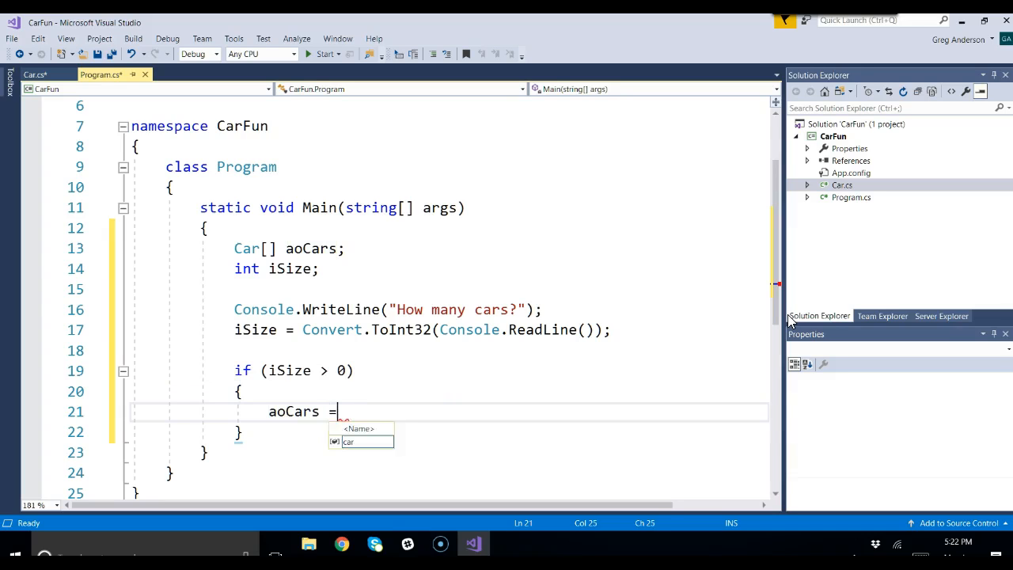
text(new Car[i)
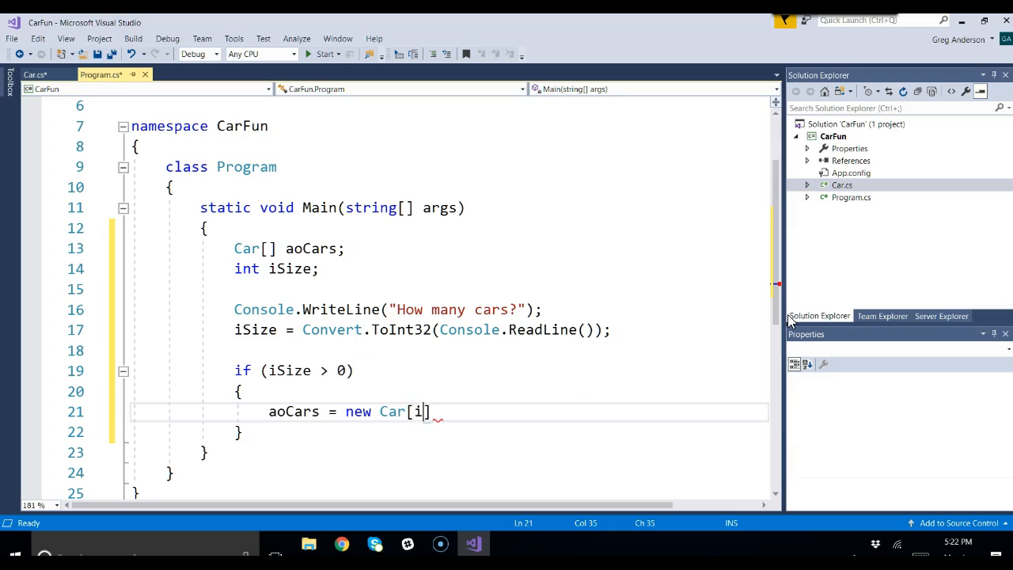
text(Size];)
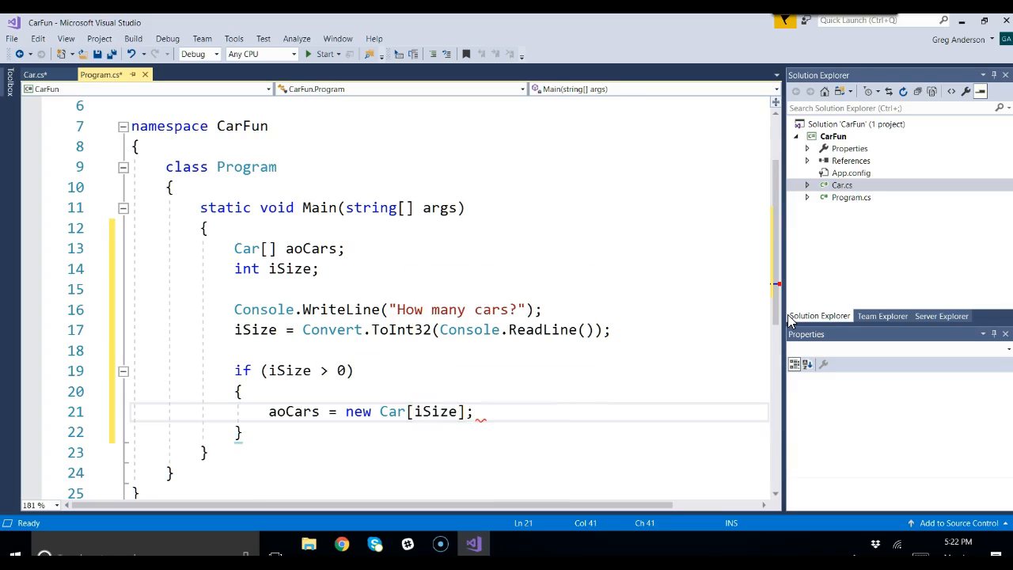
double_click(257, 329)
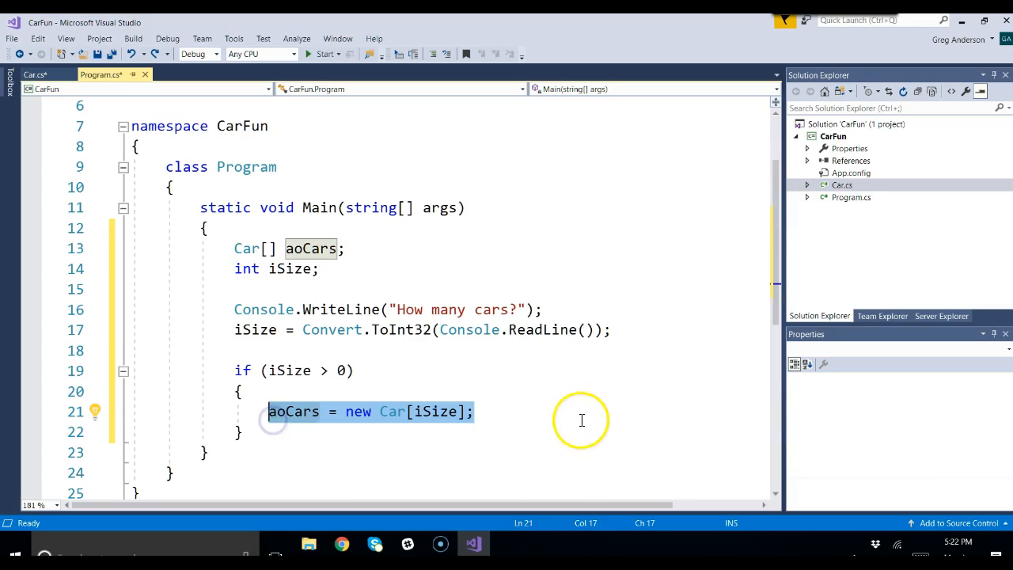
key(enter)
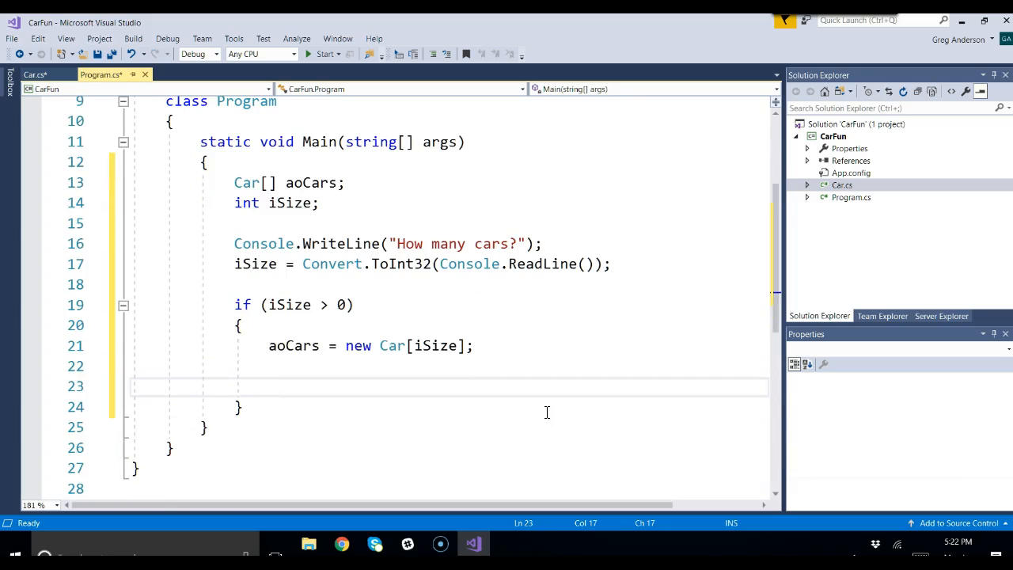
- Write the loop header for (int iCount = 0; iCount < aoCars.Length; iCount++)
text(for (i))
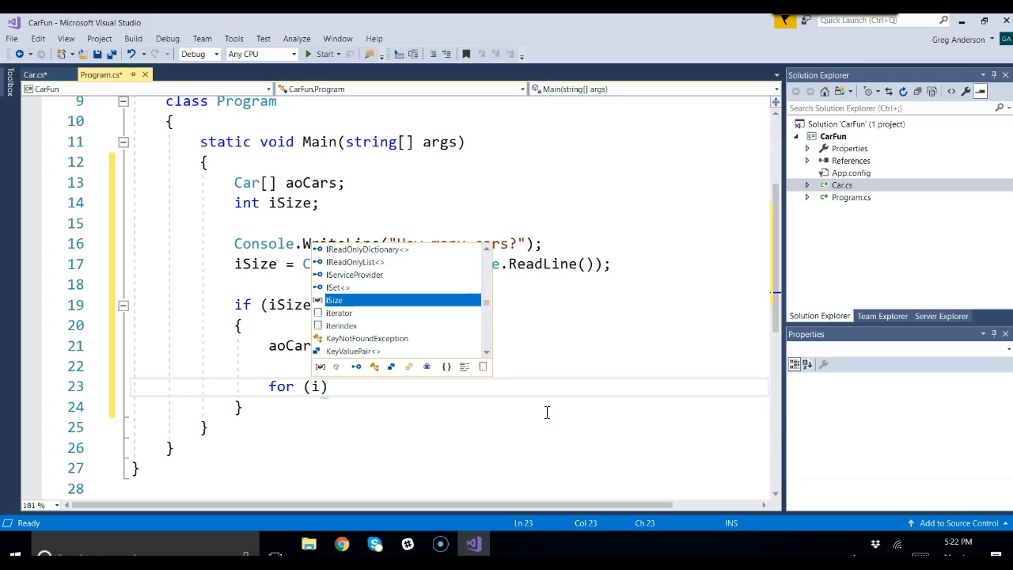
text(nt iCount)
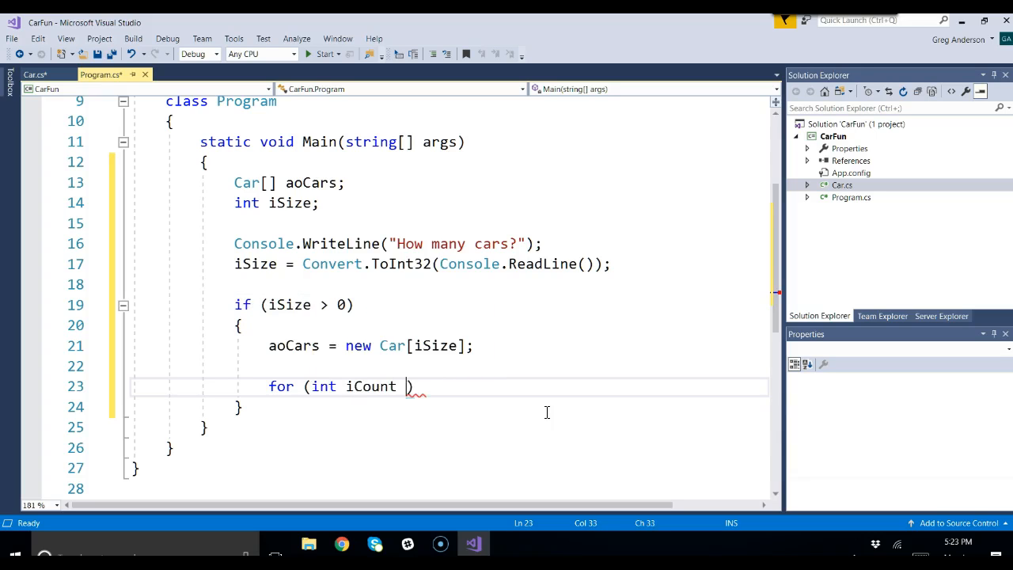
text(= 0;)
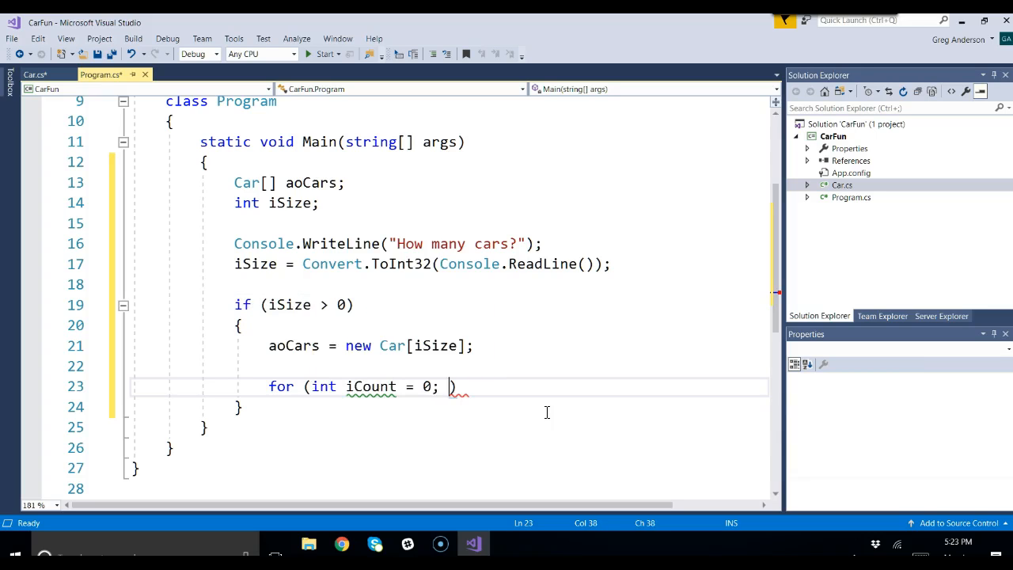
text(iCount <)
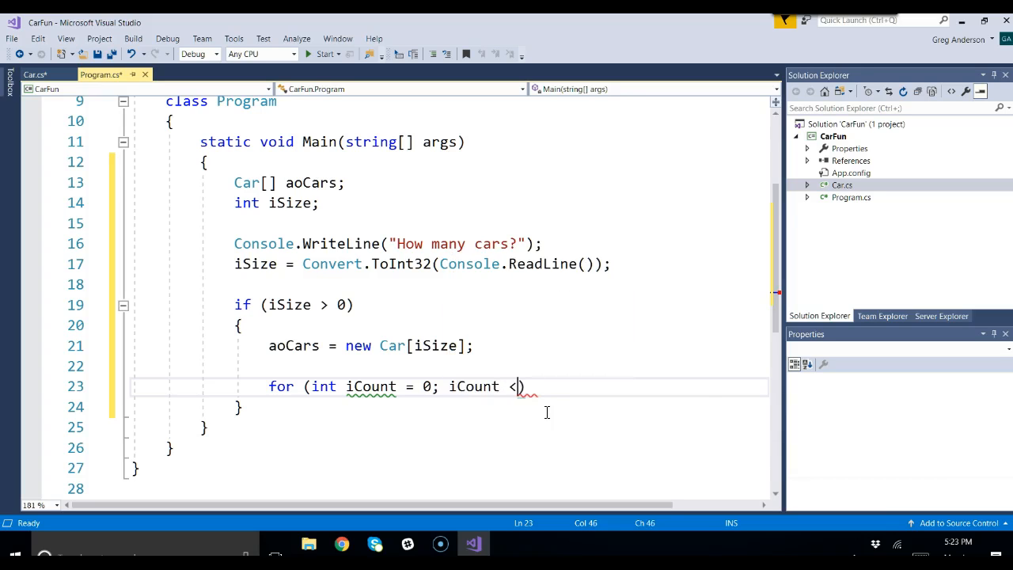
text(aoCars.)
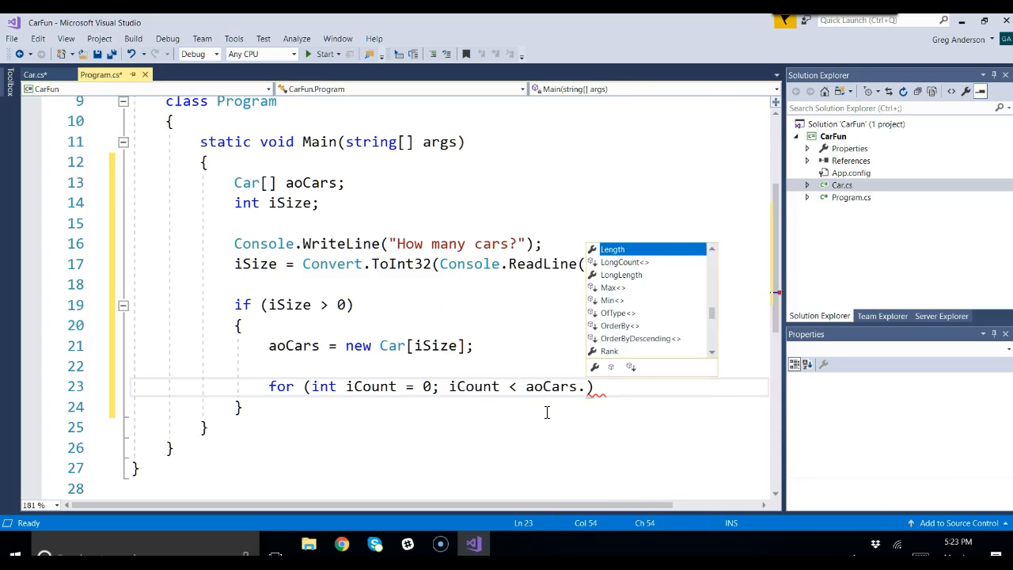
text(Length)
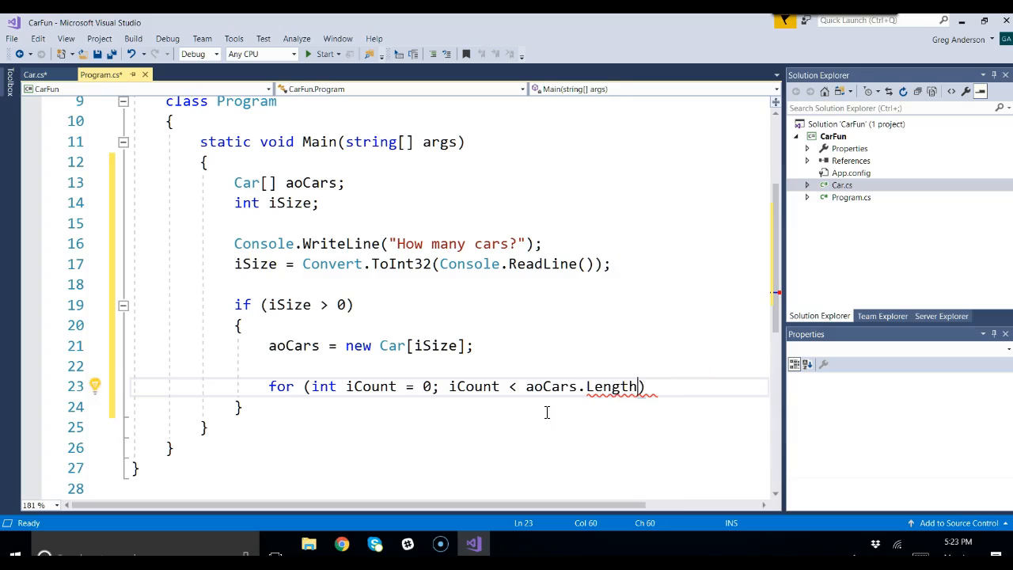
text(; iCount)
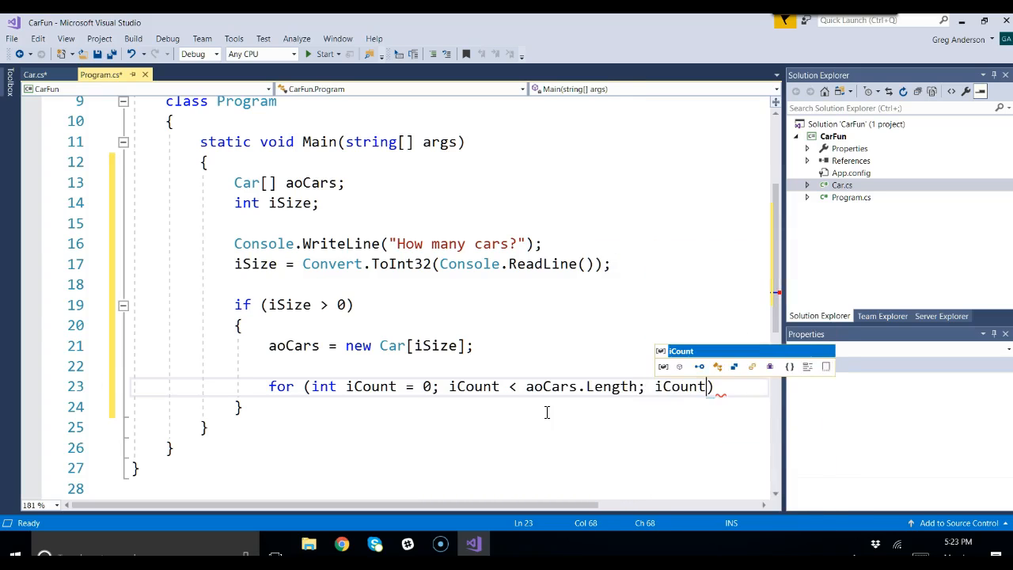
text(++))
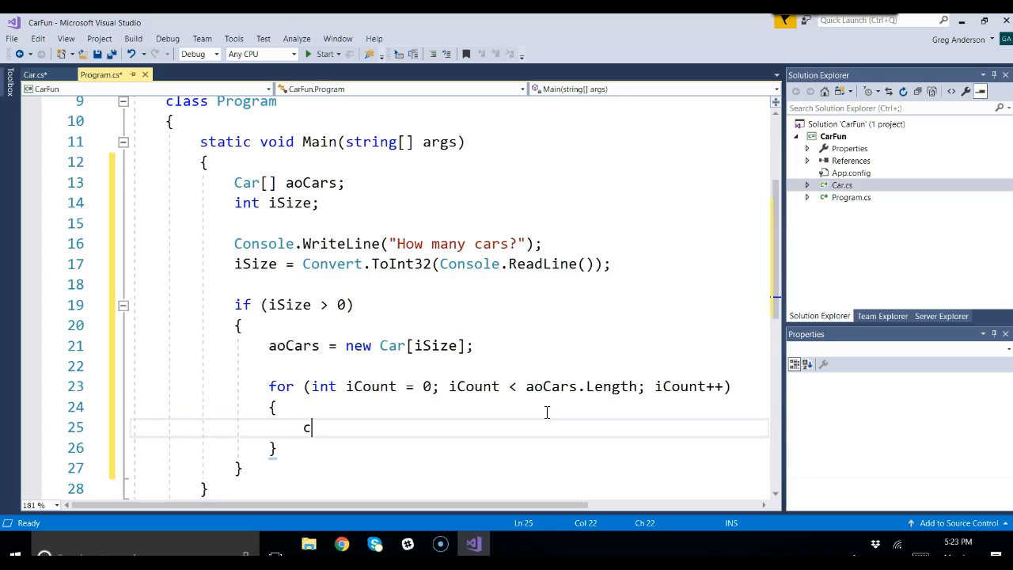
- Inside the loop, prompt with Console.WriteLine("Enter the car Make:")
text(Console.WriteLine(");)
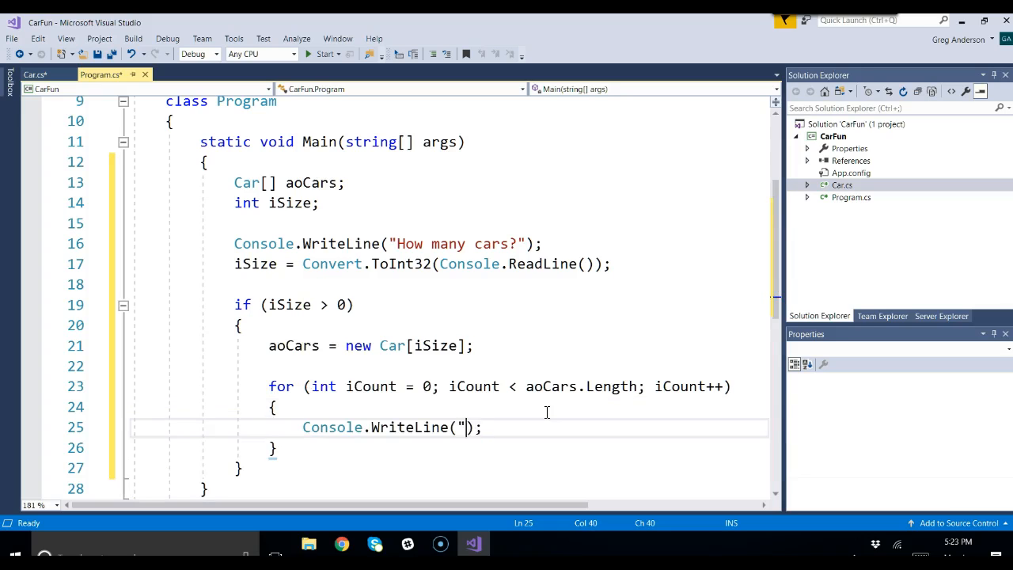
text(He)
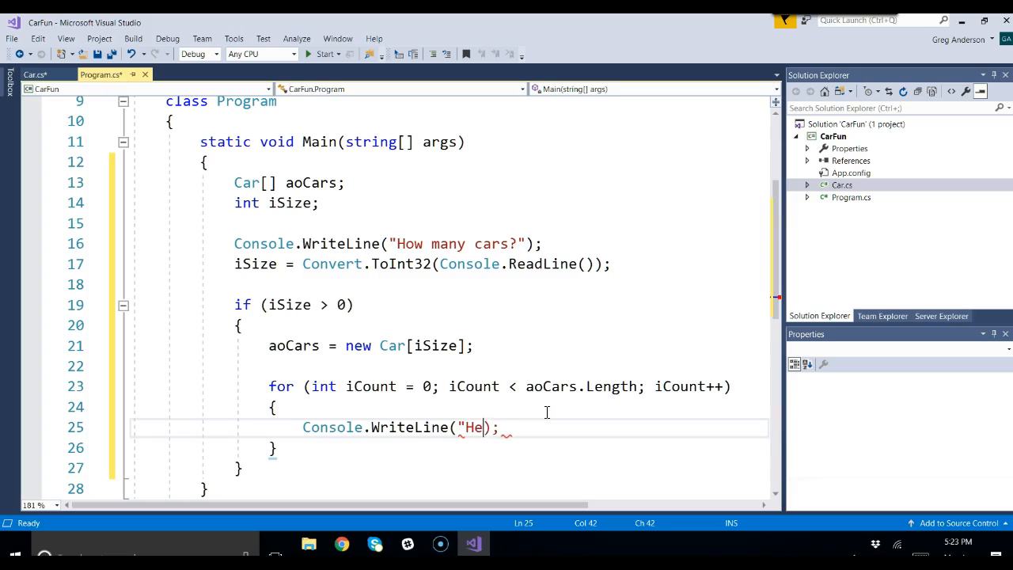
text(Enter t)
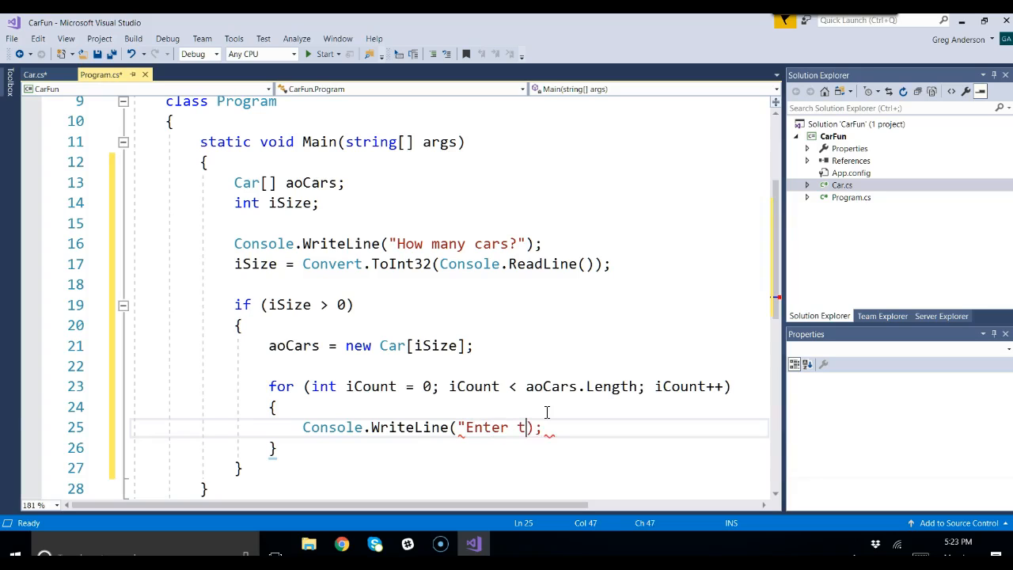
text(he car)
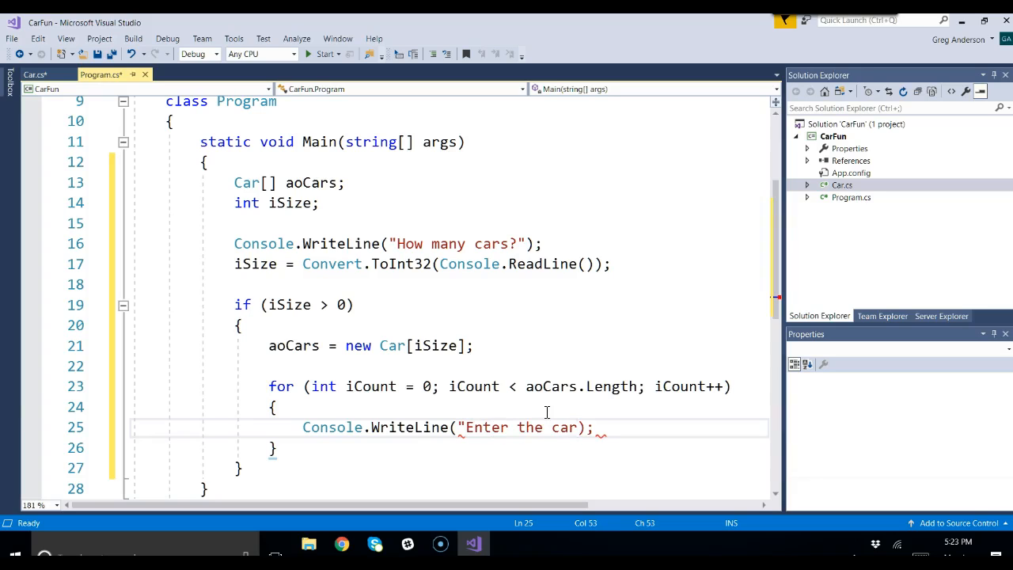
text(Make:)
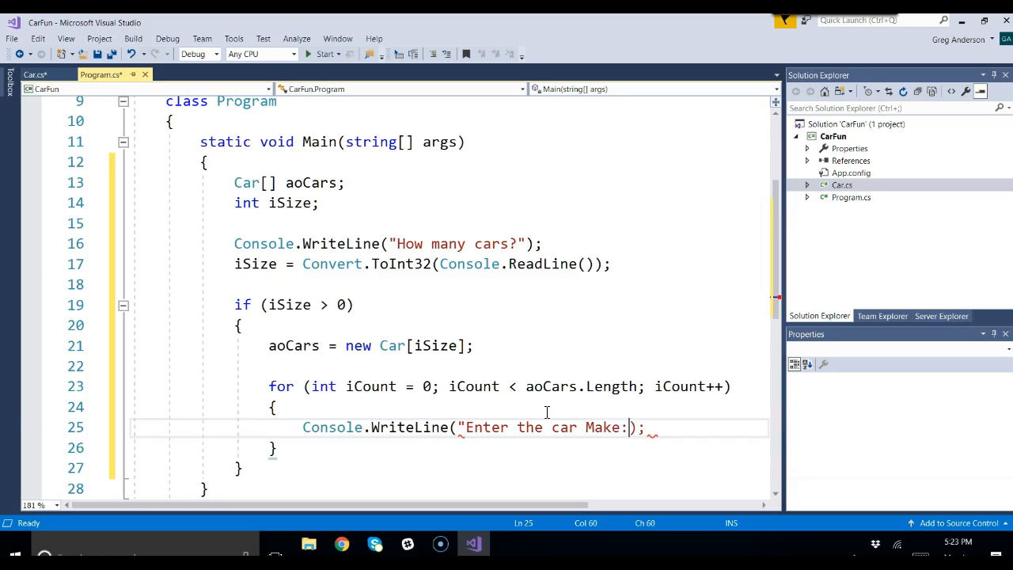
text("))
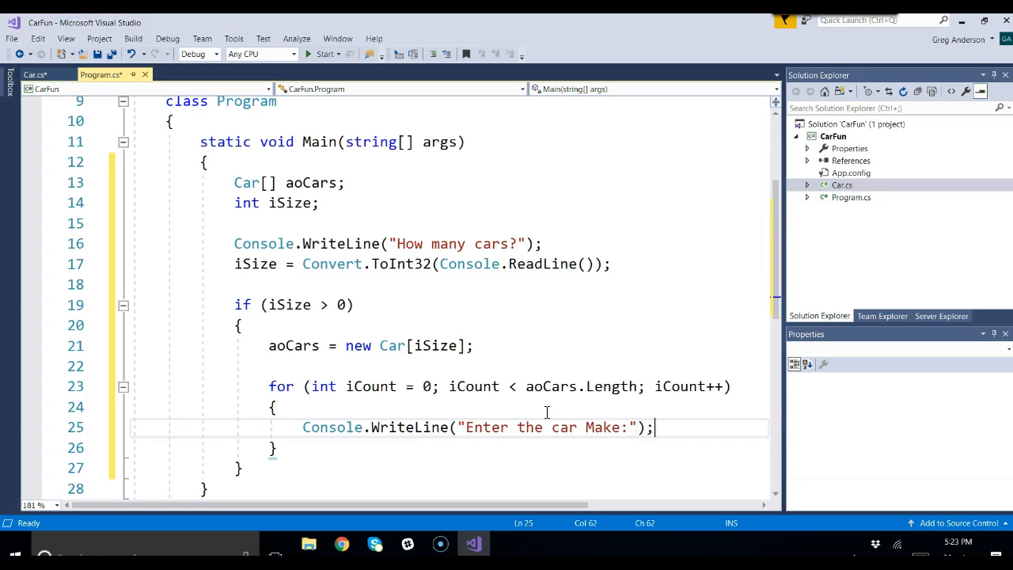
key(enter)
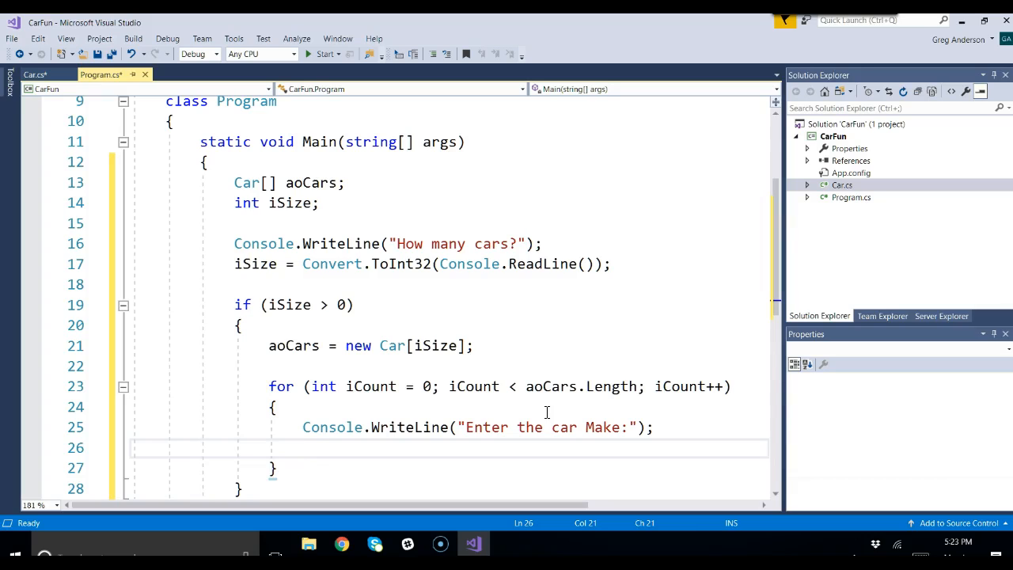
- Store the answer with aoCars[iCount].Make = Console.ReadLine();
text(aoCars[])
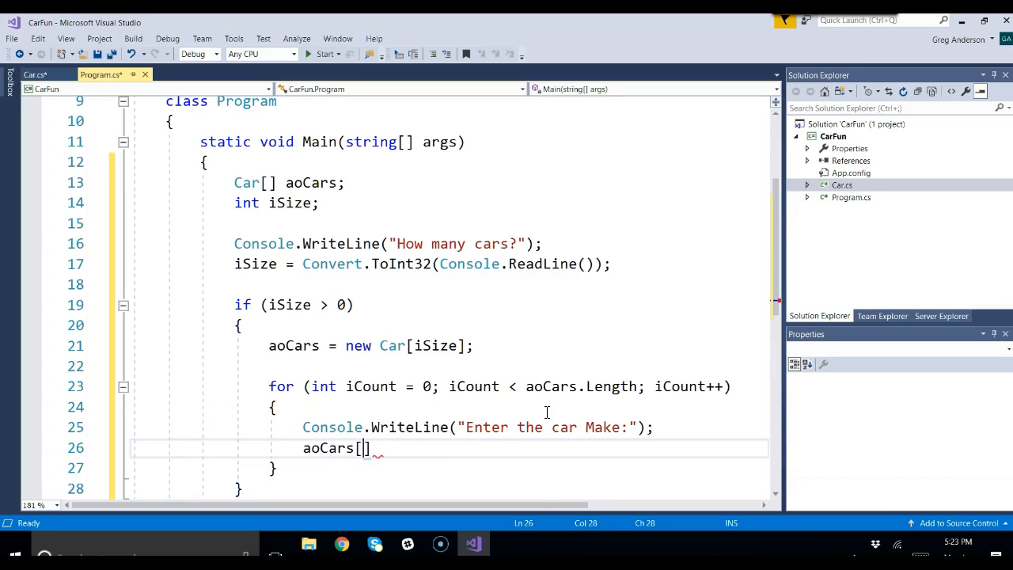
text(iCount)
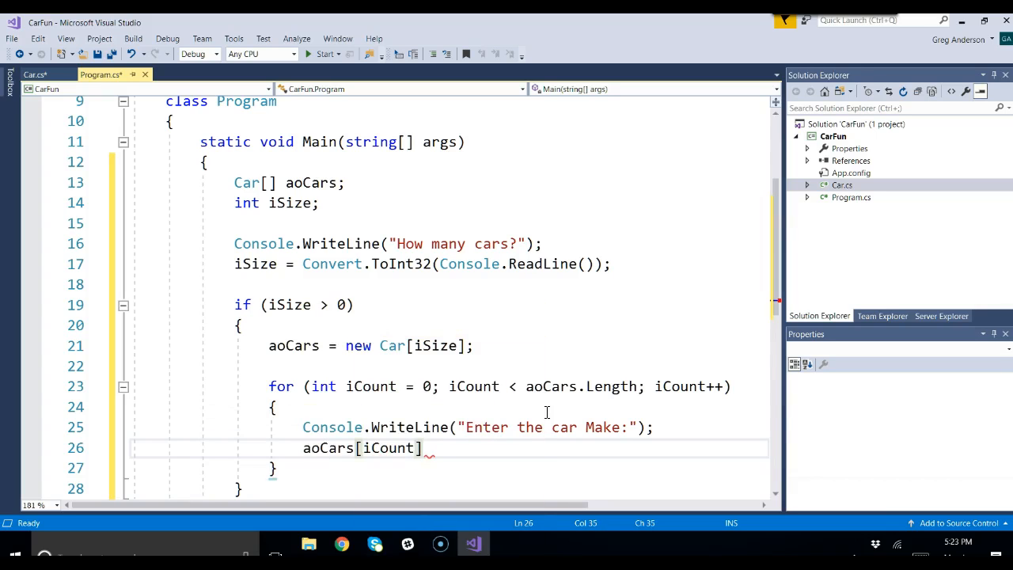
text(.Make =)
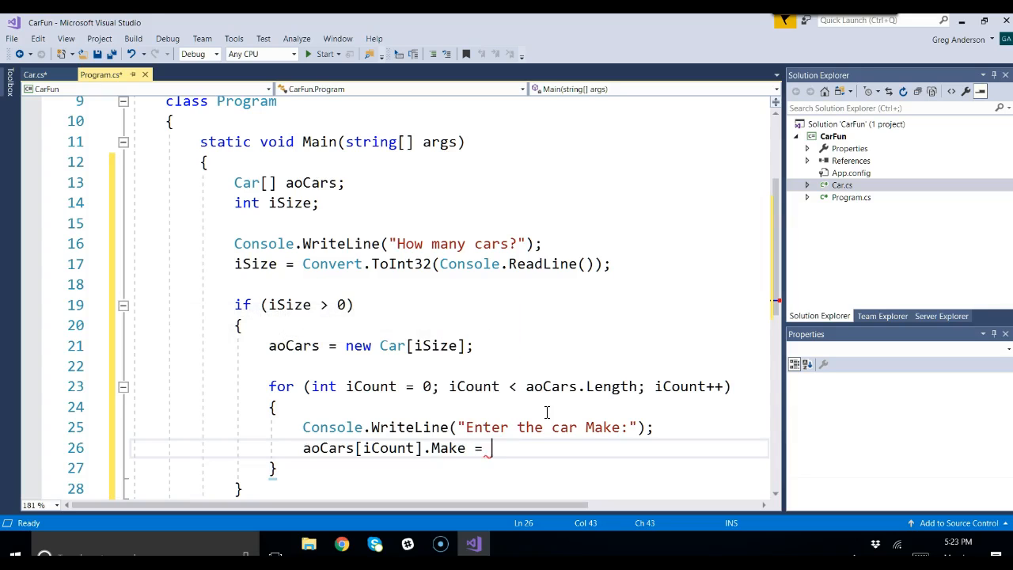
text(Console.)
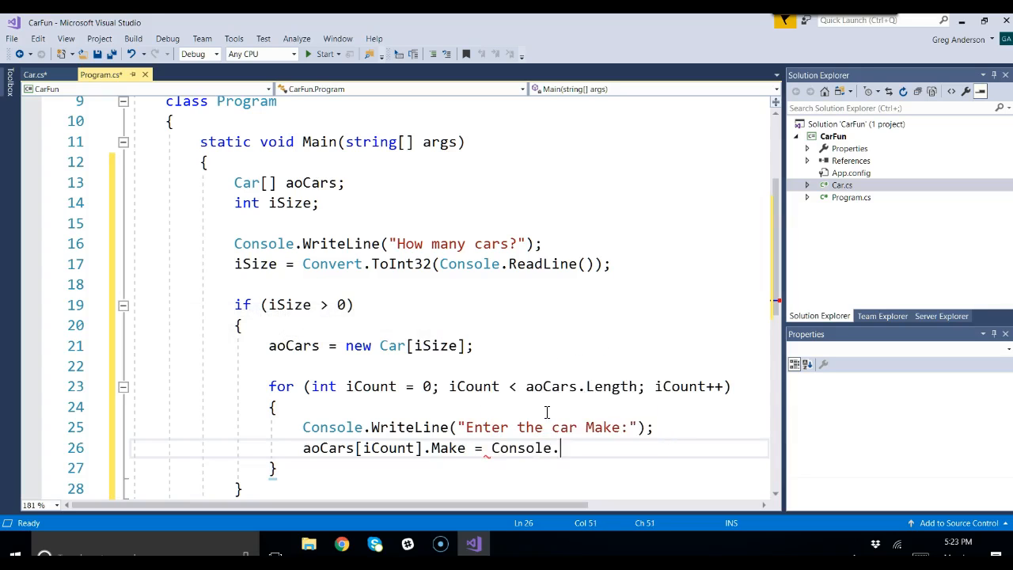
text(ReadL)
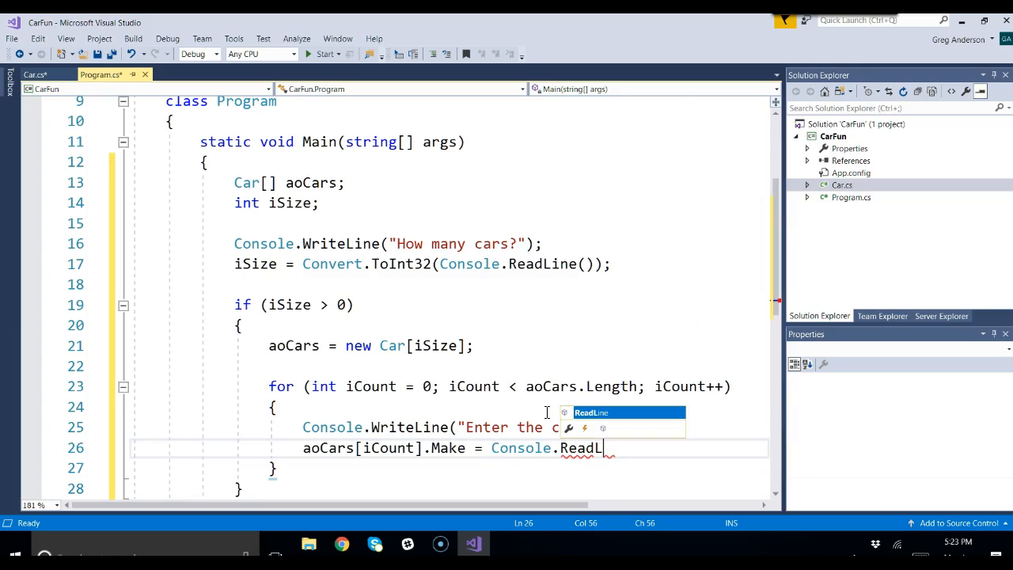
text(ine)
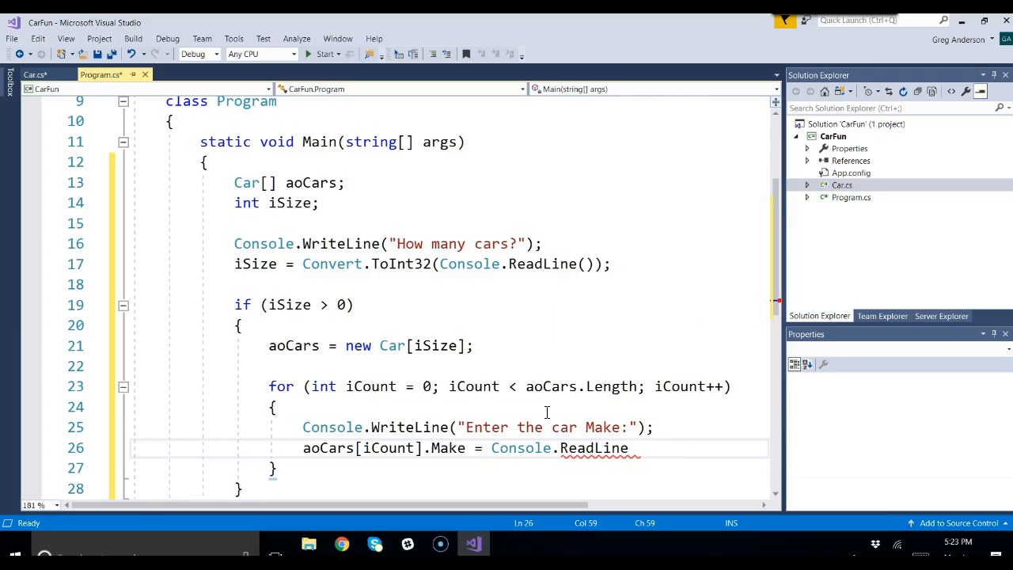
text(();)
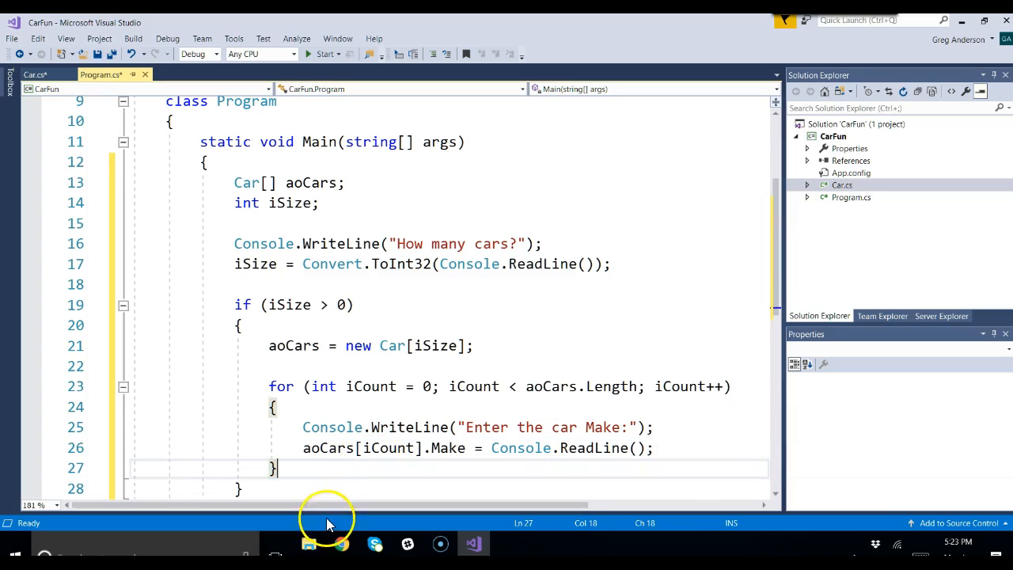
- End Main with a Console.ReadLine() after the if block to keep the console open
text(C)
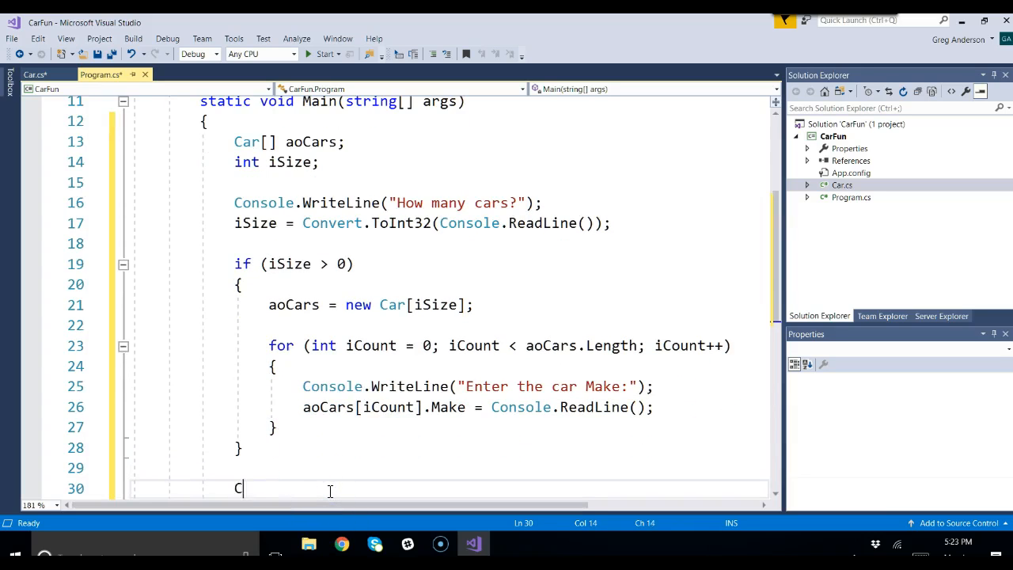
text(onsole)
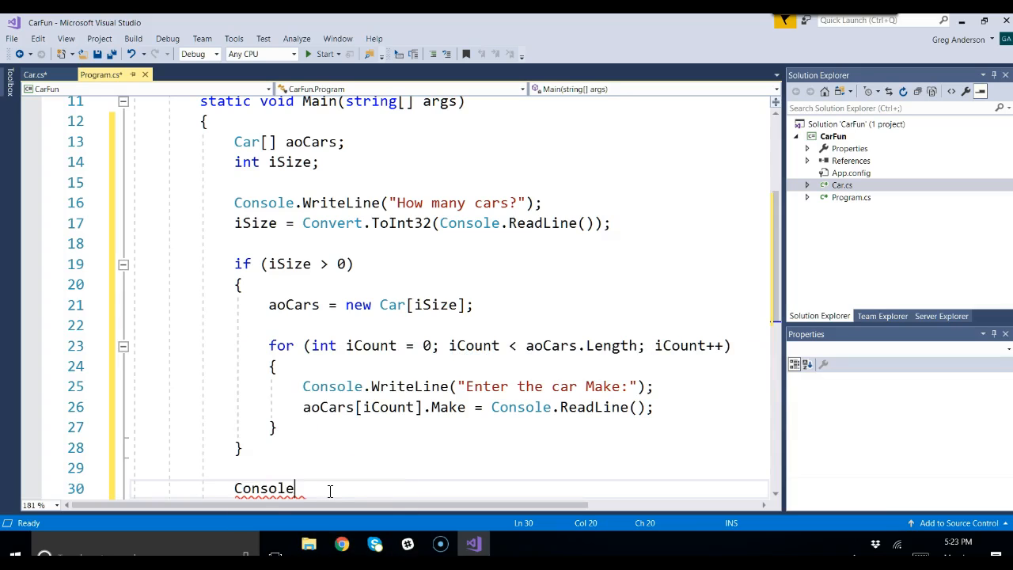
text(.ReadLine();)
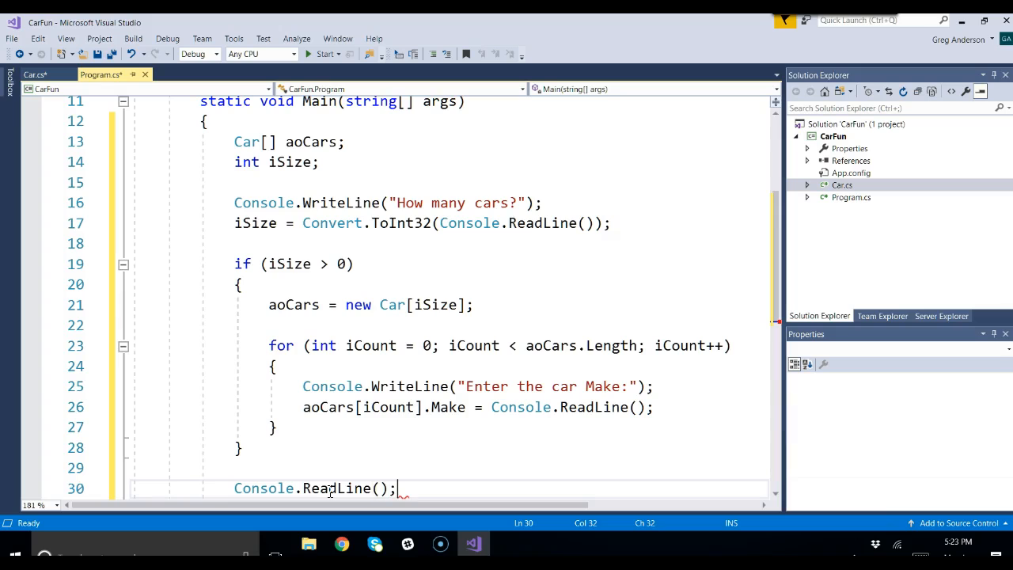
- Highlight the new Car[iSize] allocation and the for loop to review them before running
double_click(448, 407)
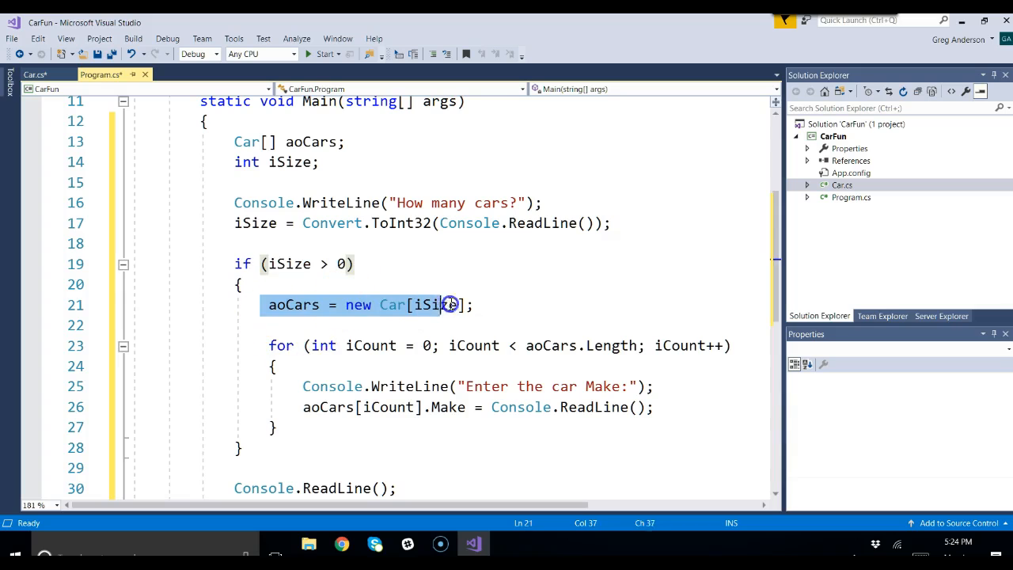
double_click(437, 304)
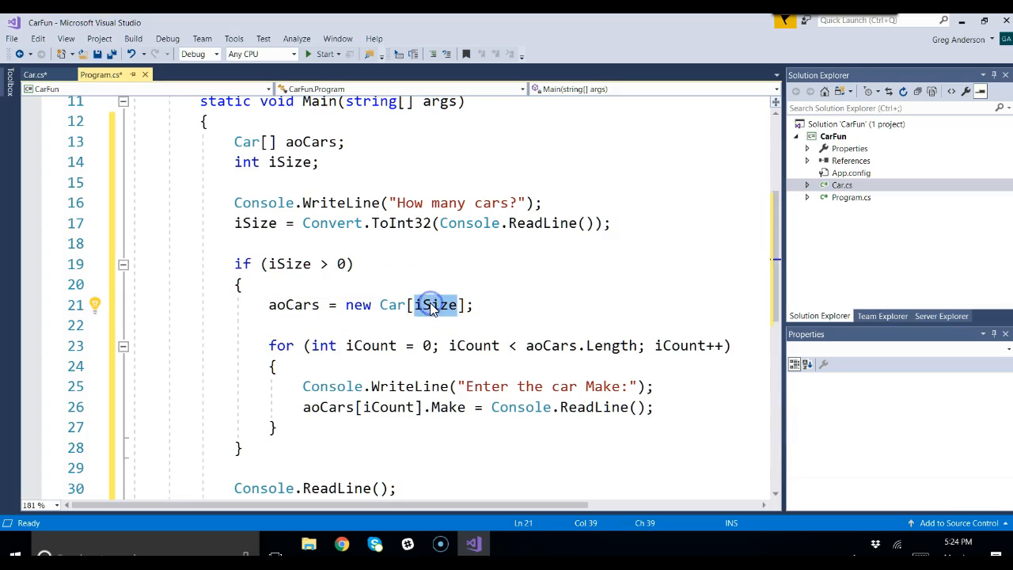
drag(269, 345, 298, 428)
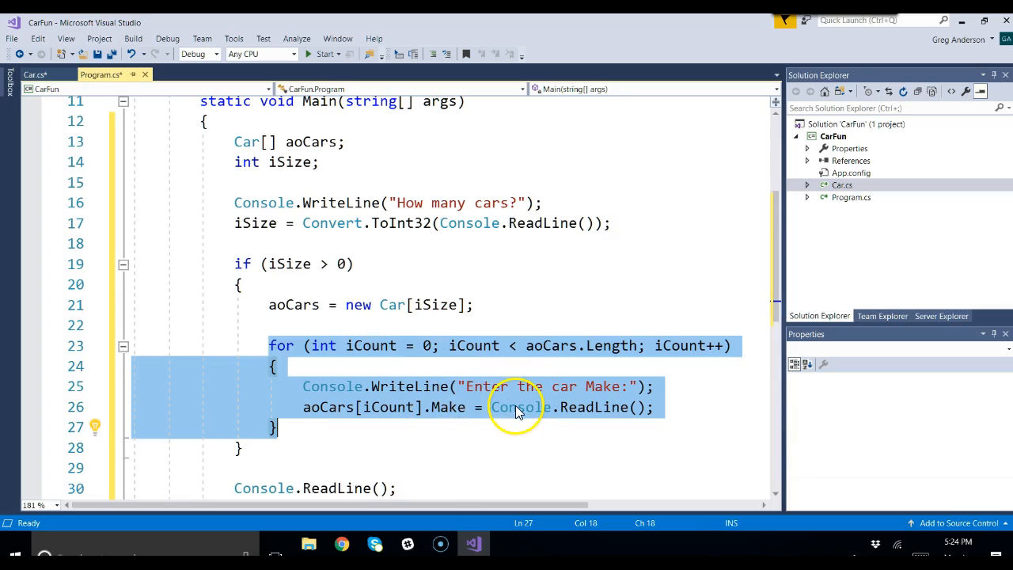
click(405, 407)
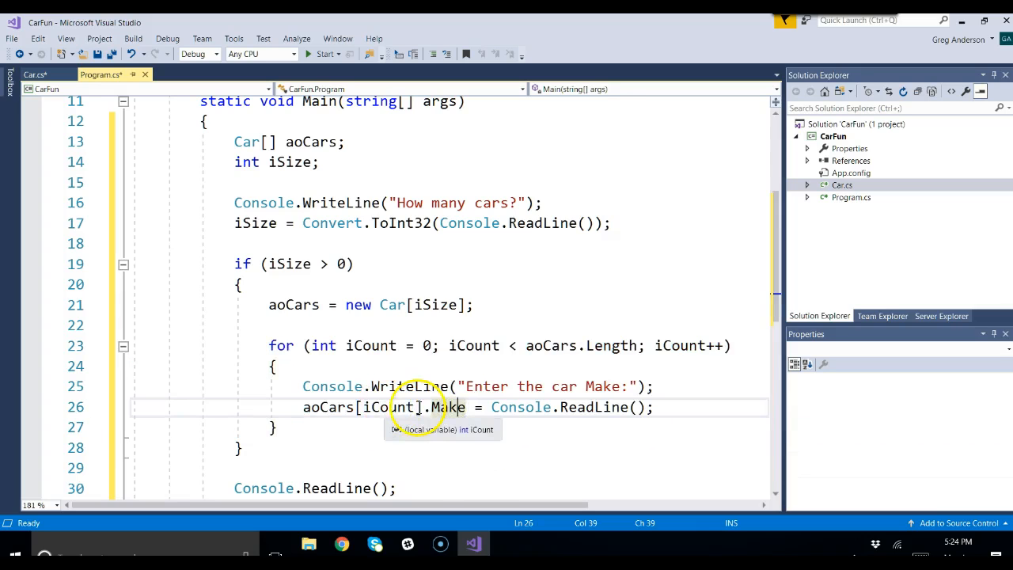
click(325, 407)
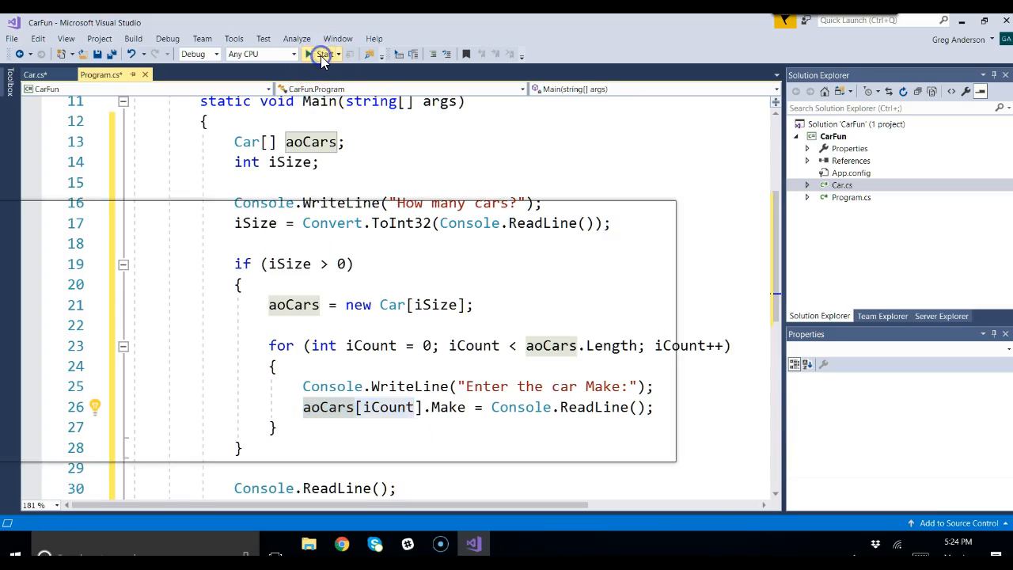
- Run CarFun, enter 3 cars and make 'honda', hitting a NullReferenceException on the Make assignment
click(323, 54)
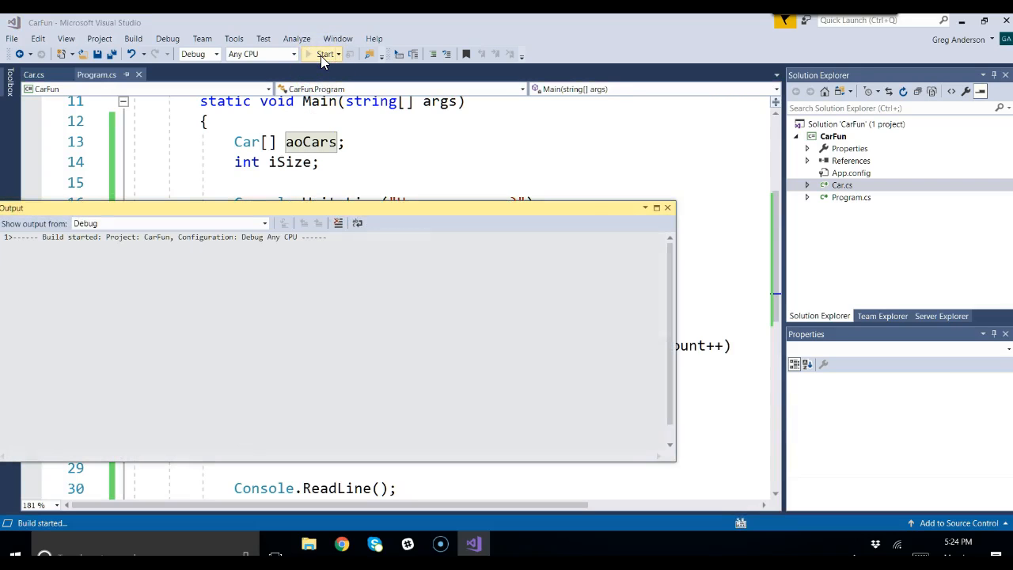
click(321, 54)
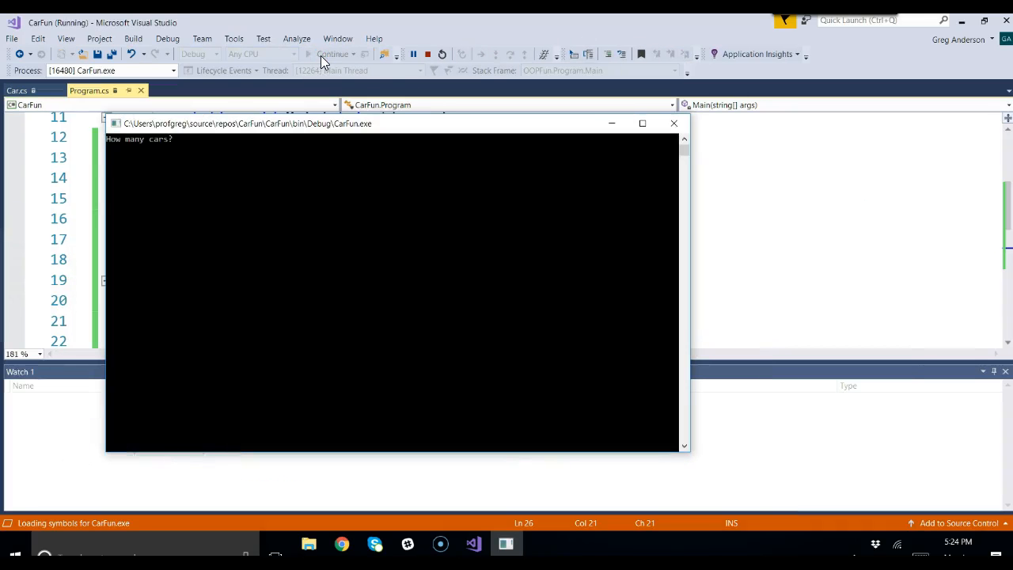
text(3)
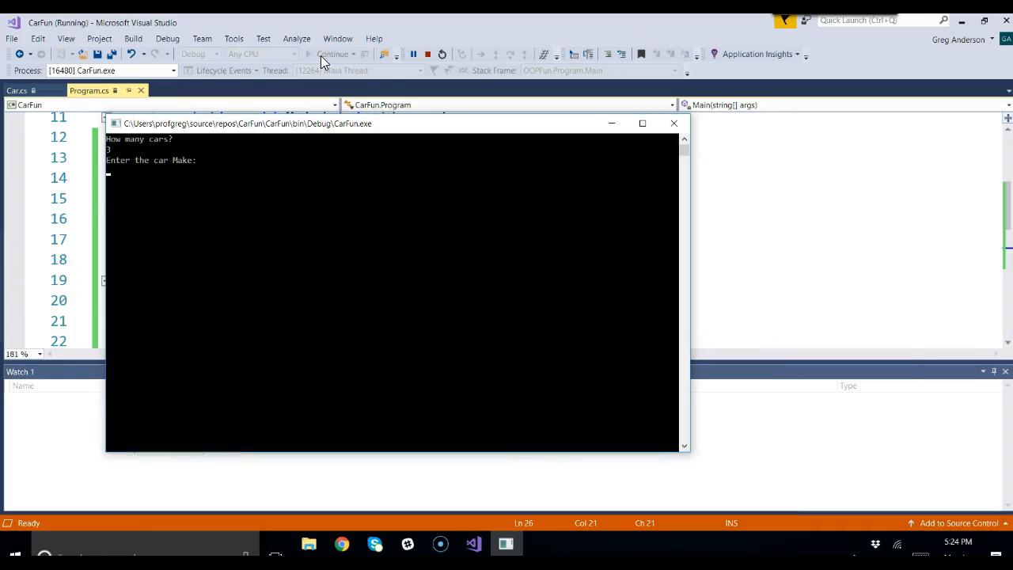
text(honda)
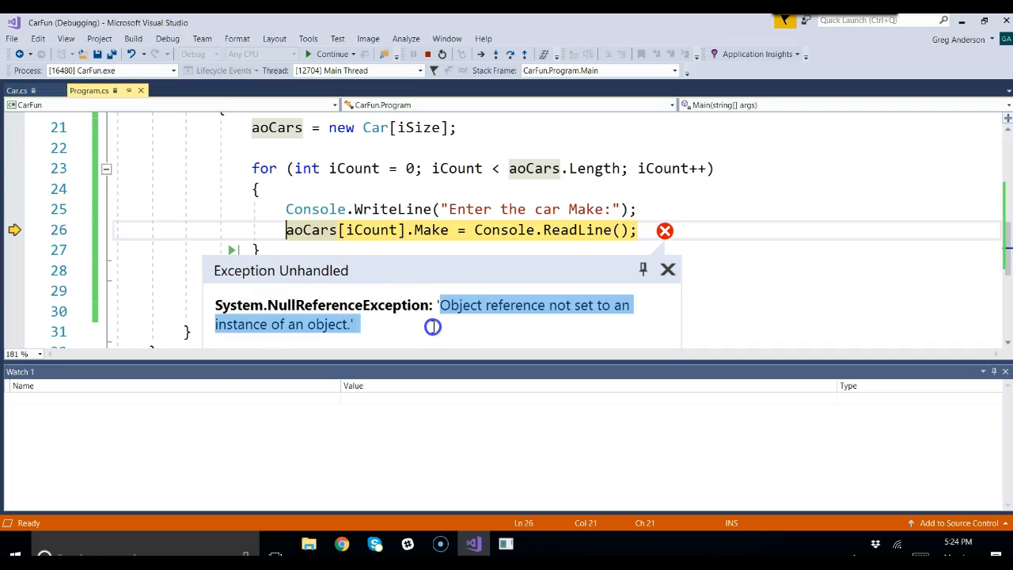
mouse_move(589, 276)
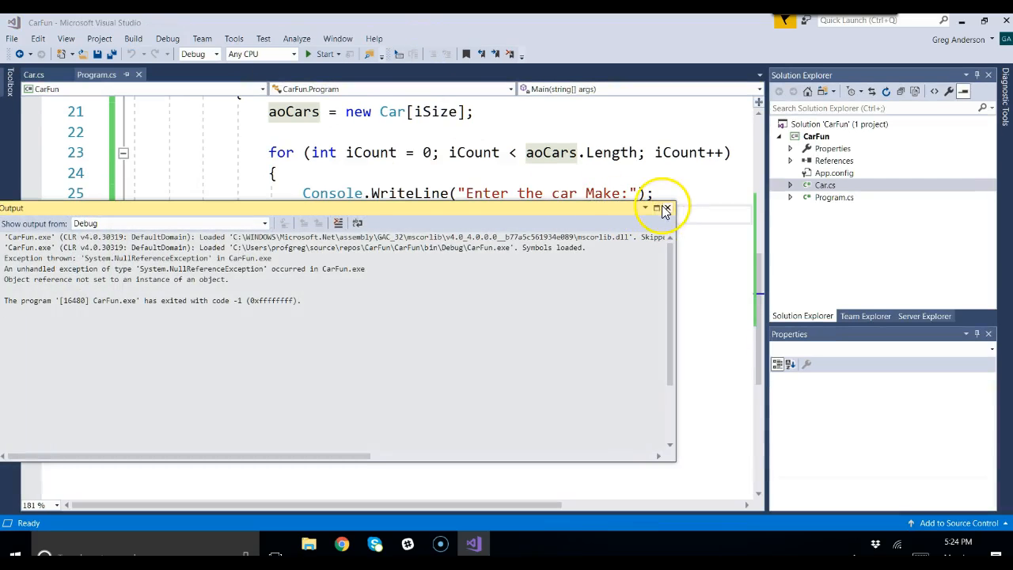
- Close the build output and add aoCars[iCount] = new Car(); as the loop's first line
click(667, 209)
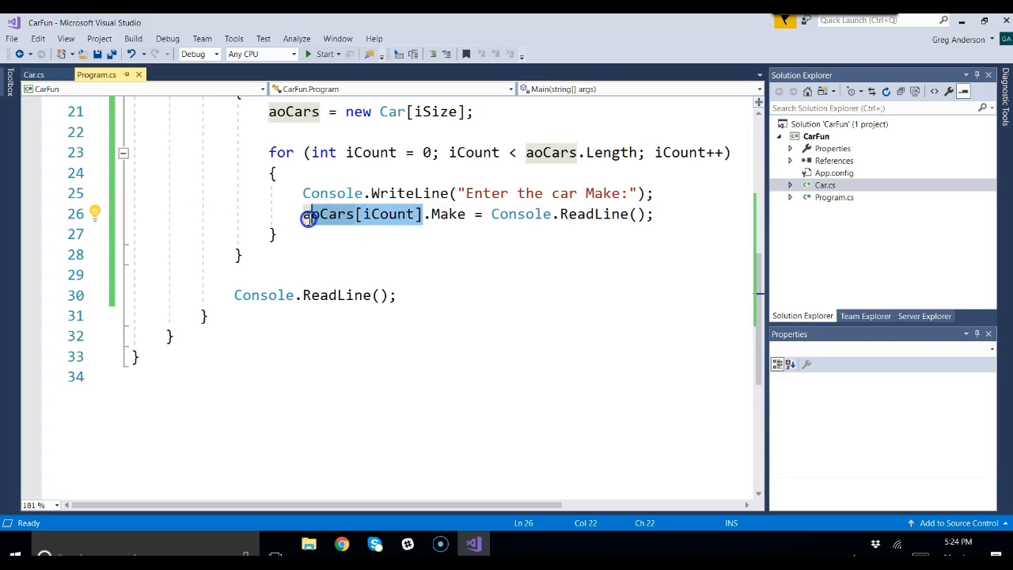
mouse_move(316, 214)
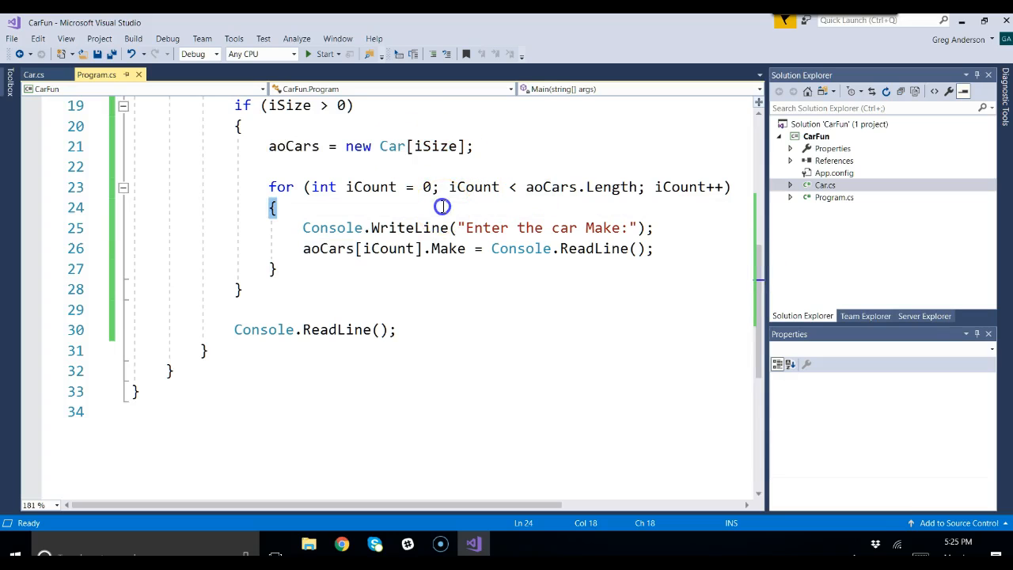
text(aoCars[)
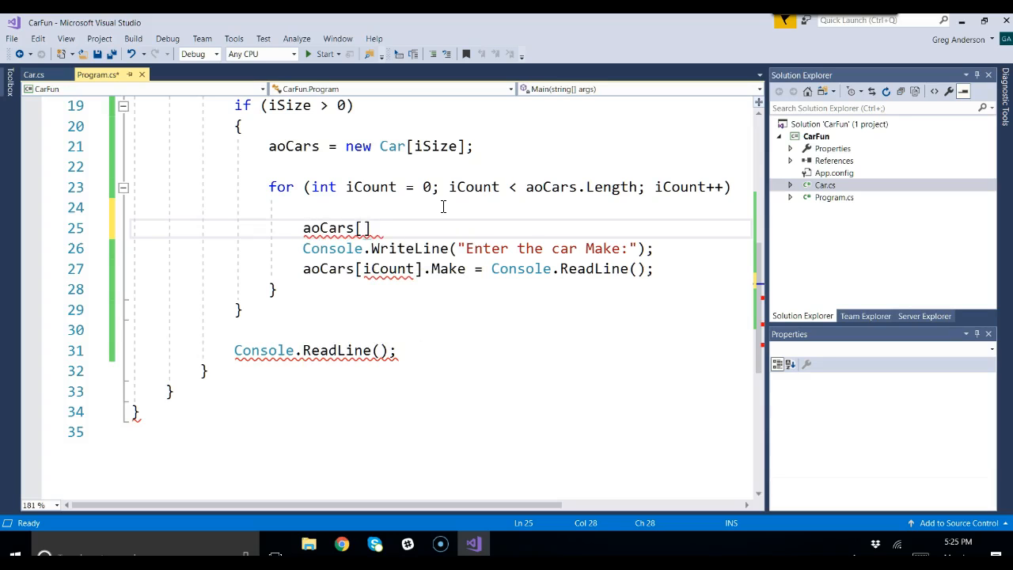
text(iCount] =)
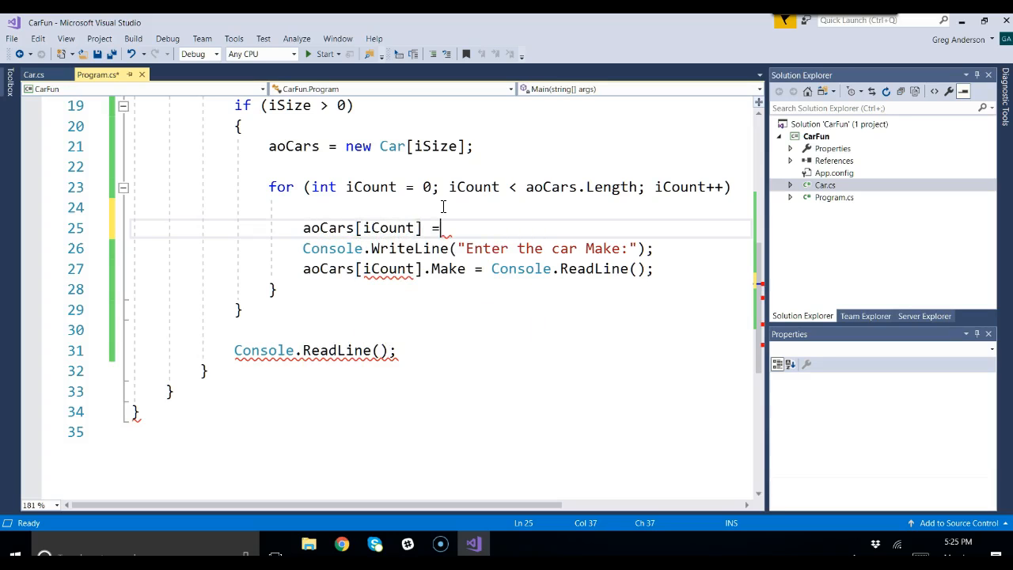
text(new Car();)
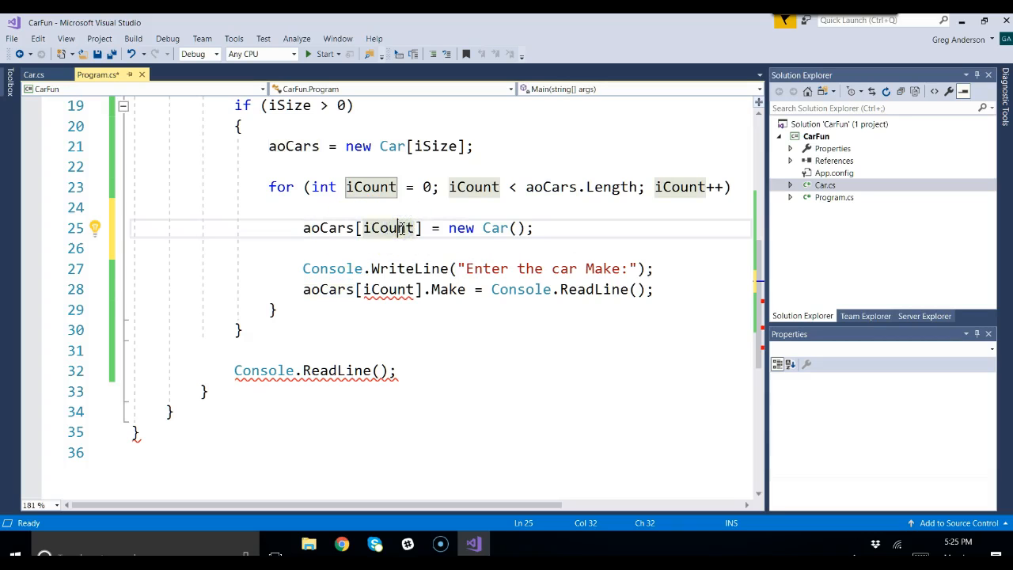
click(598, 288)
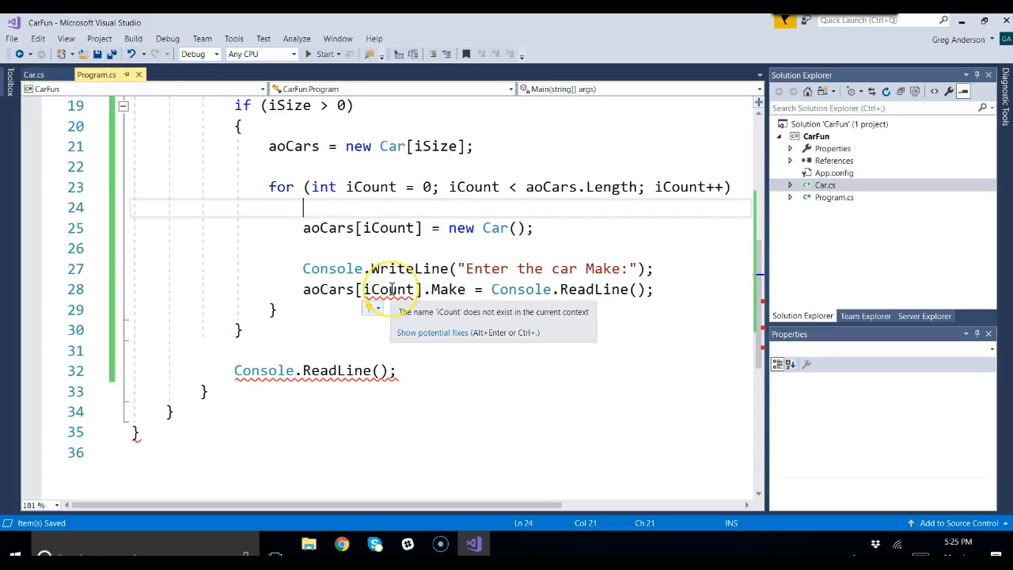
click(133, 38)
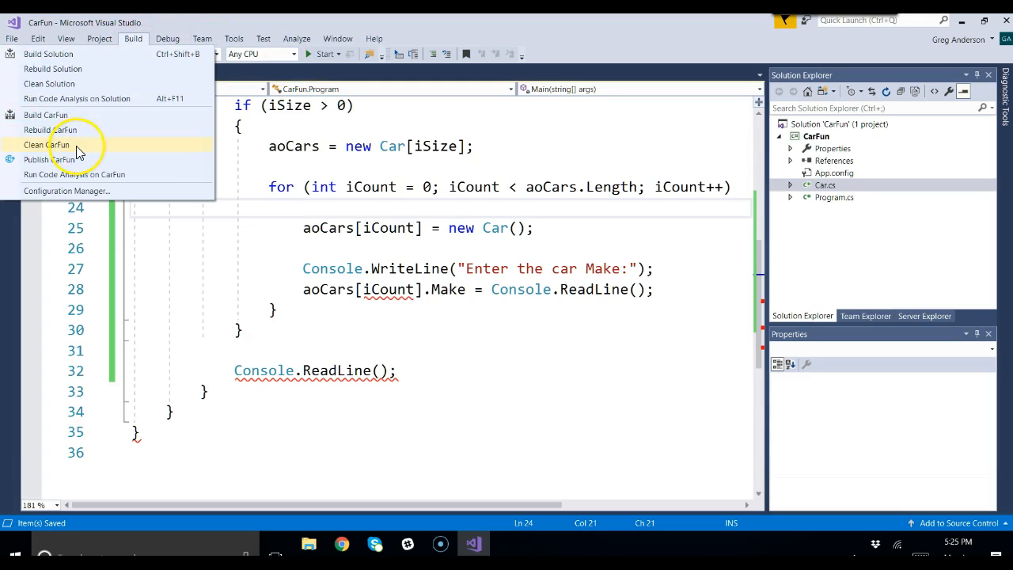
click(49, 146)
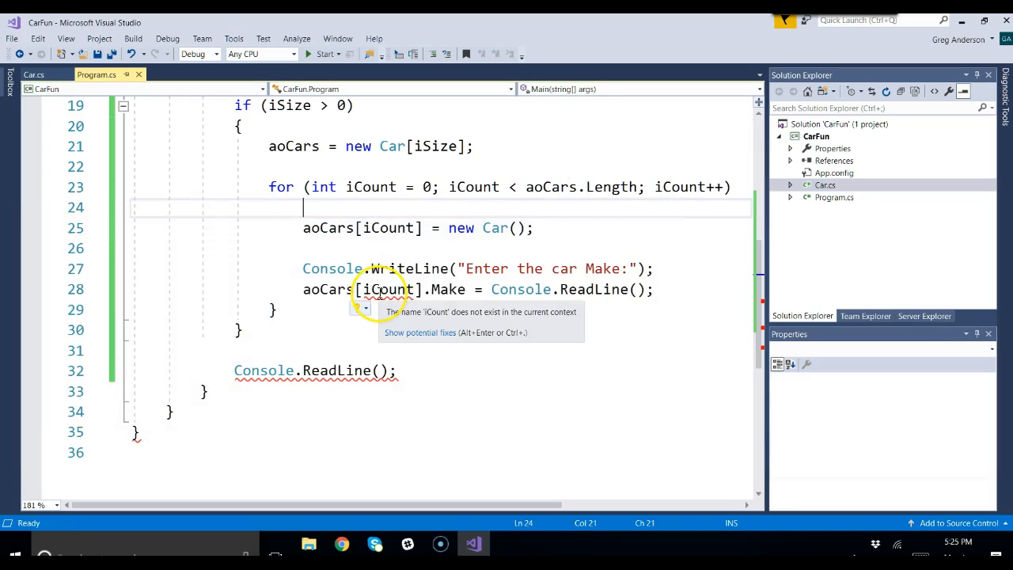
double_click(388, 288)
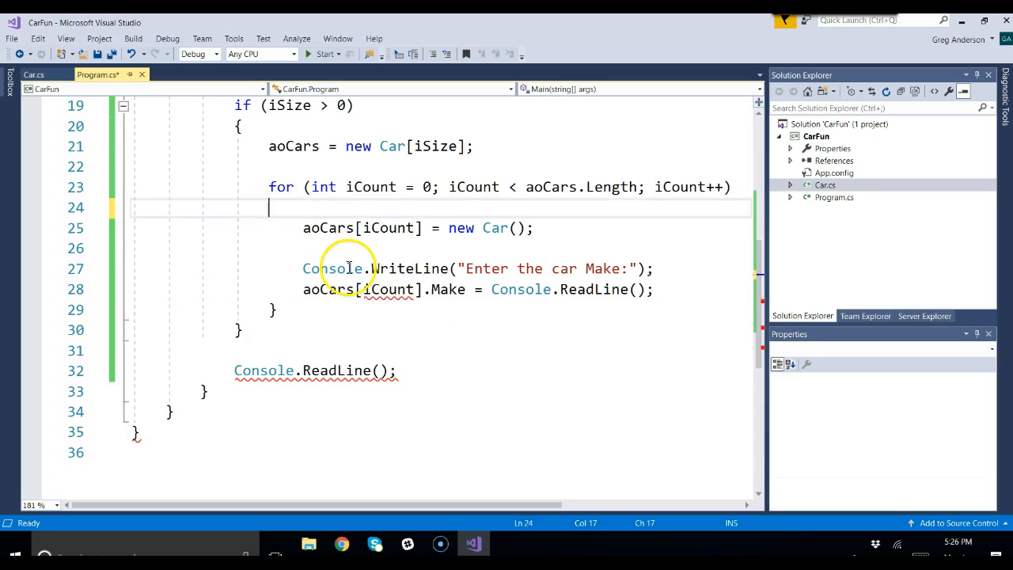
mouse_move(388, 288)
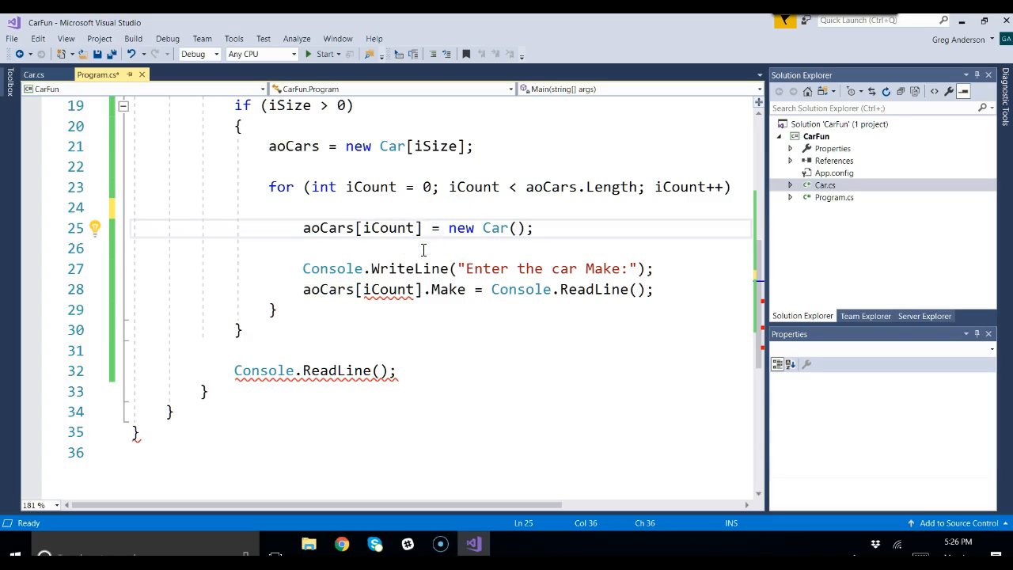
- Restore the for loop's opening brace, clearing the iCount error, and save Program.cs
double_click(388, 288)
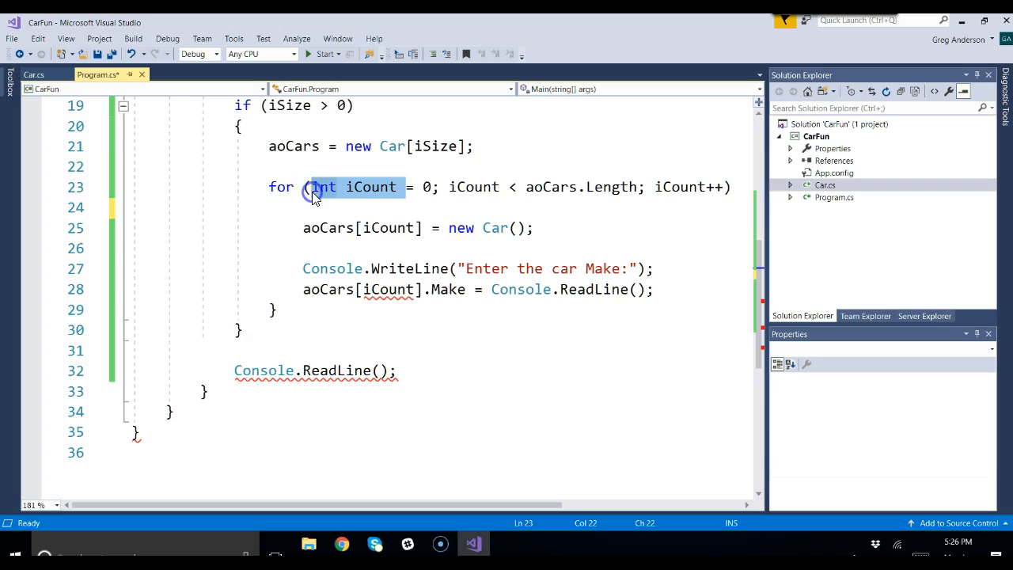
click(282, 207)
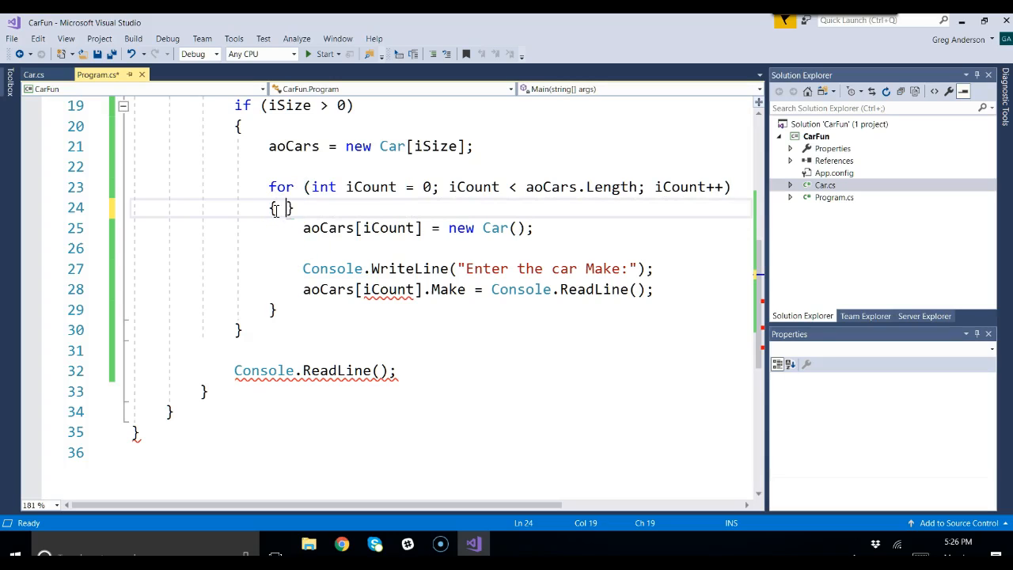
key(Delete)
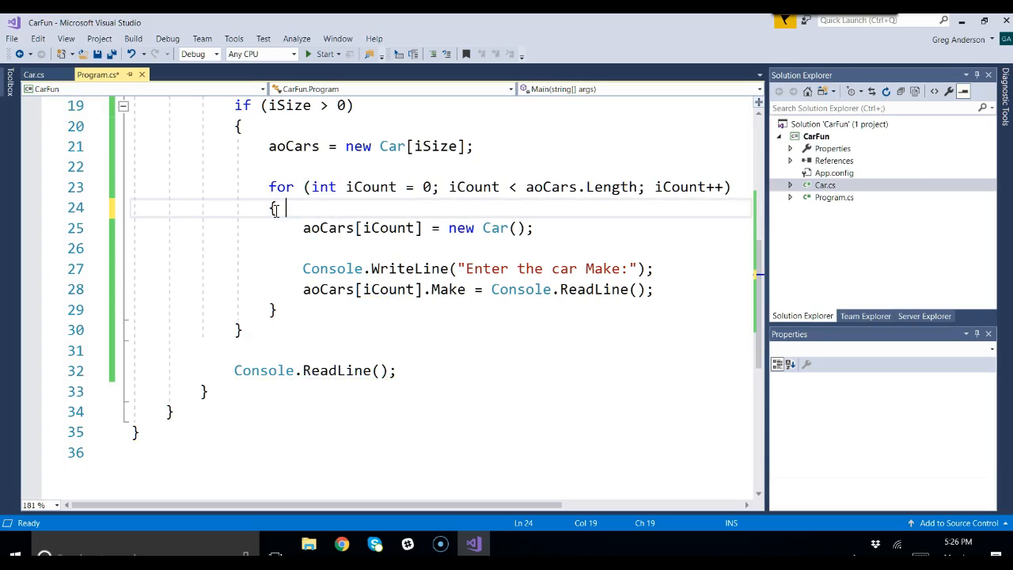
mouse_move(614, 278)
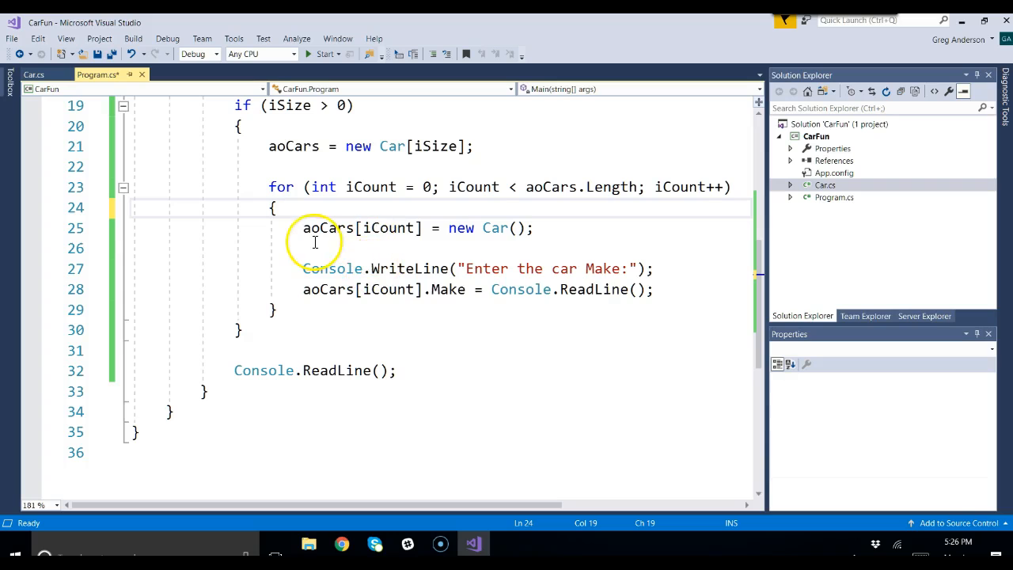
mouse_move(111, 75)
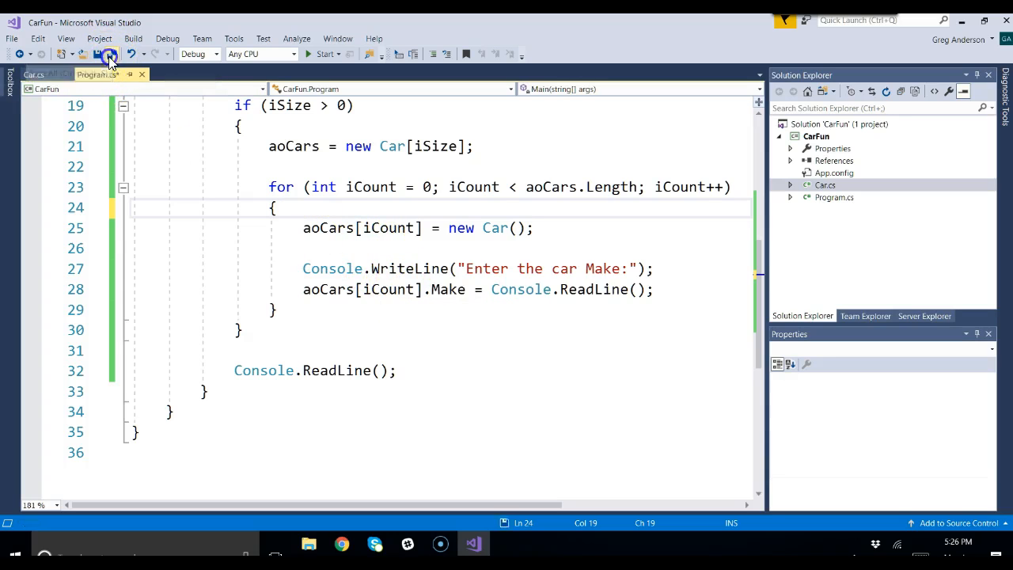
click(109, 54)
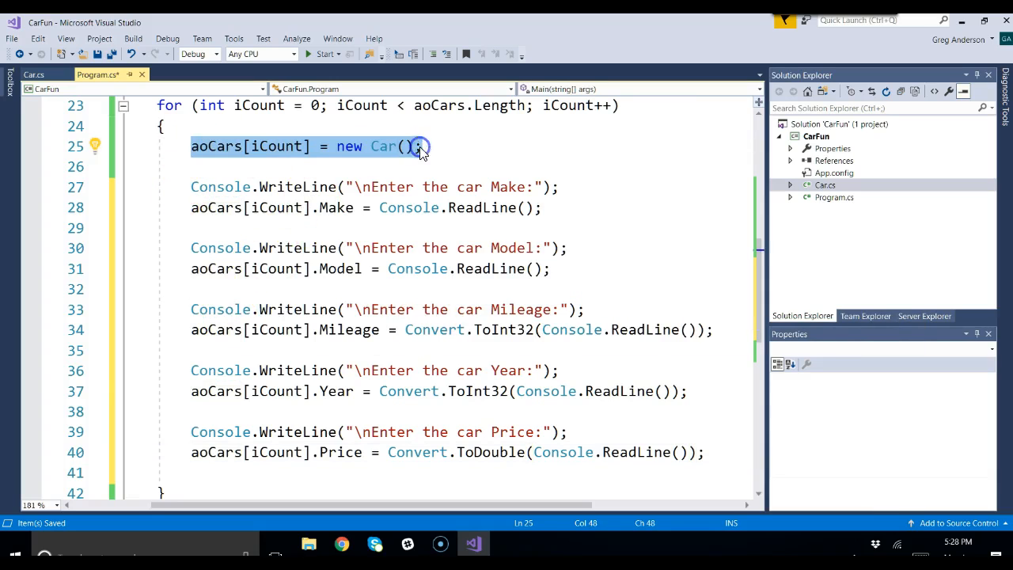
mouse_move(277, 145)
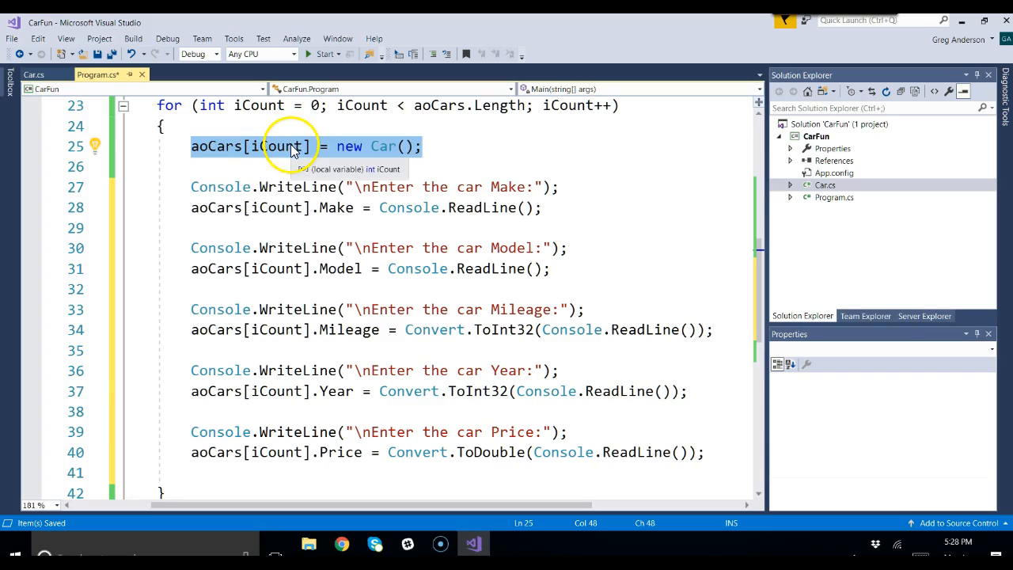
mouse_move(313, 111)
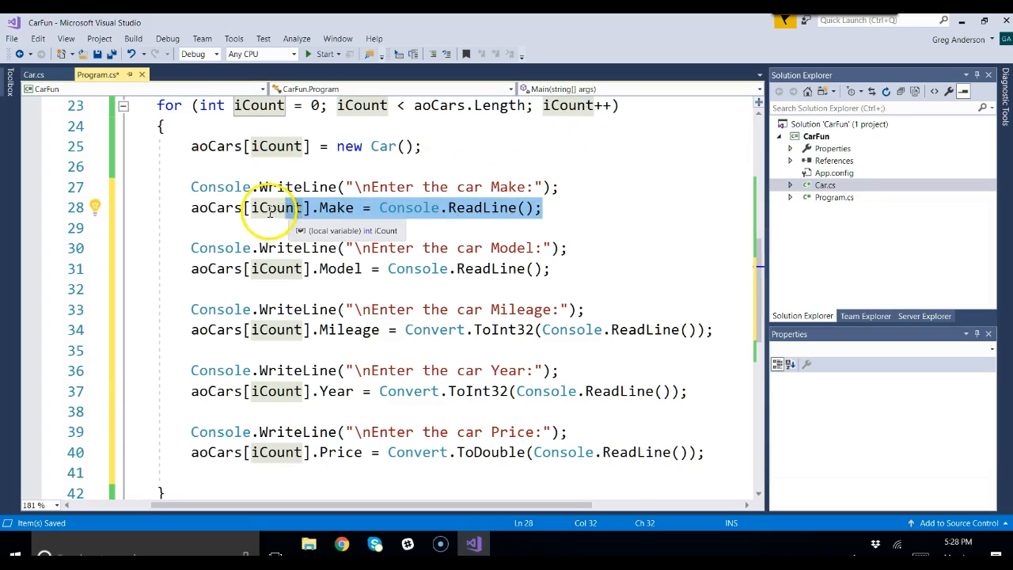
- Review the Model, Mileage, Year and Price reads and move below the Price line
double_click(339, 269)
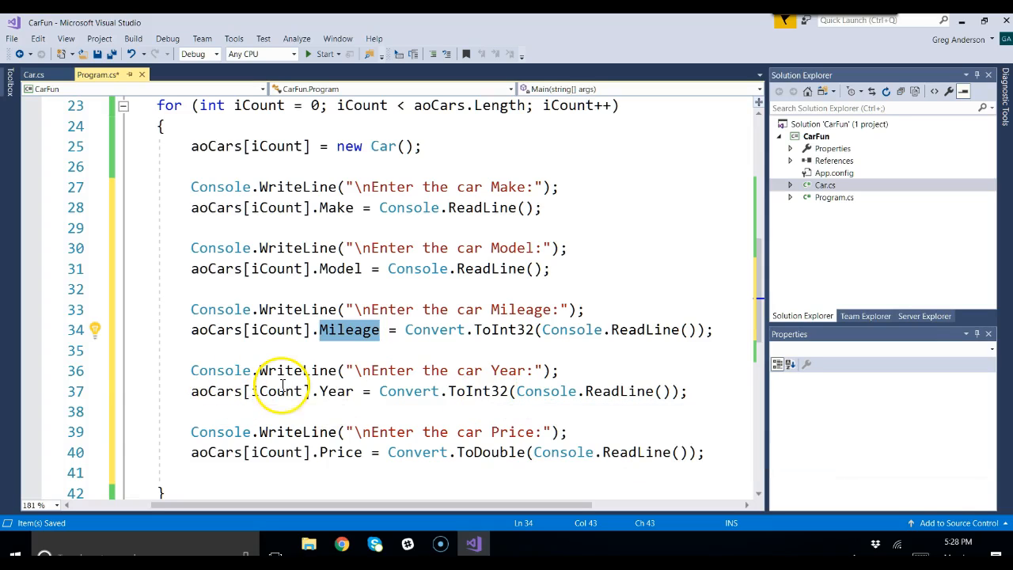
mouse_move(485, 452)
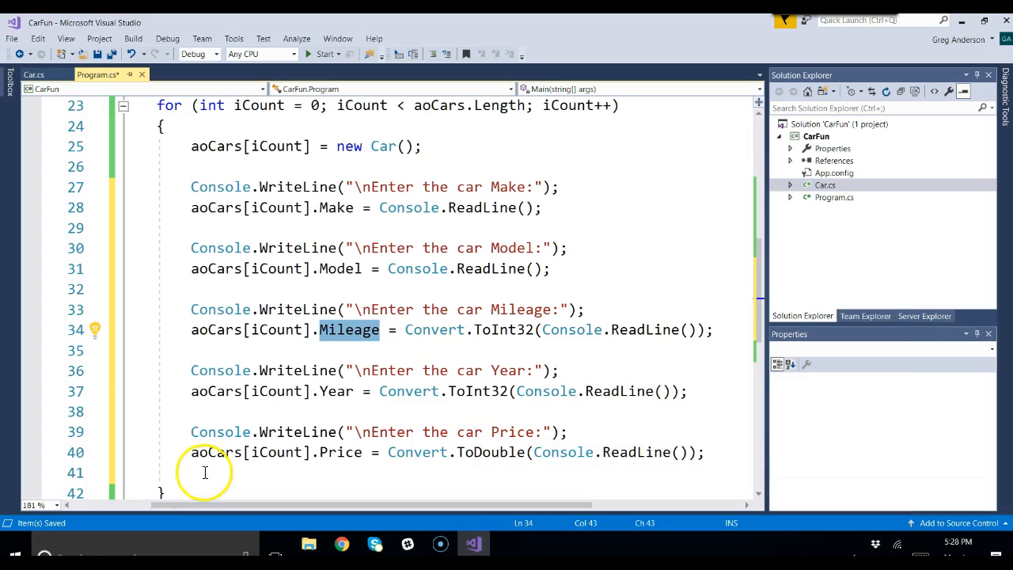
click(204, 472)
text(})
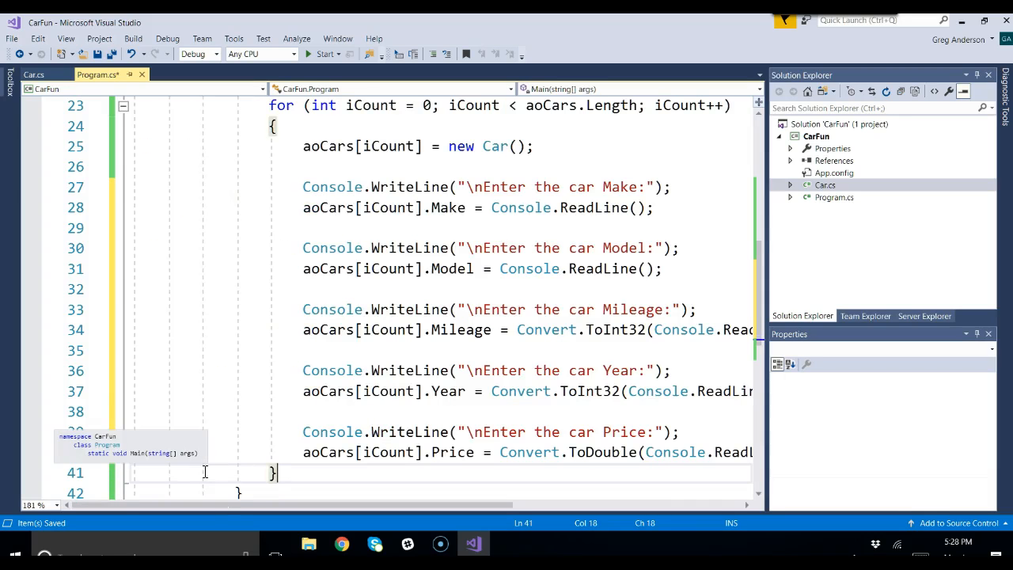
- Add the closing Console.ReadLine(); after the loop for the breakpoint
text(Console.ReadLine();)
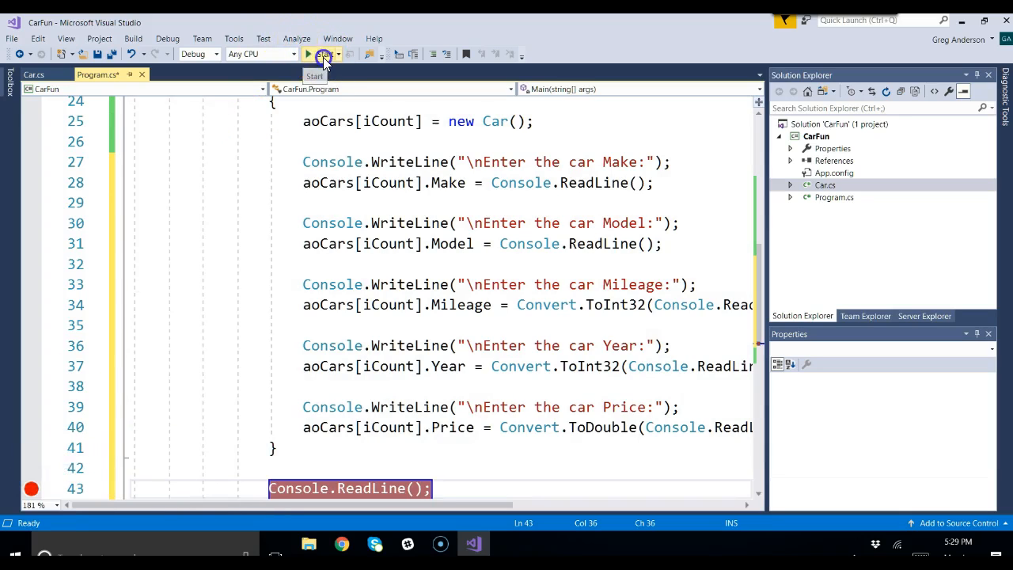
- Run CarFun in the debugger and enter the Honda Civic with 50000 miles, 2010 and its price
click(314, 53)
text(Honda)
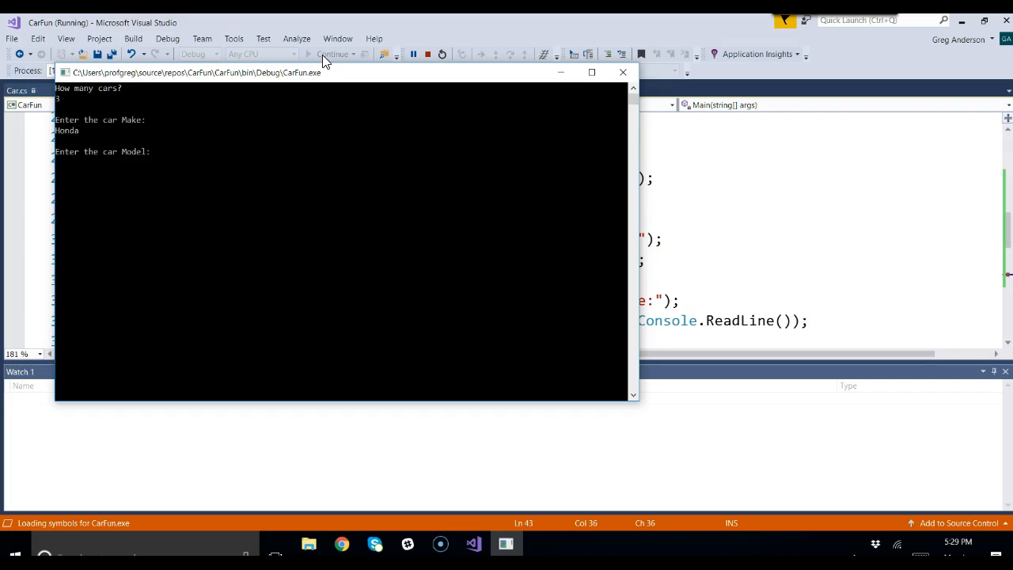
text(Civic)
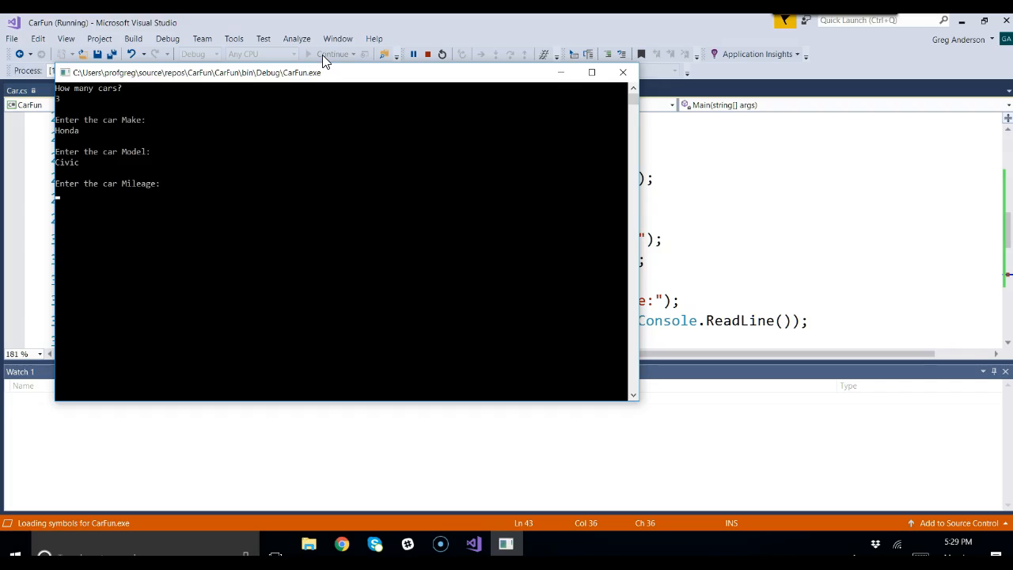
text(50)
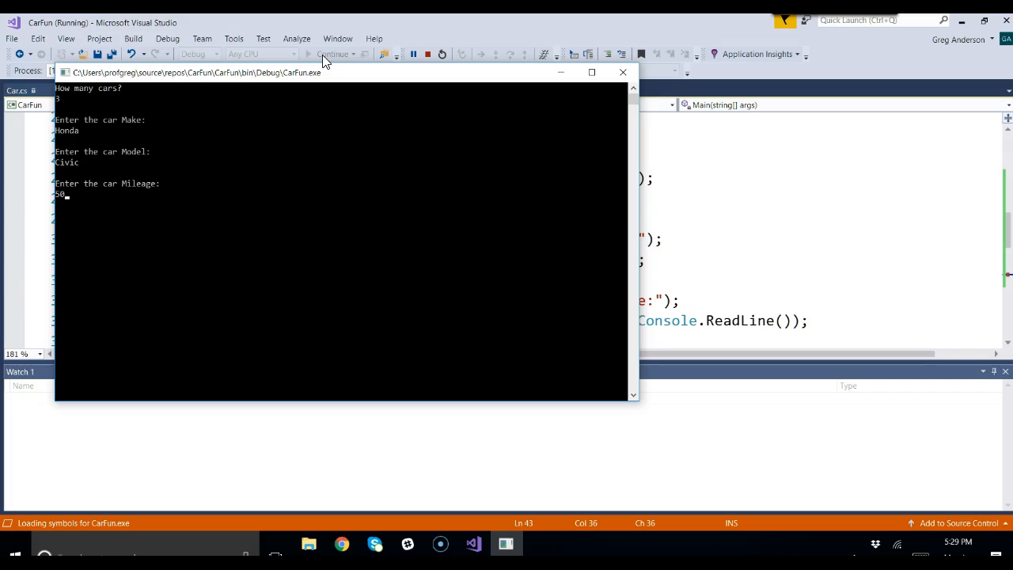
text(000)
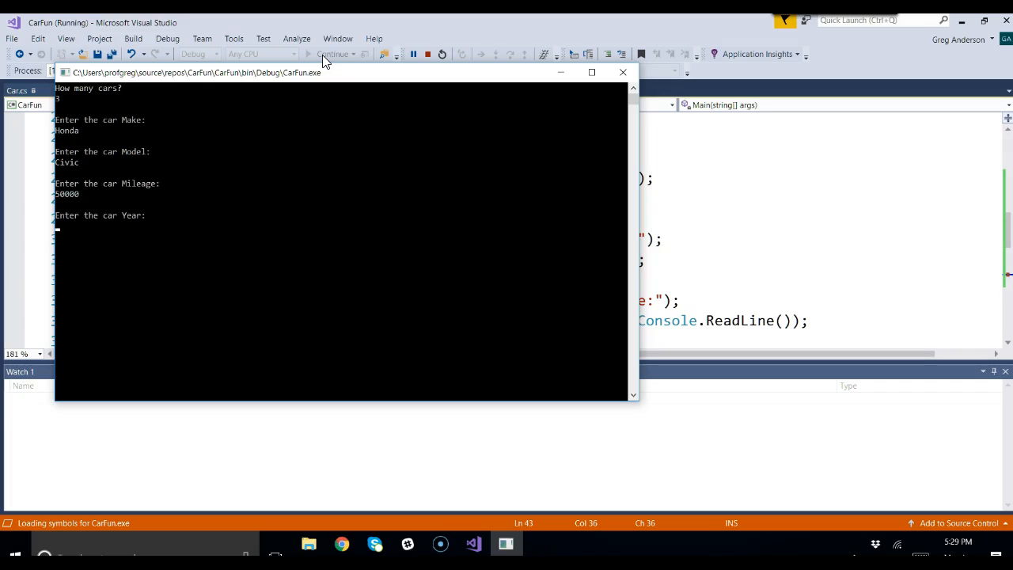
text(2010)
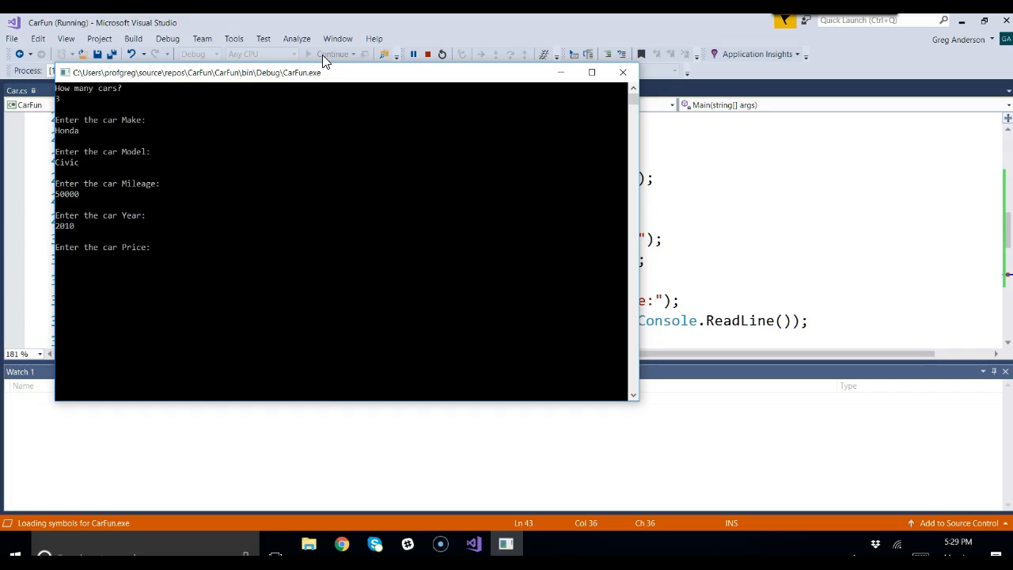
text(12000)
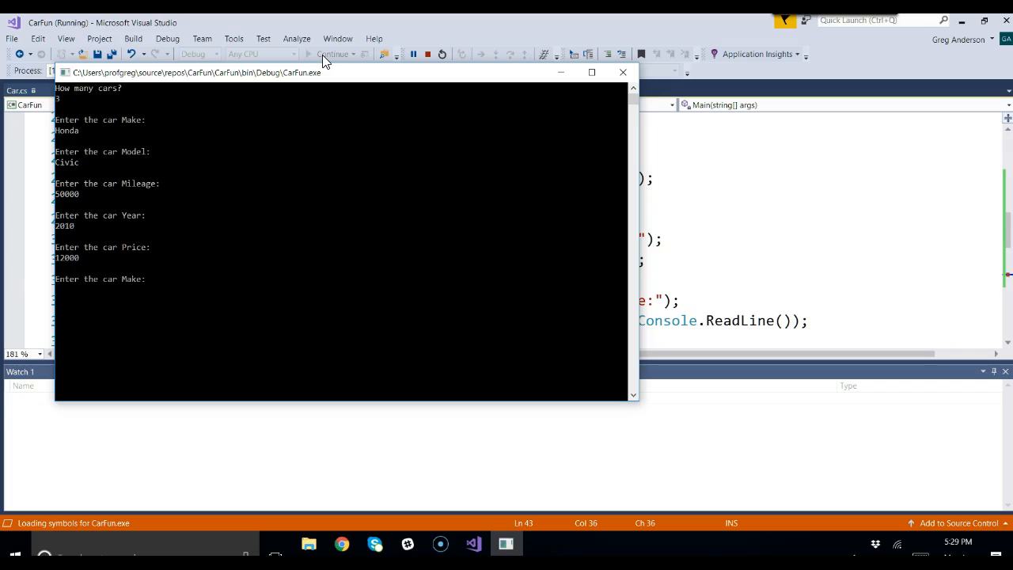
- Enter the Toyota Camry with 100000 miles, 2005 and its price
text(Toyota)
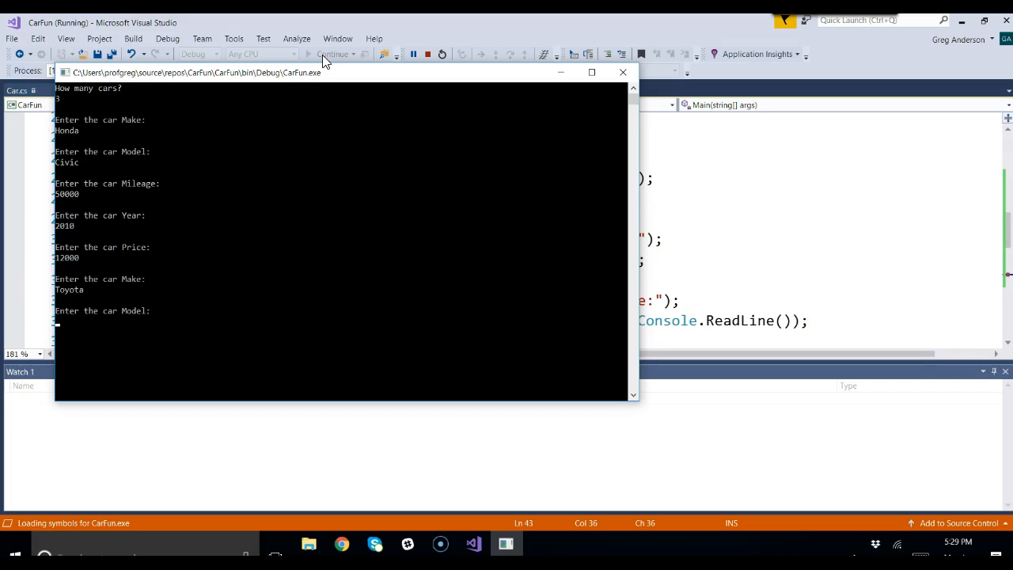
text(Camry)
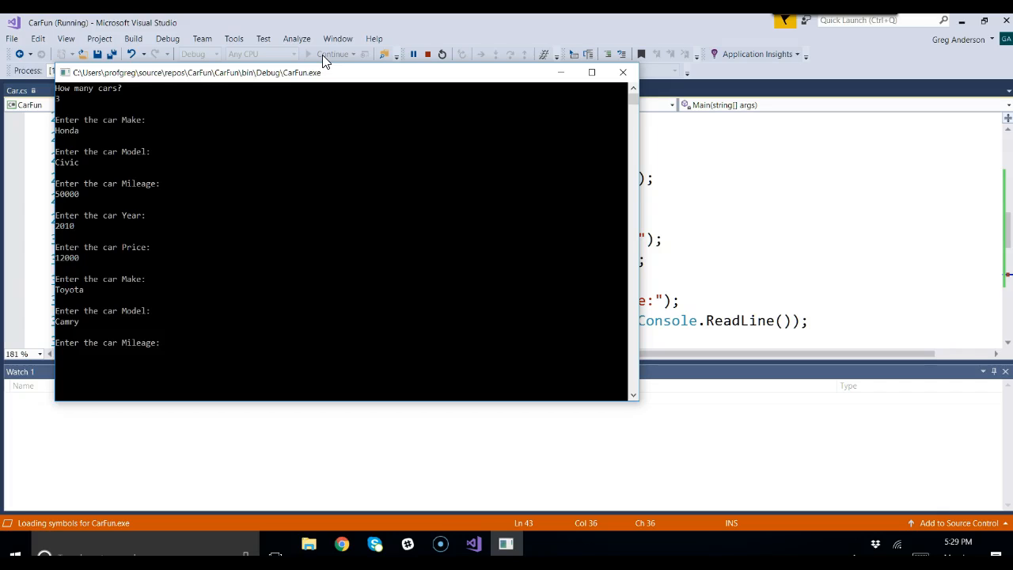
text(100000)
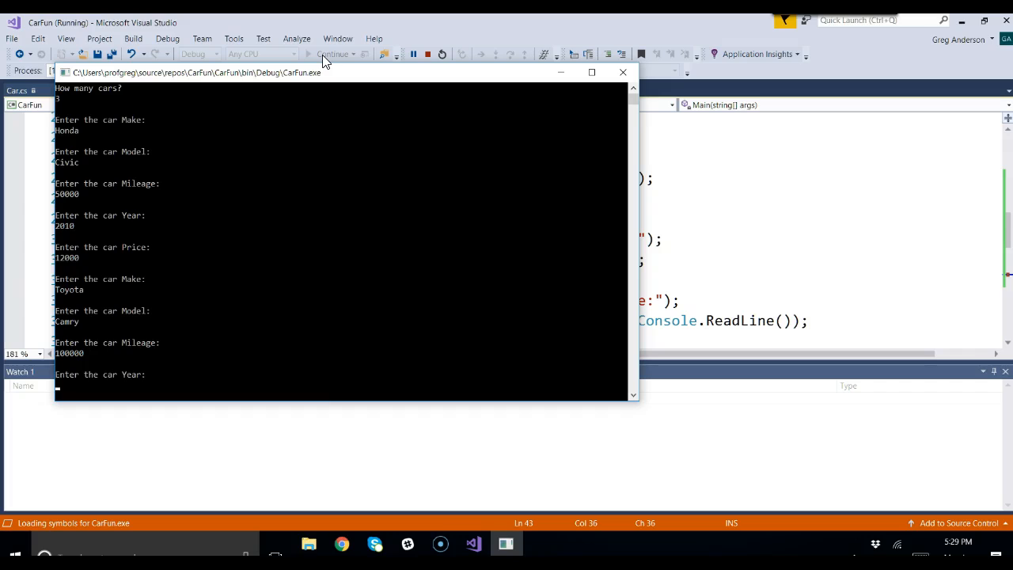
text(2005)
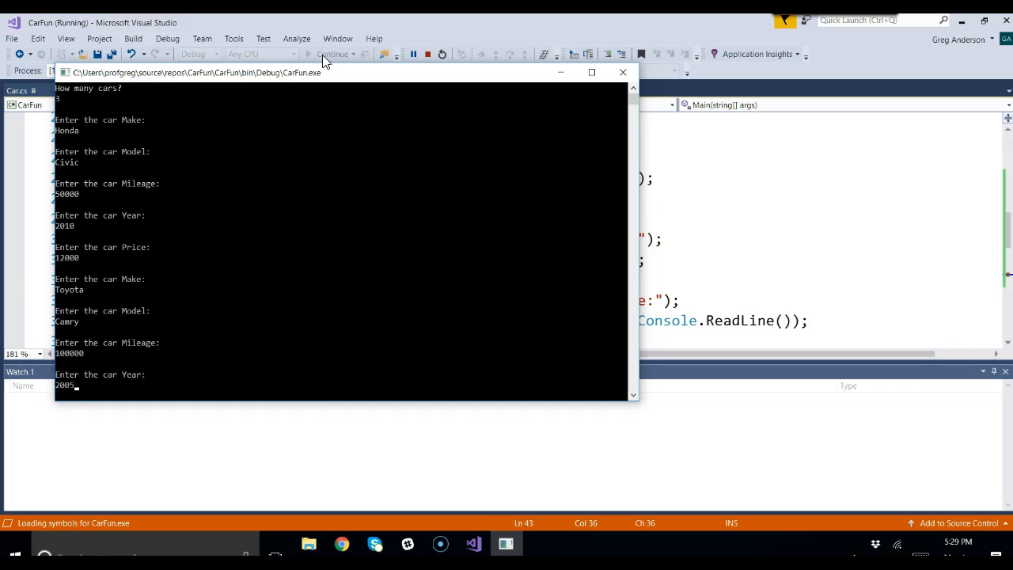
text(5000)
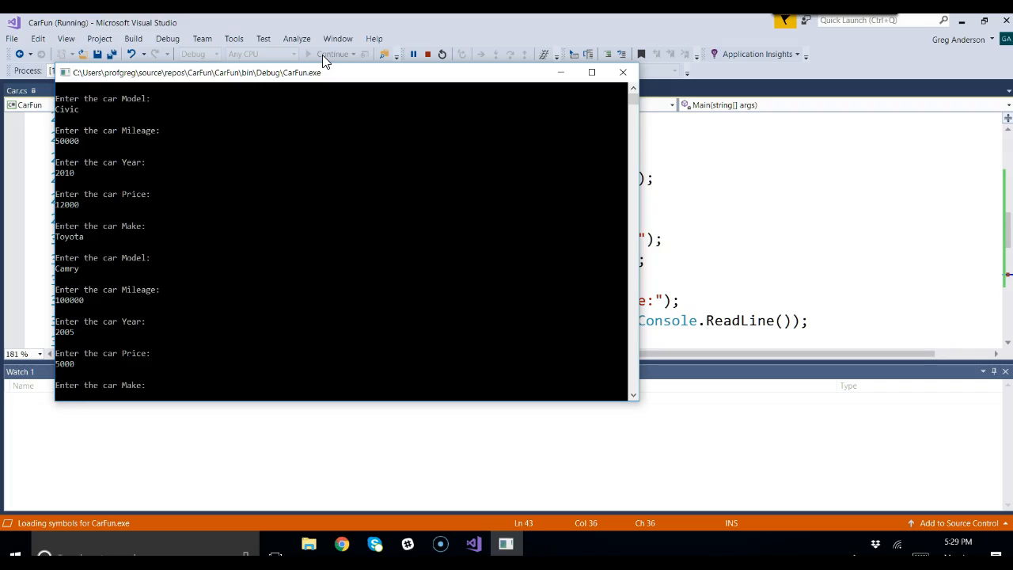
- Enter the Ford Escape with 25000 miles, 2015 and price 15000, reaching the breakpoint
text(Ford)
text(Escape)
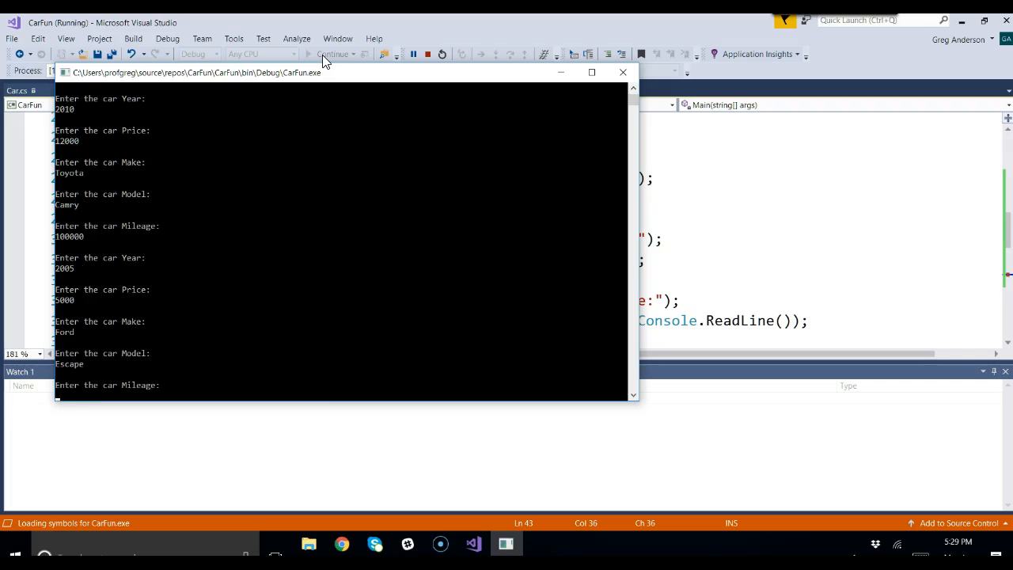
text(250)
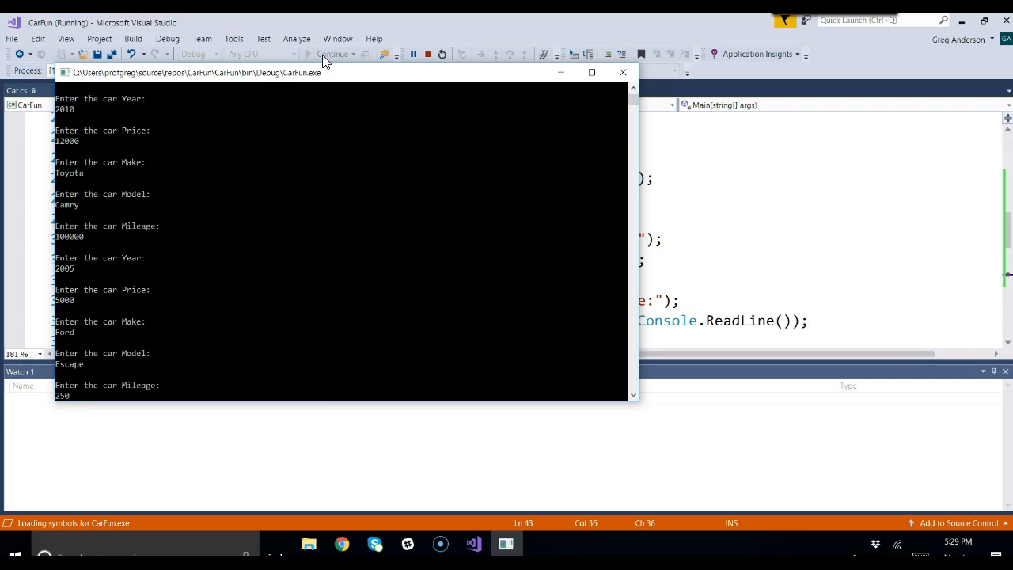
text(25000)
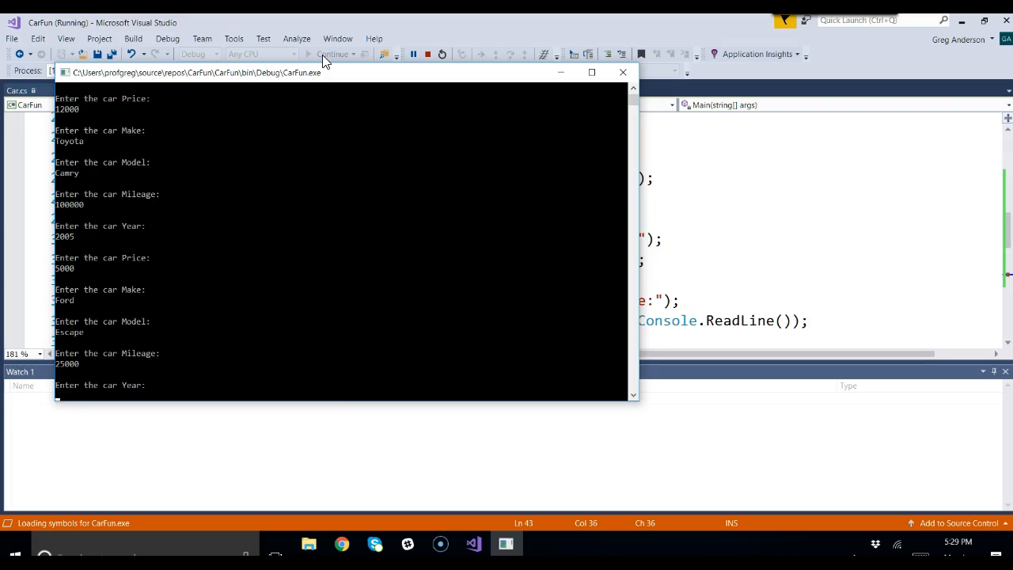
text(2015)
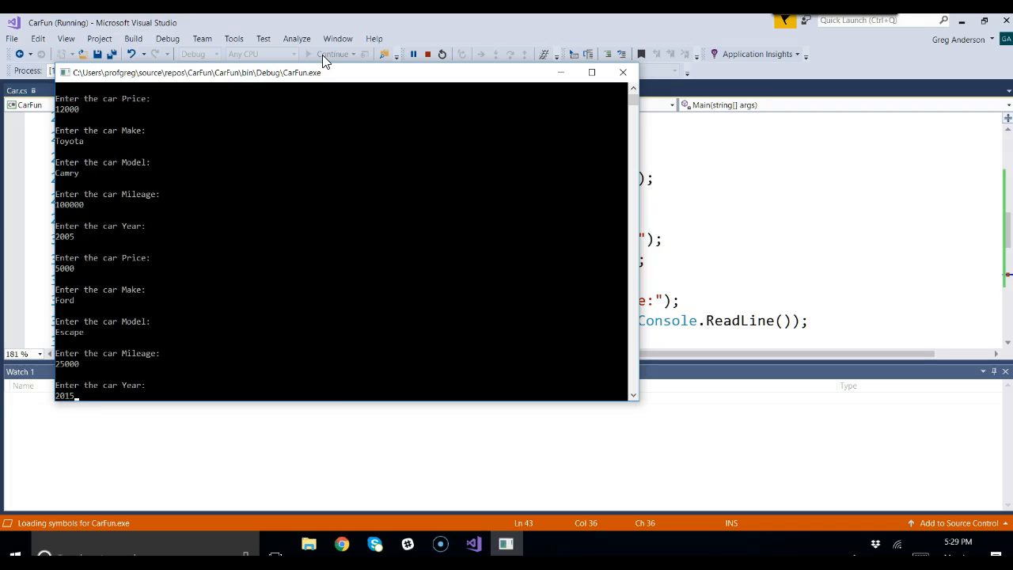
text(150)
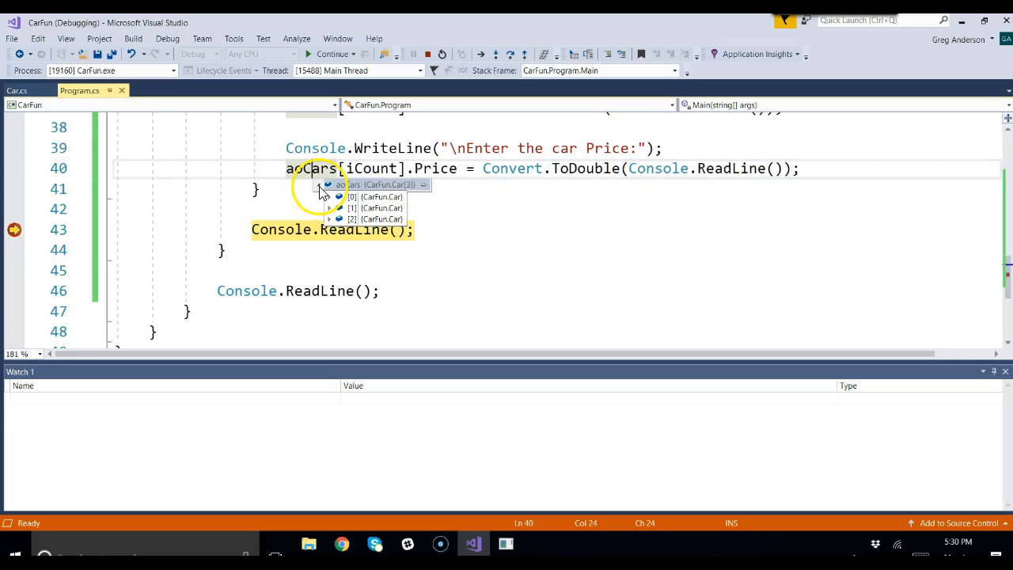
- Expand aoCars and element [2] to confirm Ford Escape, 25000 miles, 2015, price 15000
click(329, 196)
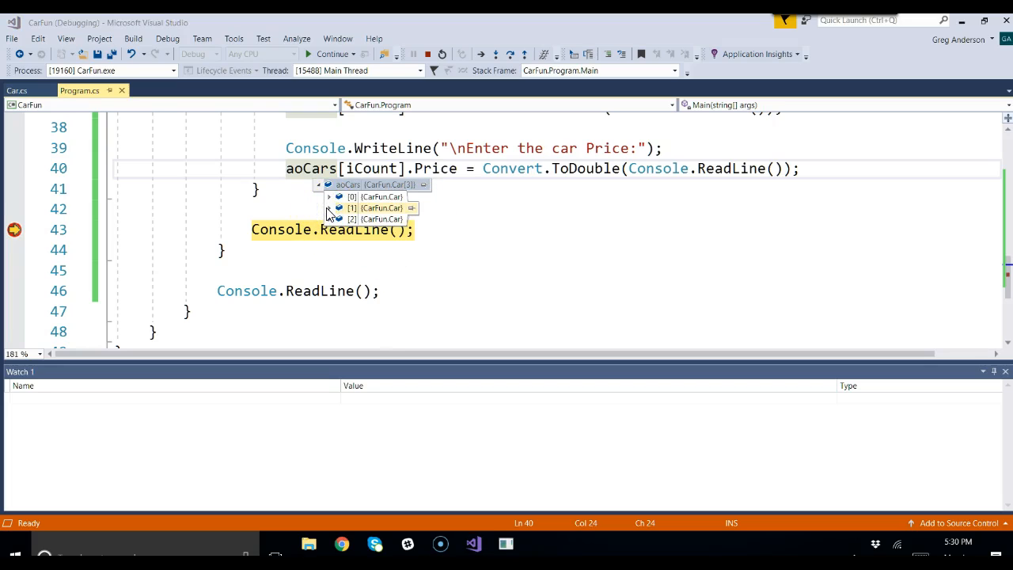
click(330, 207)
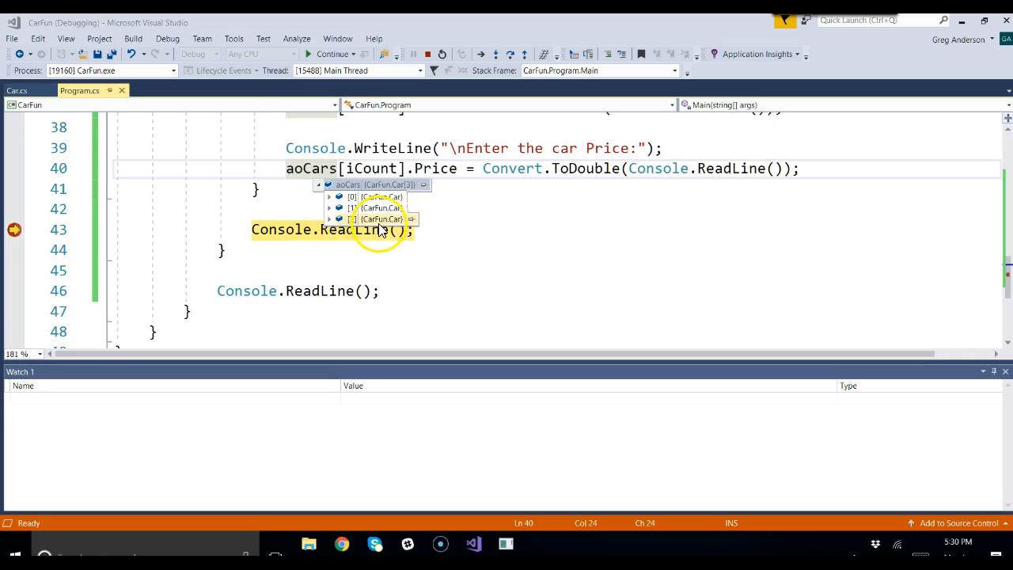
click(330, 219)
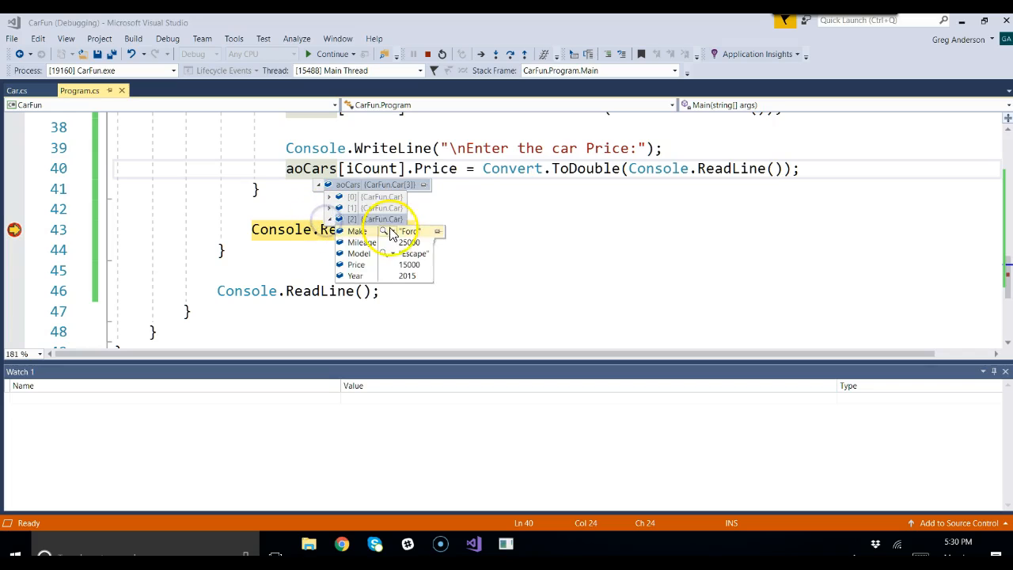
mouse_move(488, 231)
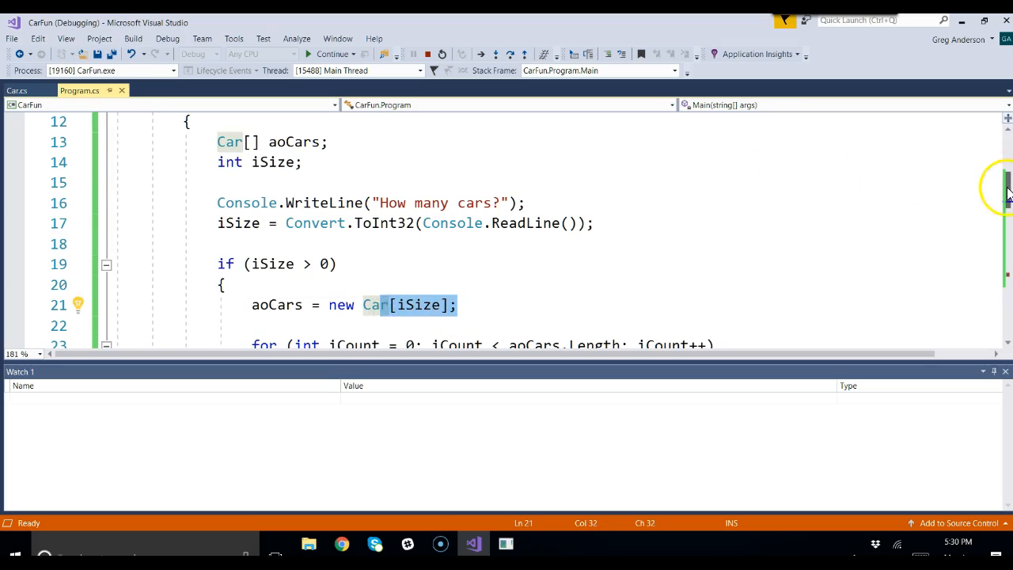
- Scroll through Program.cs and close the Watch panel
scroll(down, 3)
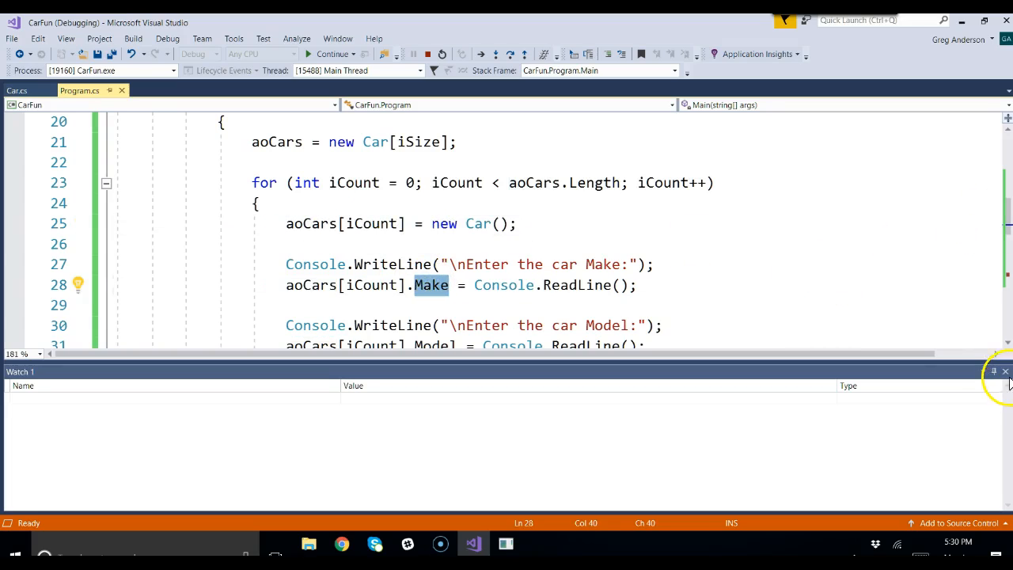
click(1005, 371)
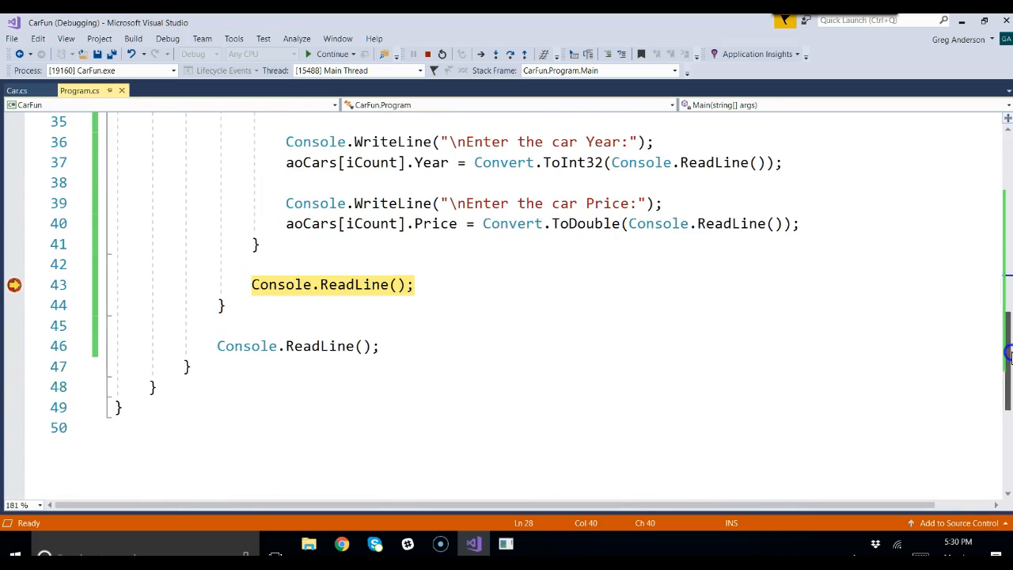
mouse_move(311, 223)
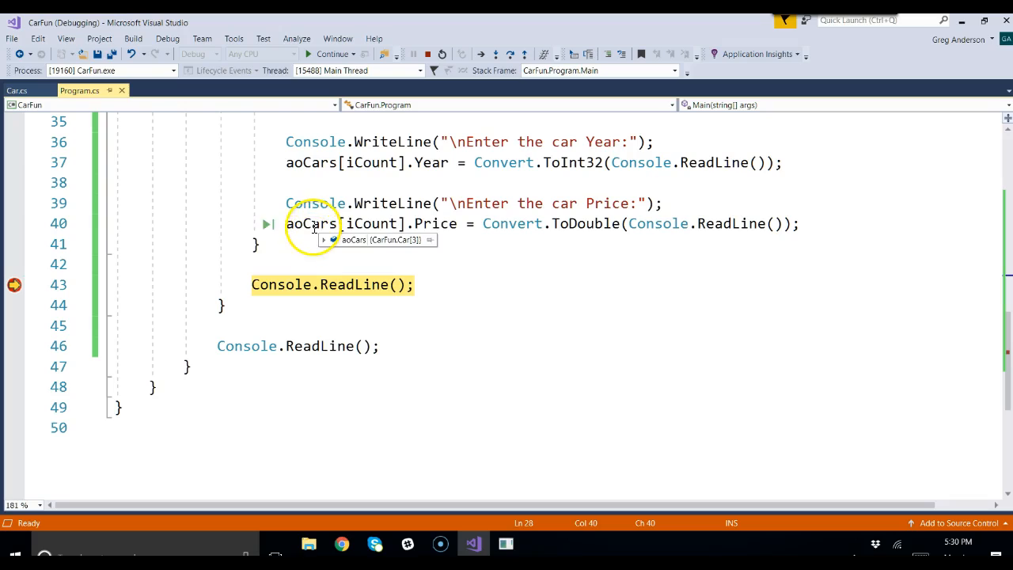
- Expand aoCars elements [0] and [1] to confirm the Honda Civic and Toyota Camry, then dismiss the DataTip
click(323, 240)
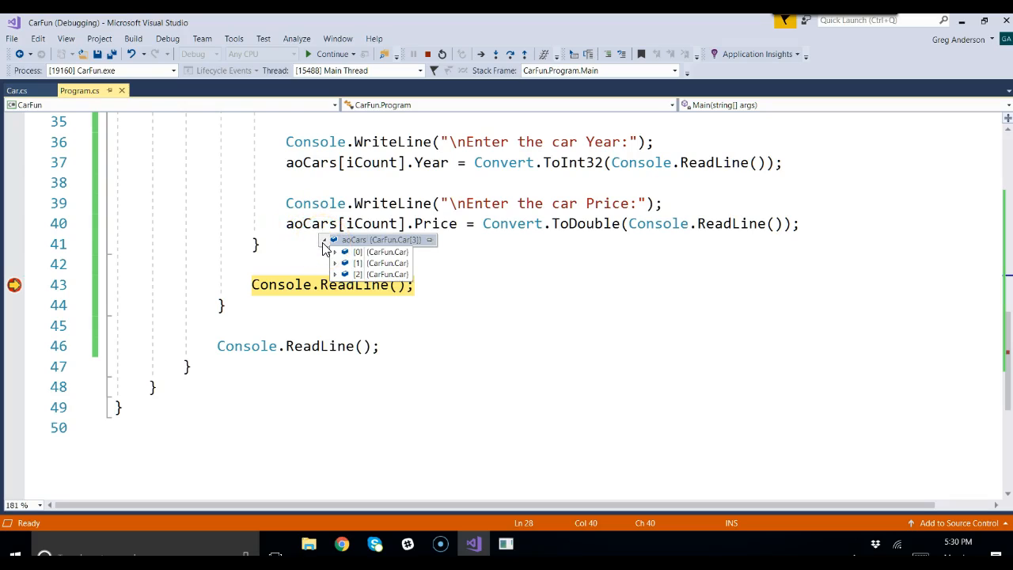
click(335, 252)
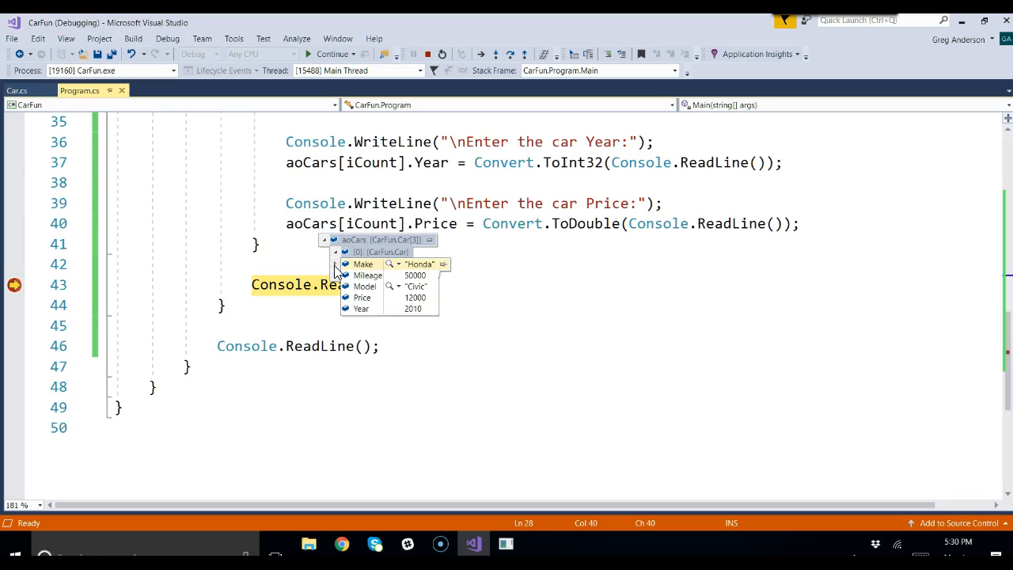
click(336, 252)
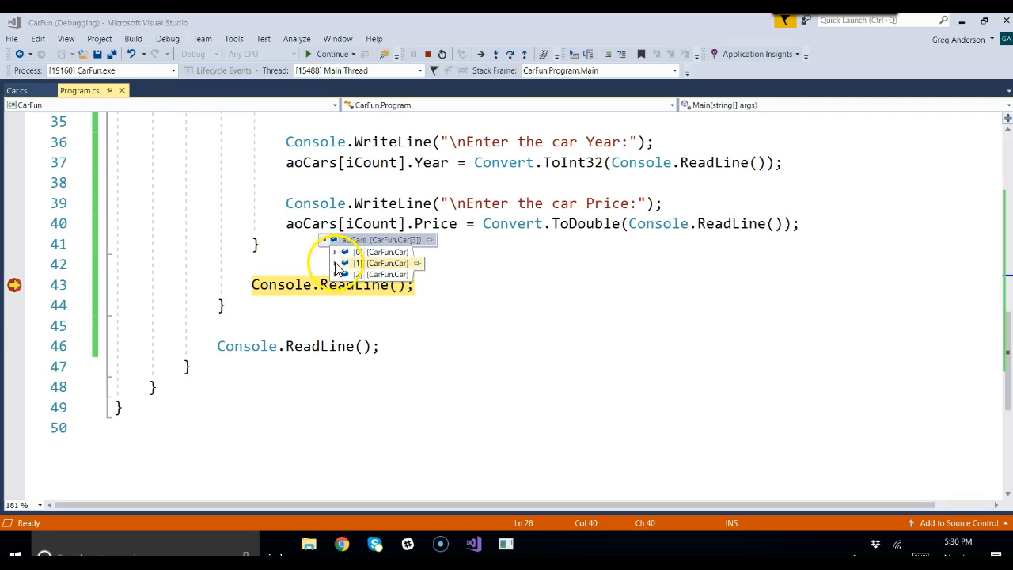
click(336, 263)
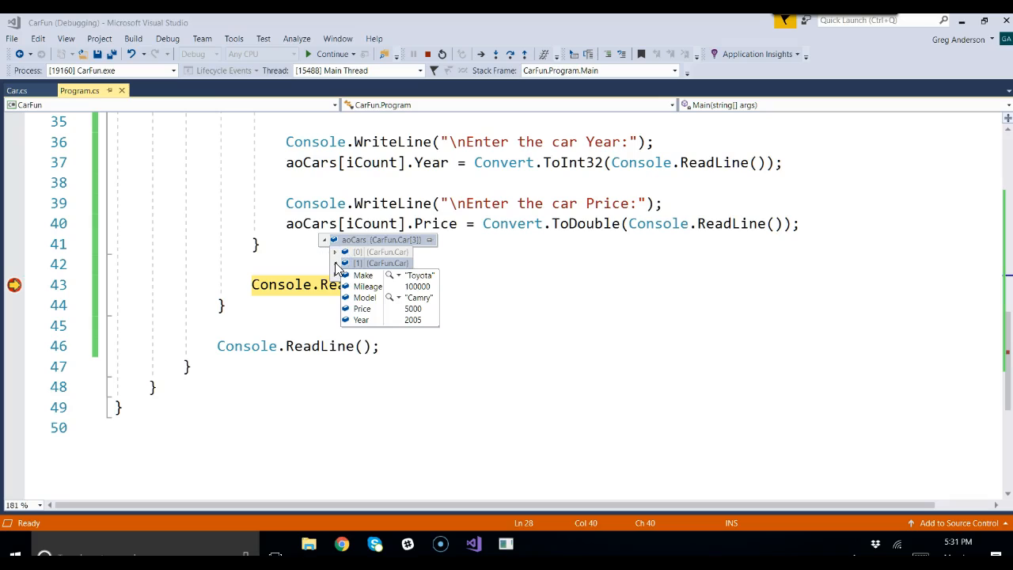
click(497, 244)
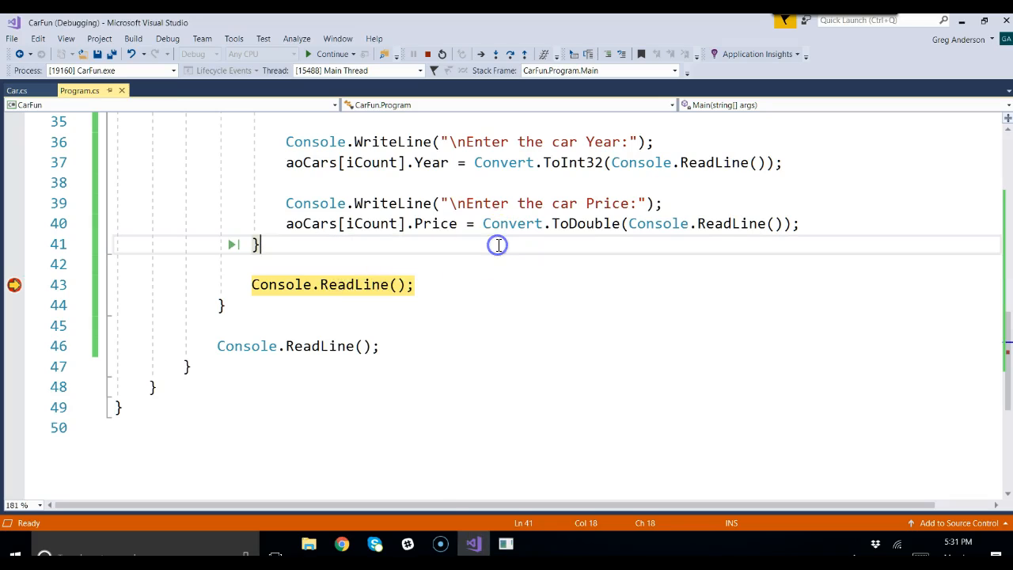